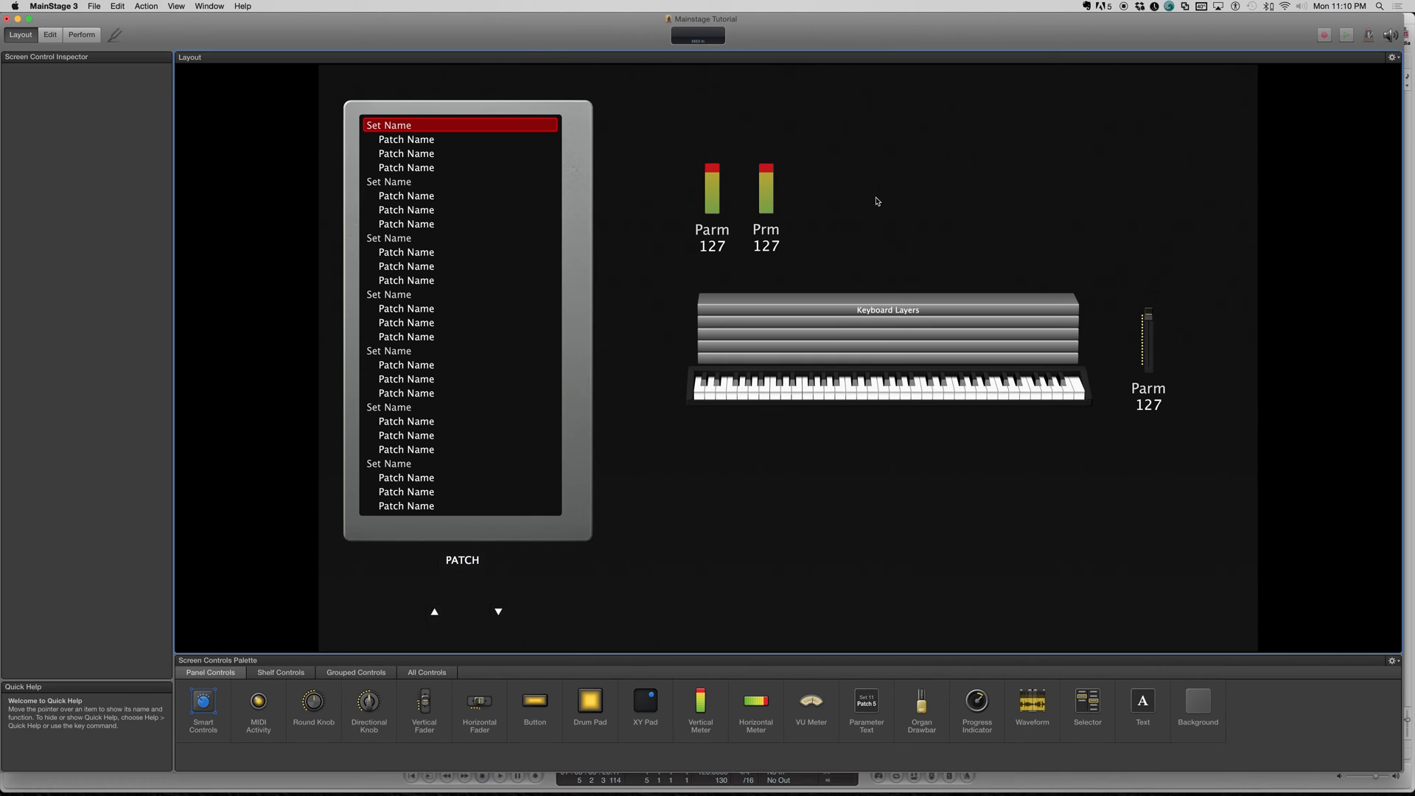
mouse_move(699, 573)
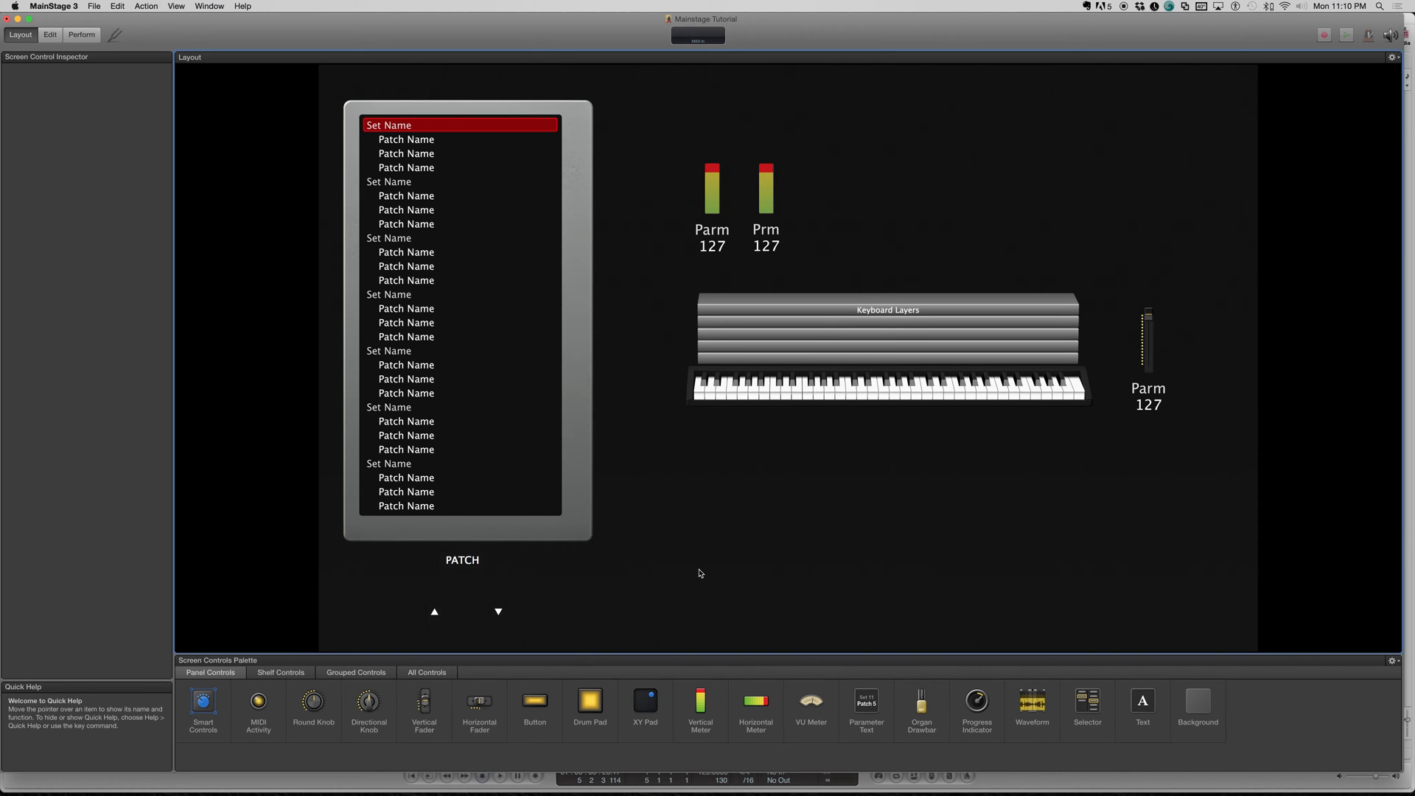
mouse_move(751, 553)
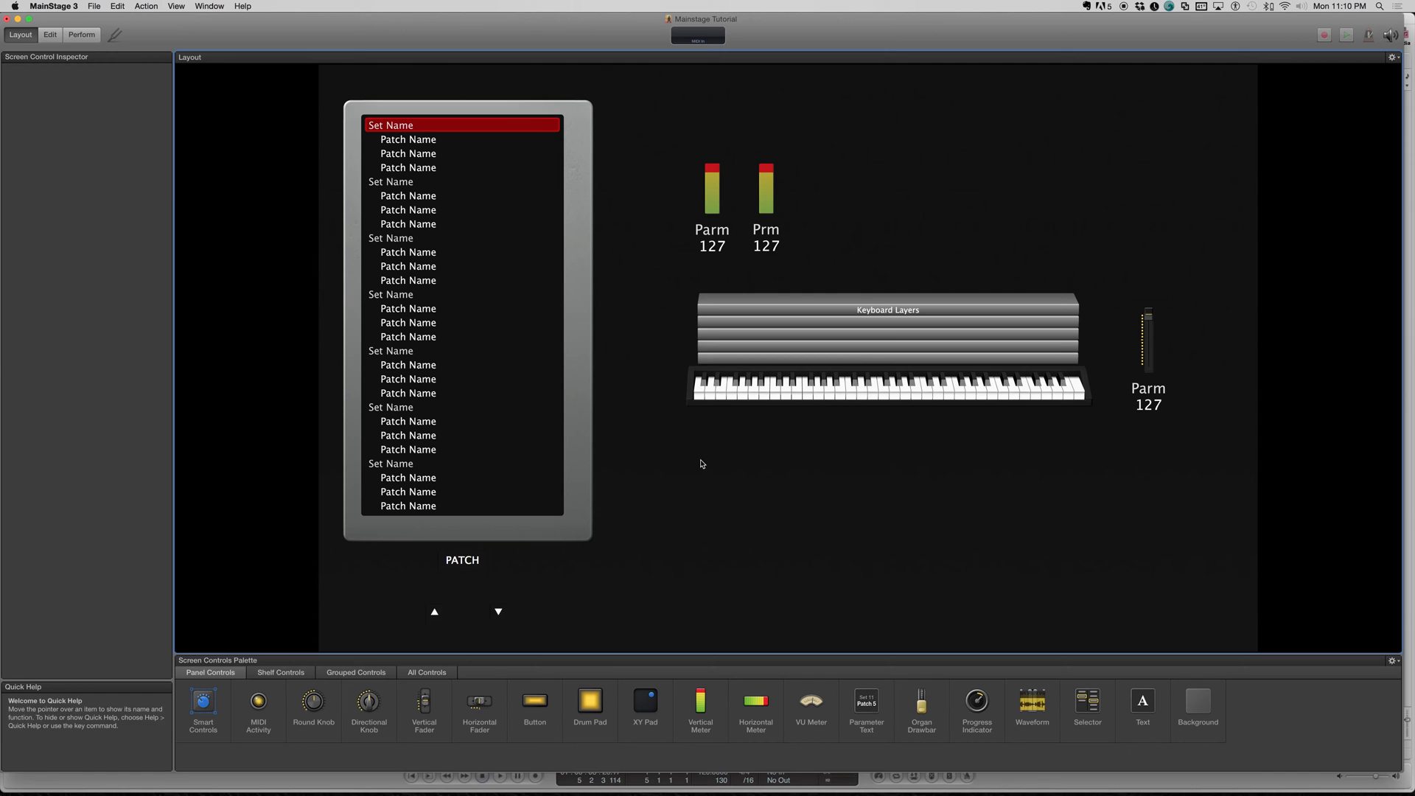
mouse_move(702, 468)
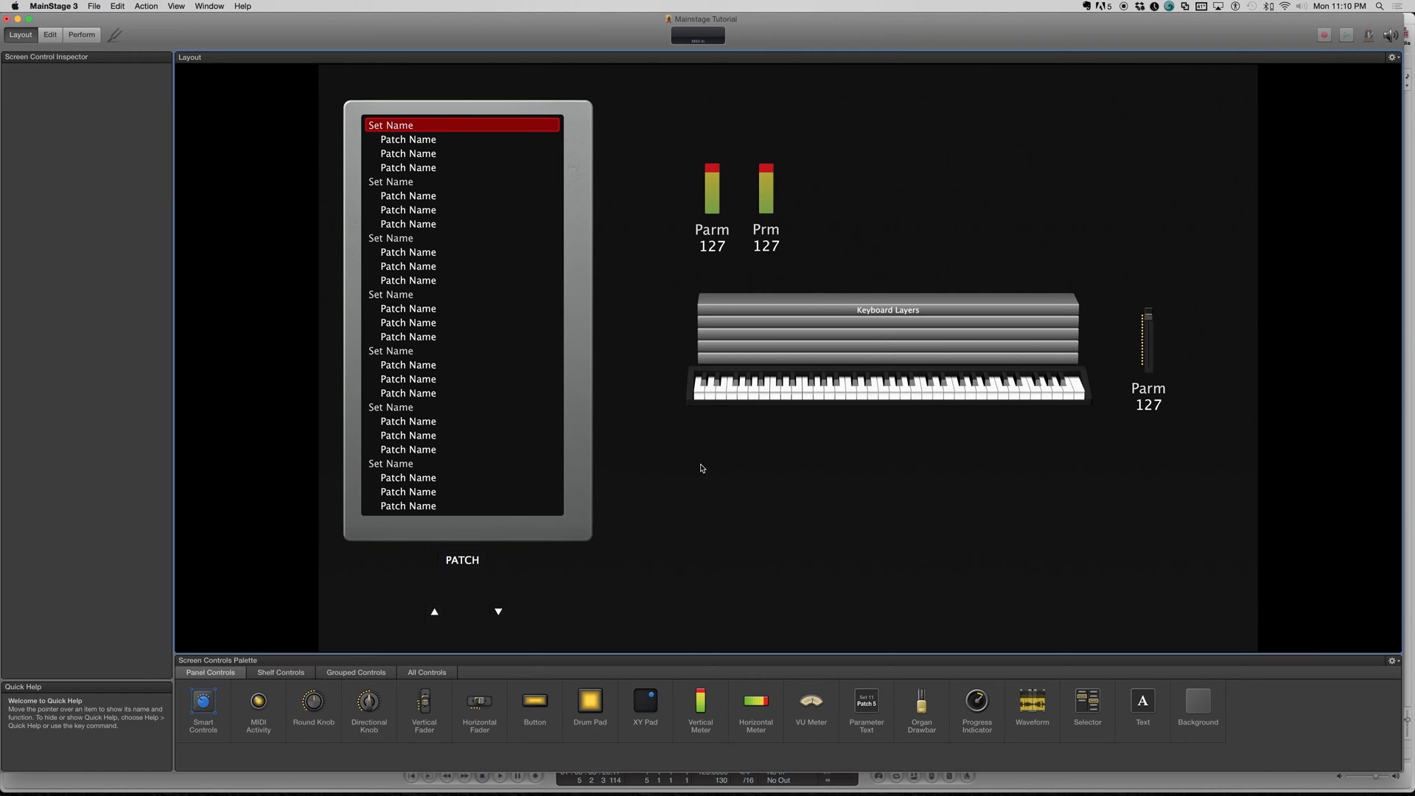
mouse_move(534, 701)
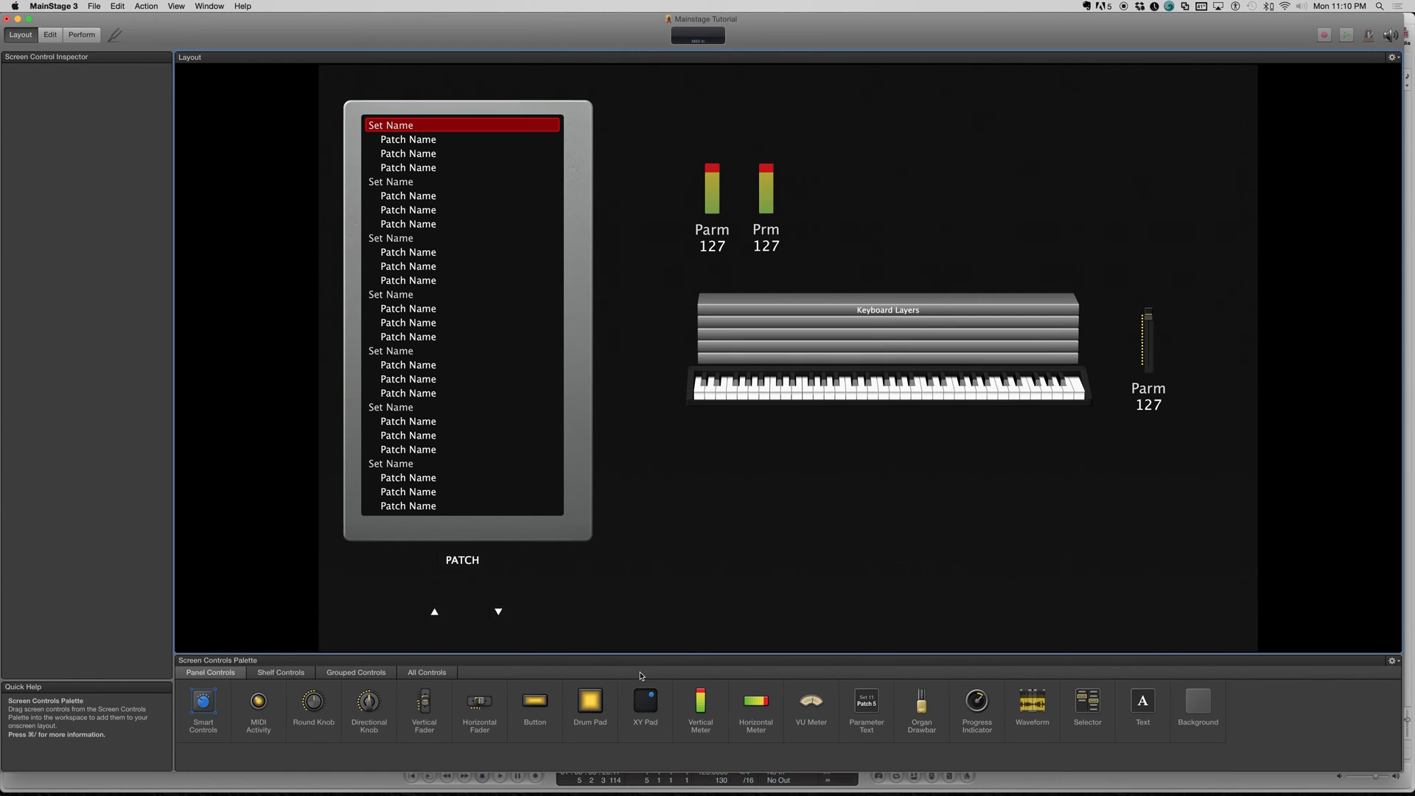
Add a Button screen control from the palette into the layout below the keyboard
left_click(534, 703)
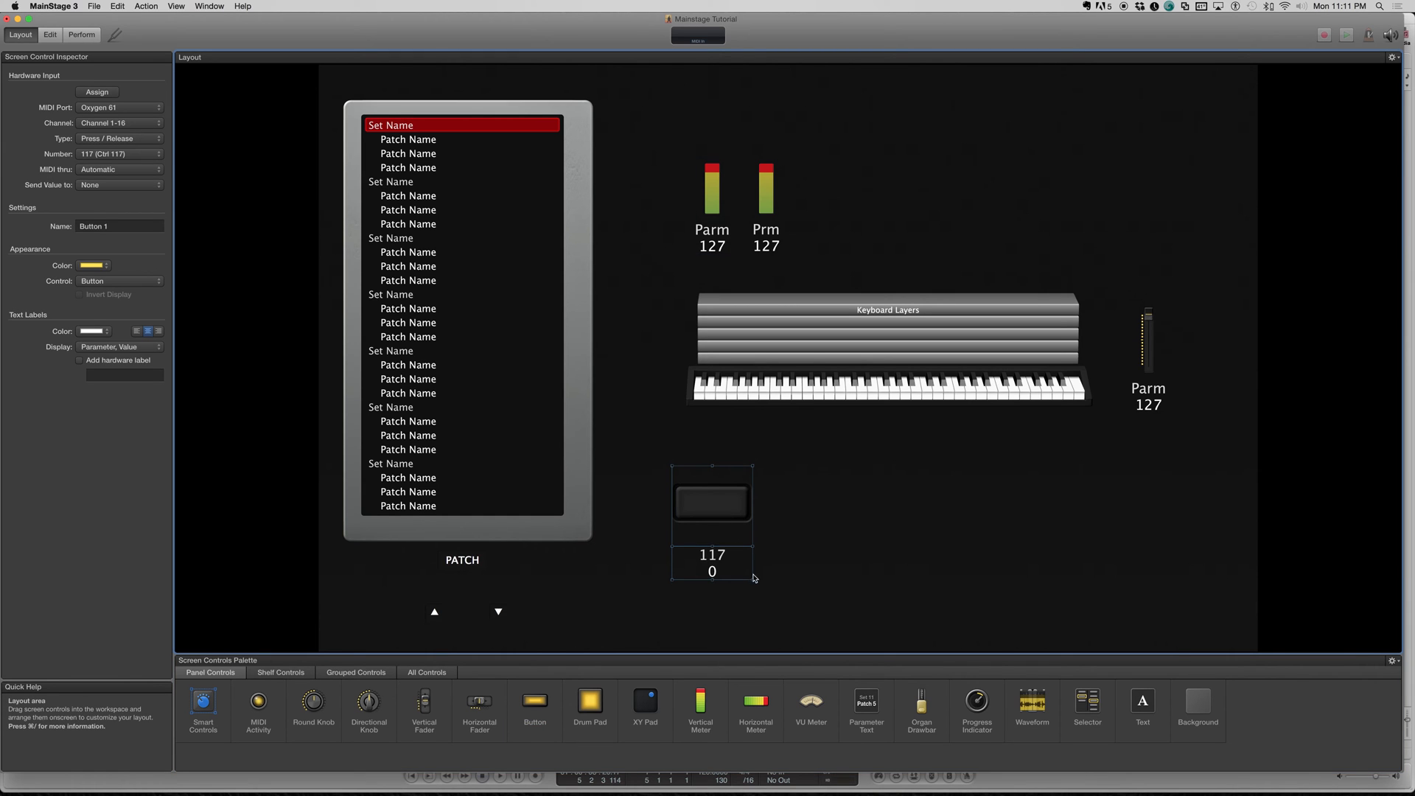
mouse_move(688, 507)
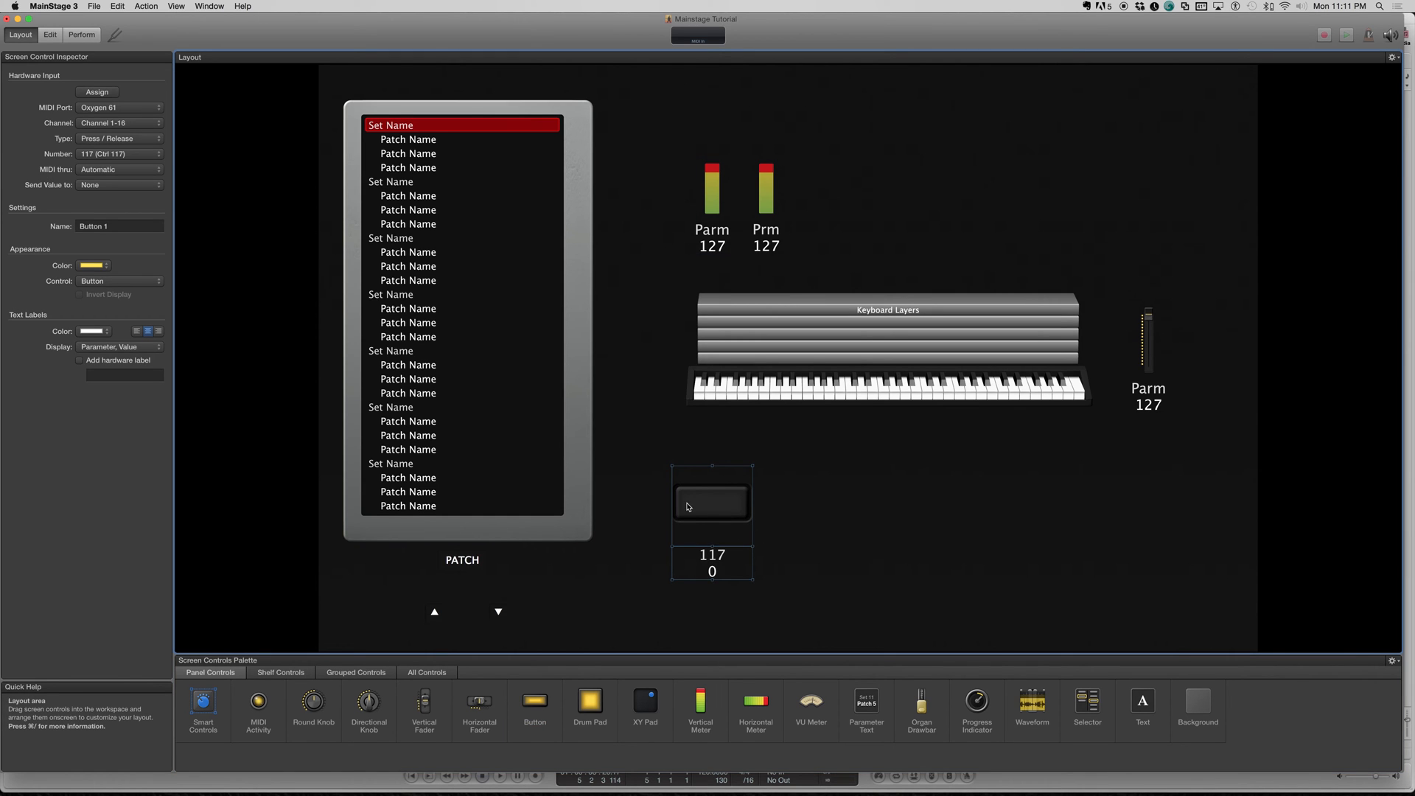
mouse_move(644, 492)
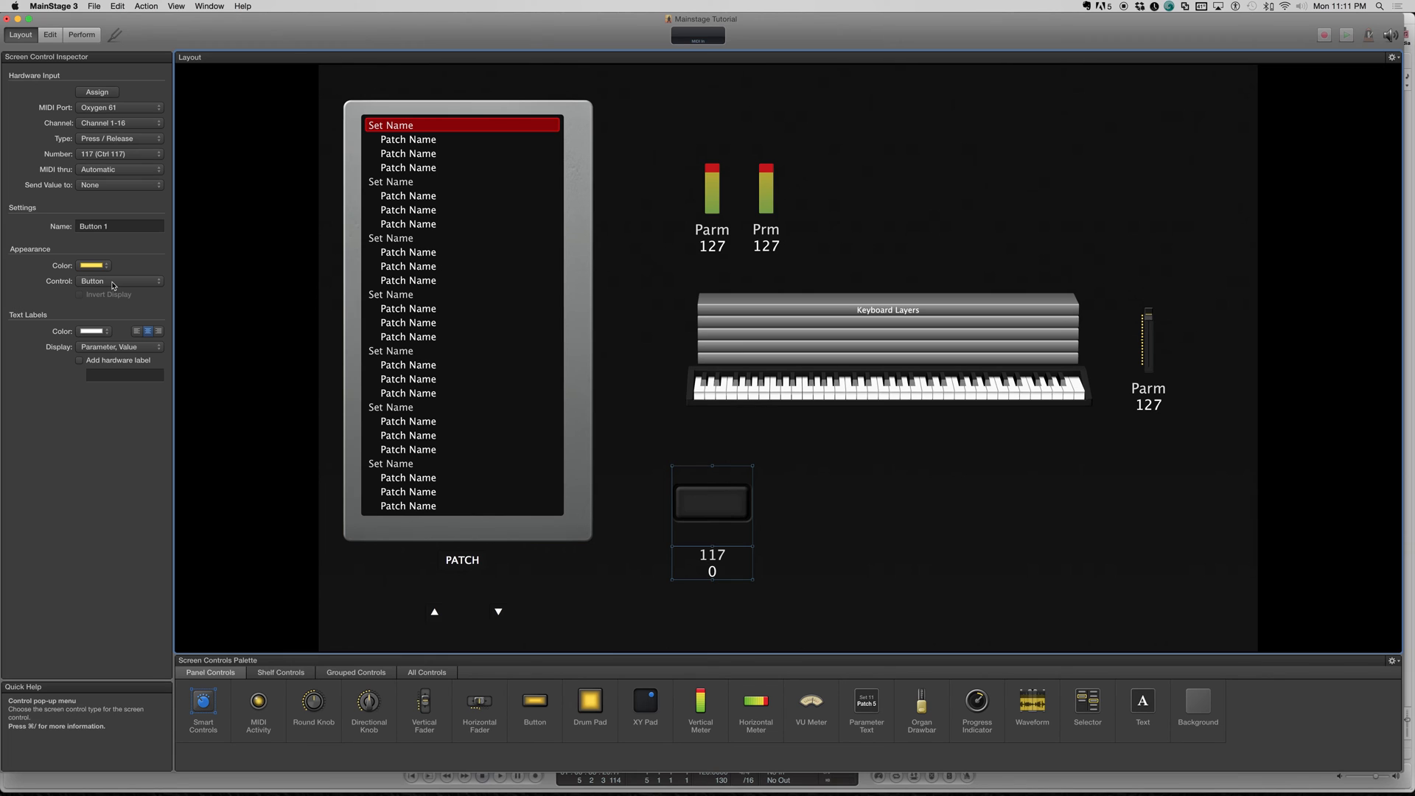
Set Text Labels Display to Nothing, shrink the button and move it between the PATCH arrows
left_click(118, 347)
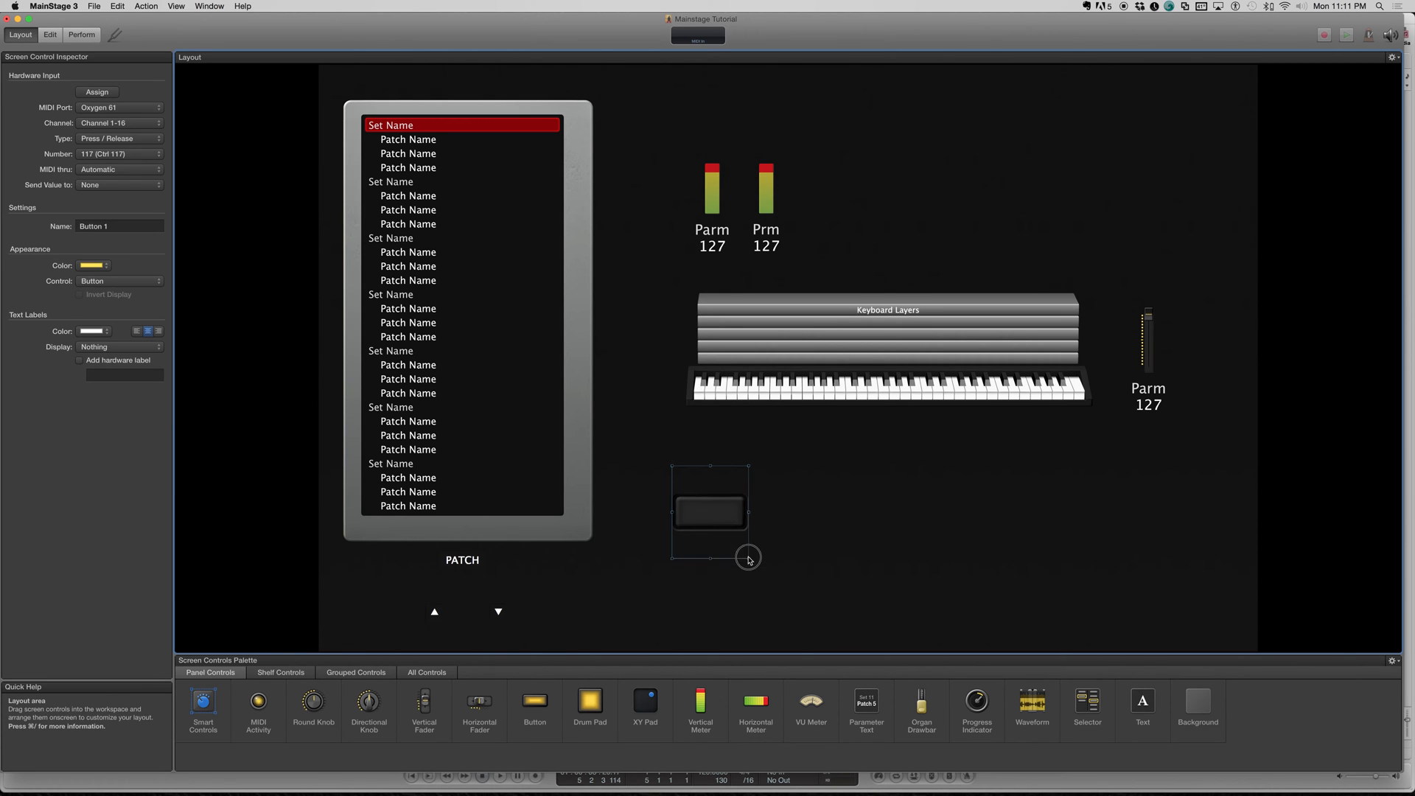
left_click_drag(749, 556, 731, 505)
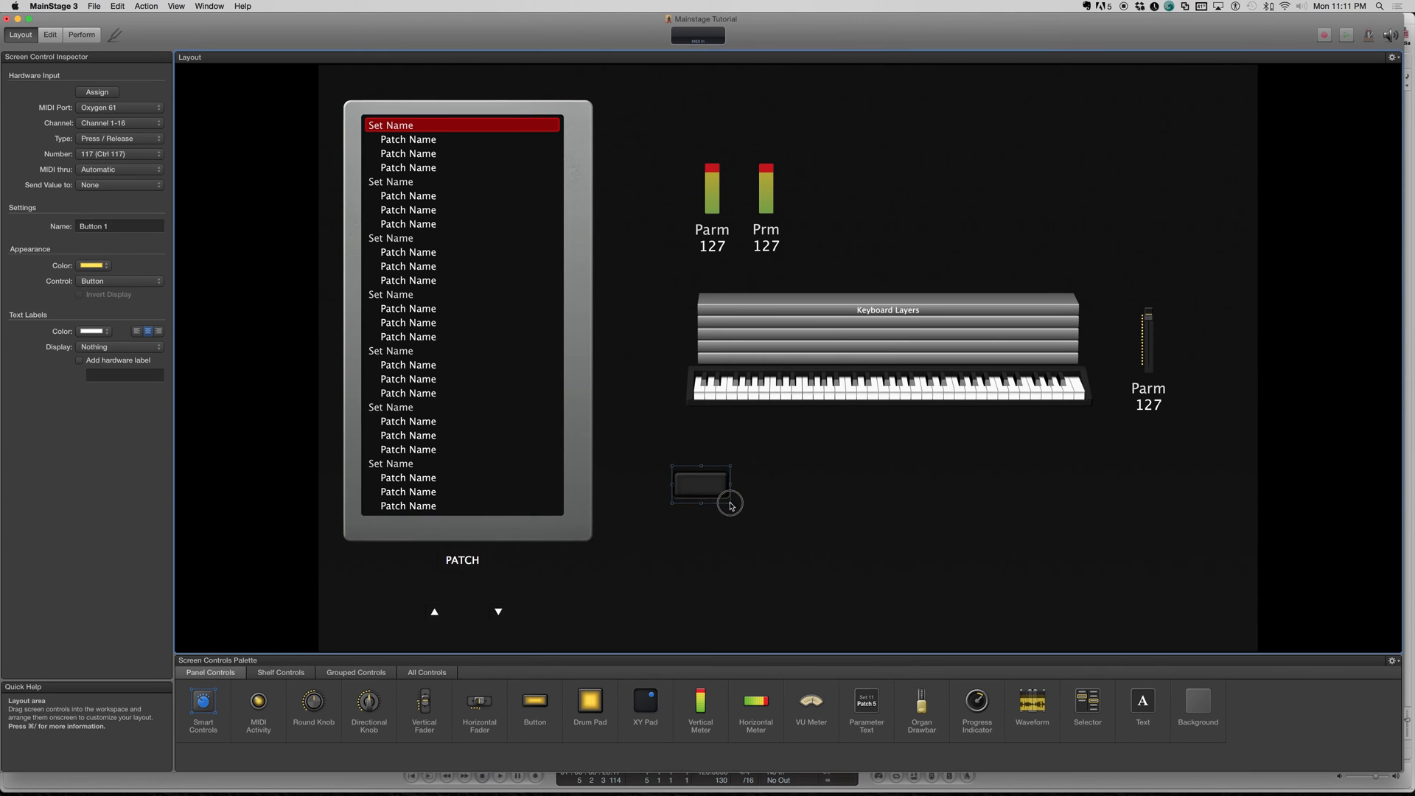
left_click_drag(702, 483, 498, 587)
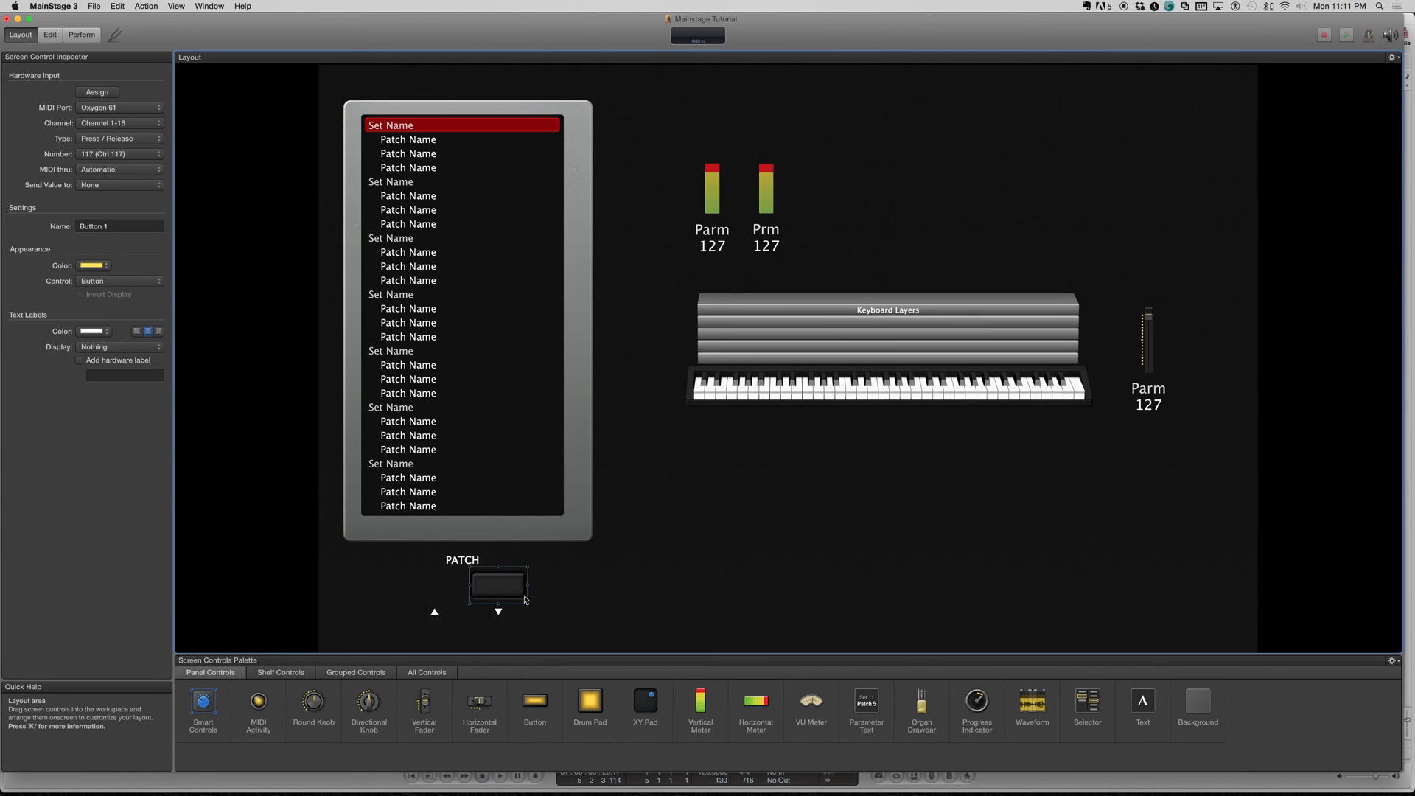
left_click(498, 588)
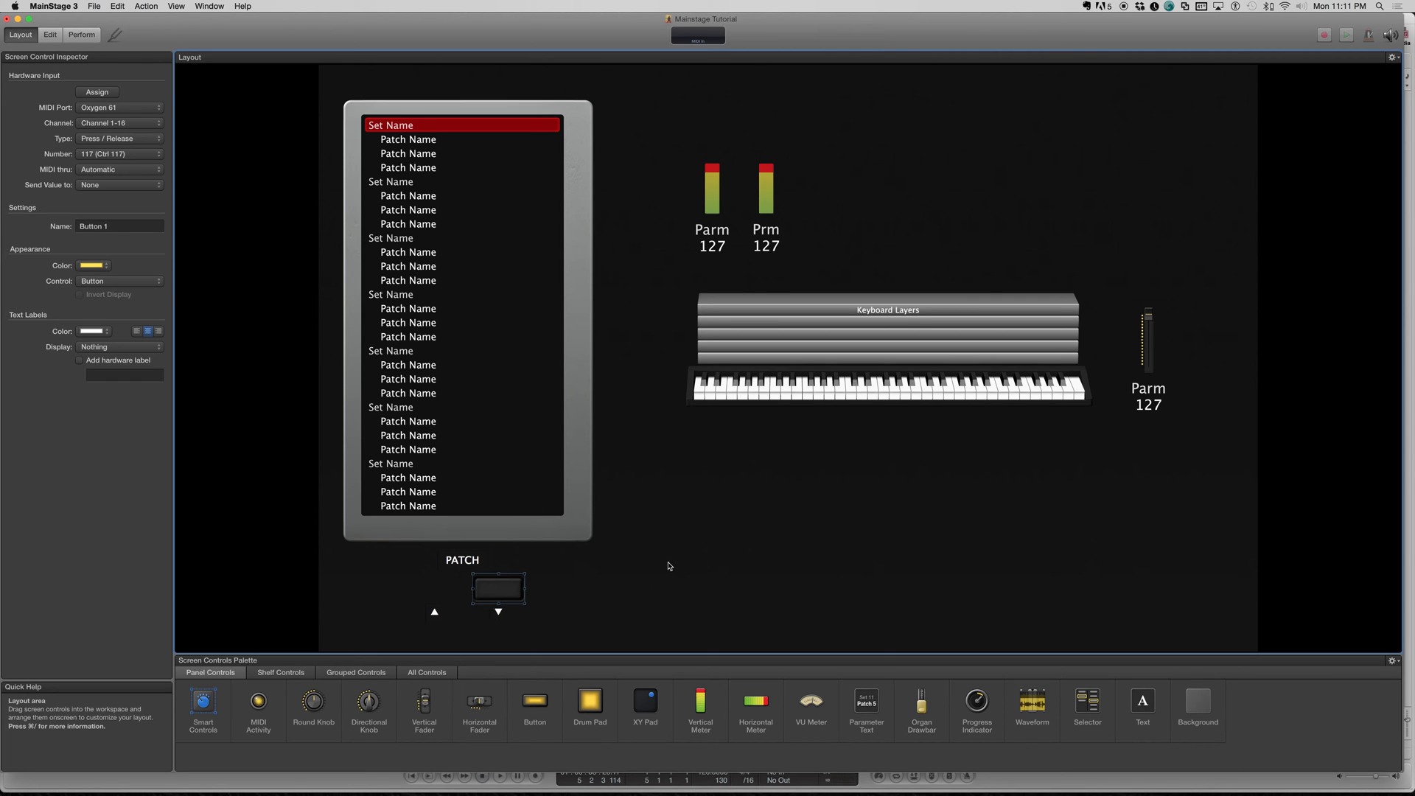
mouse_move(548, 581)
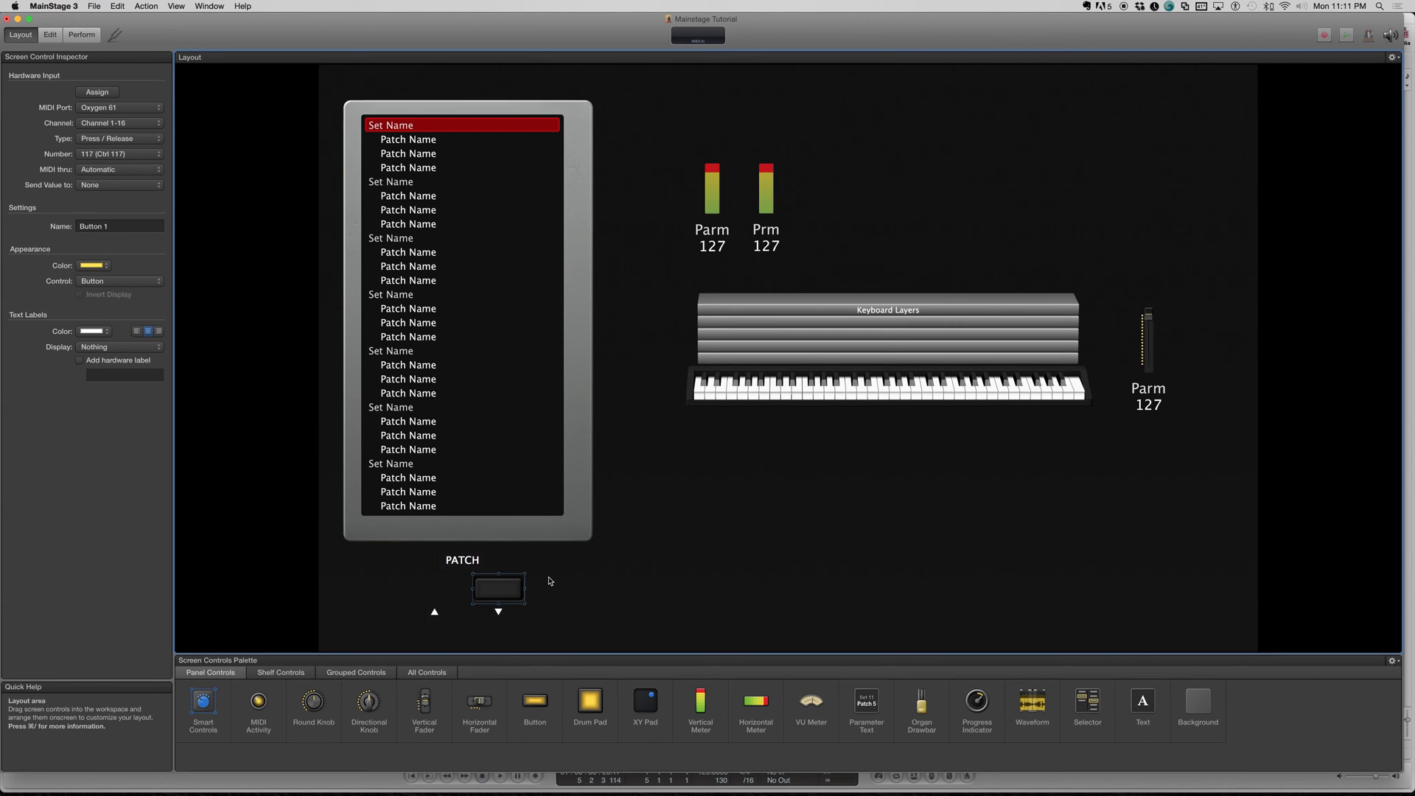
mouse_move(190, 205)
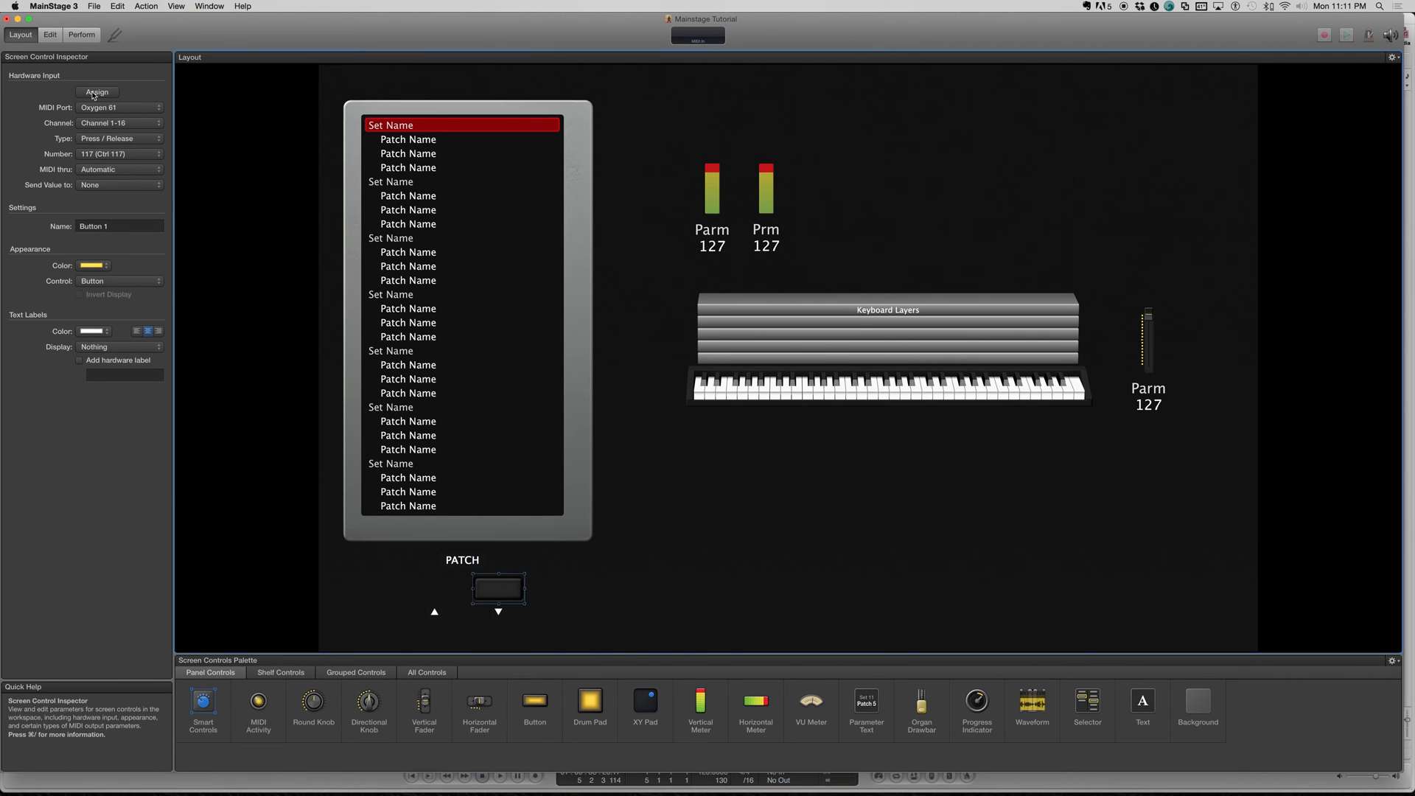
mouse_move(98, 97)
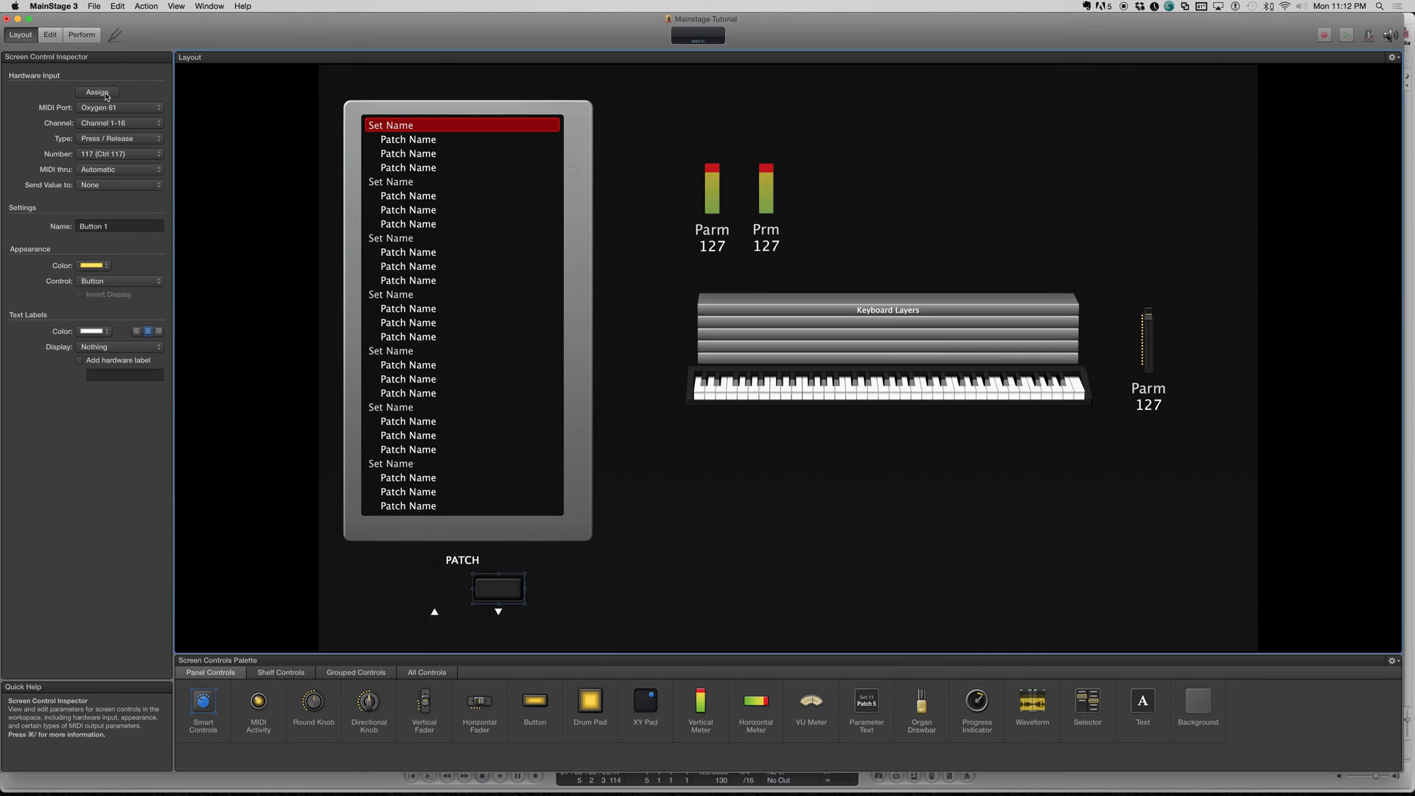
mouse_move(209, 76)
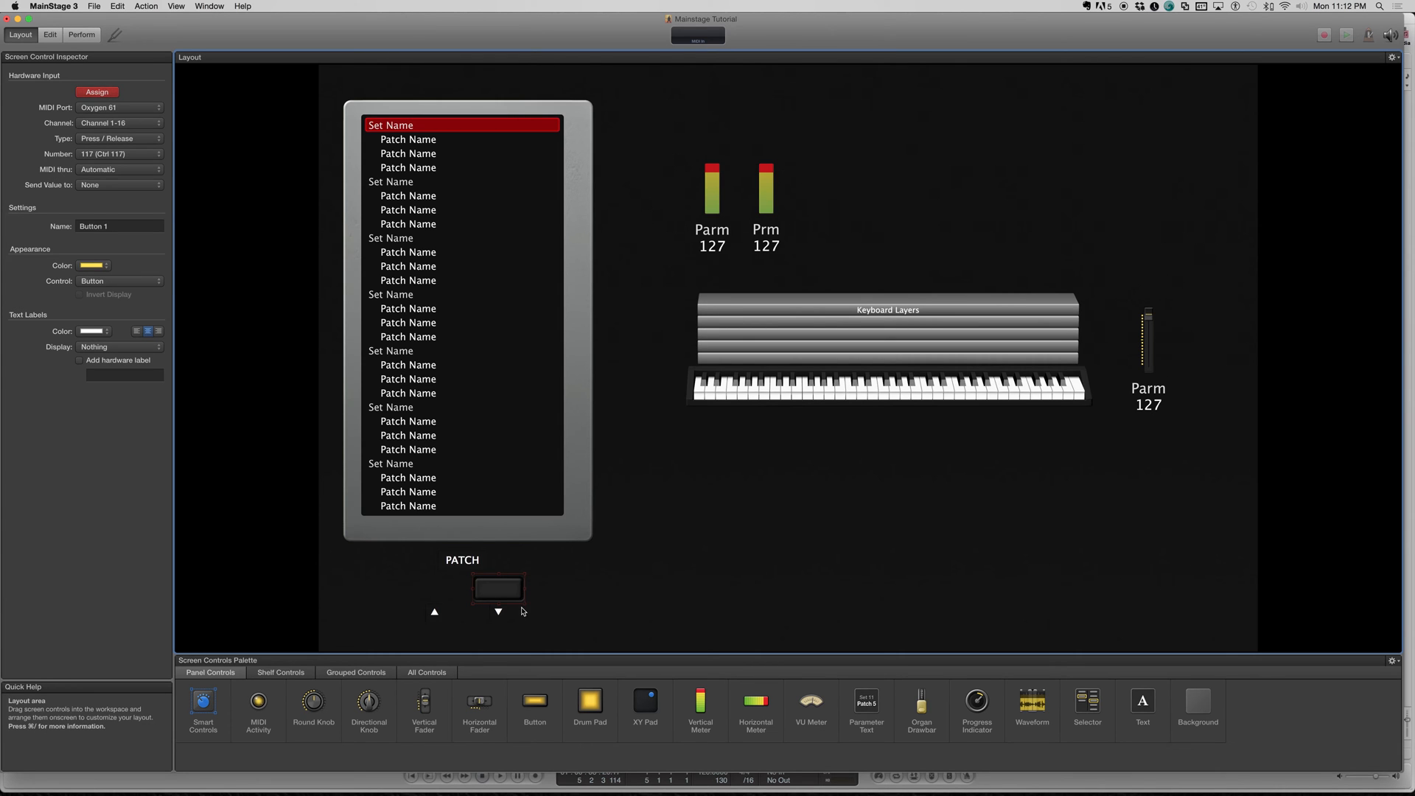
mouse_move(494, 628)
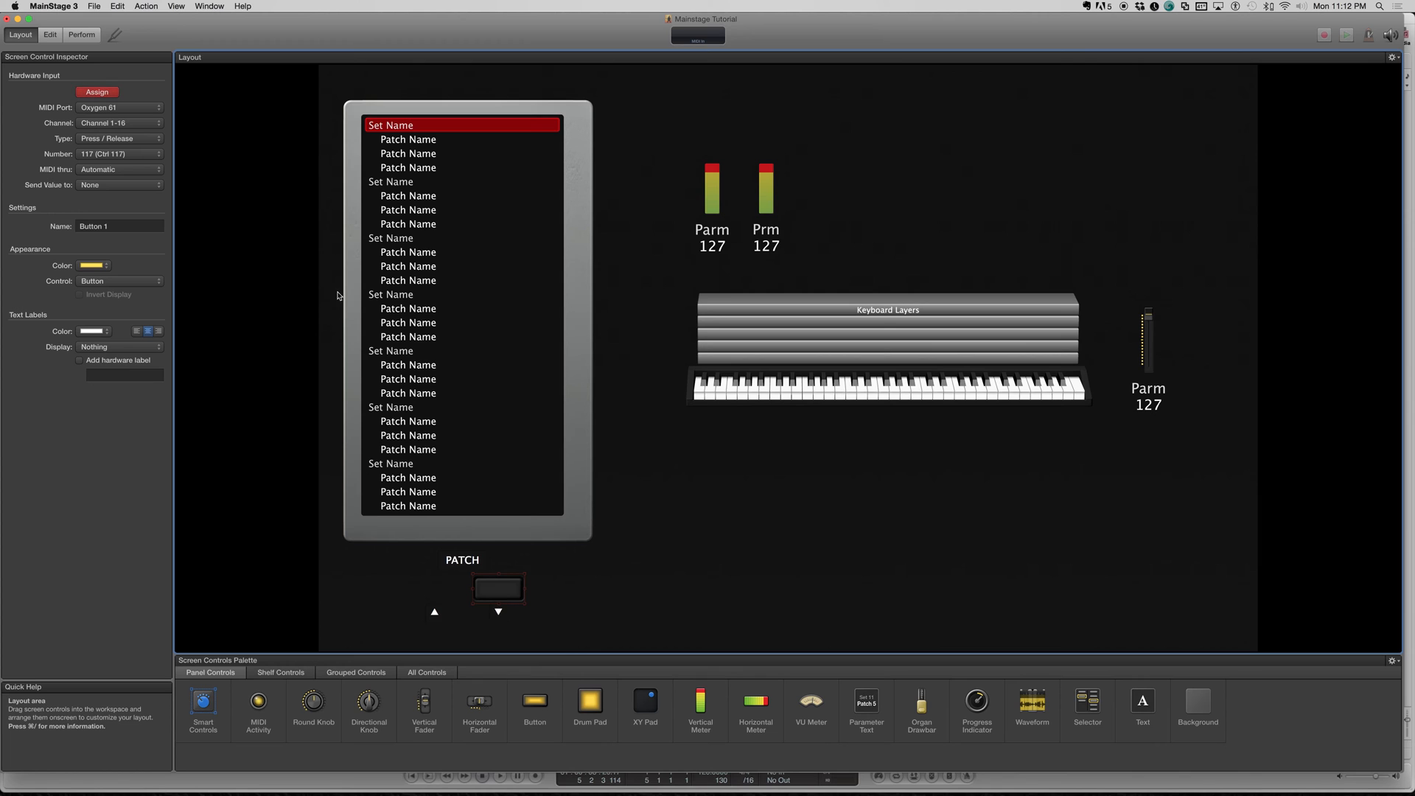
mouse_move(138, 106)
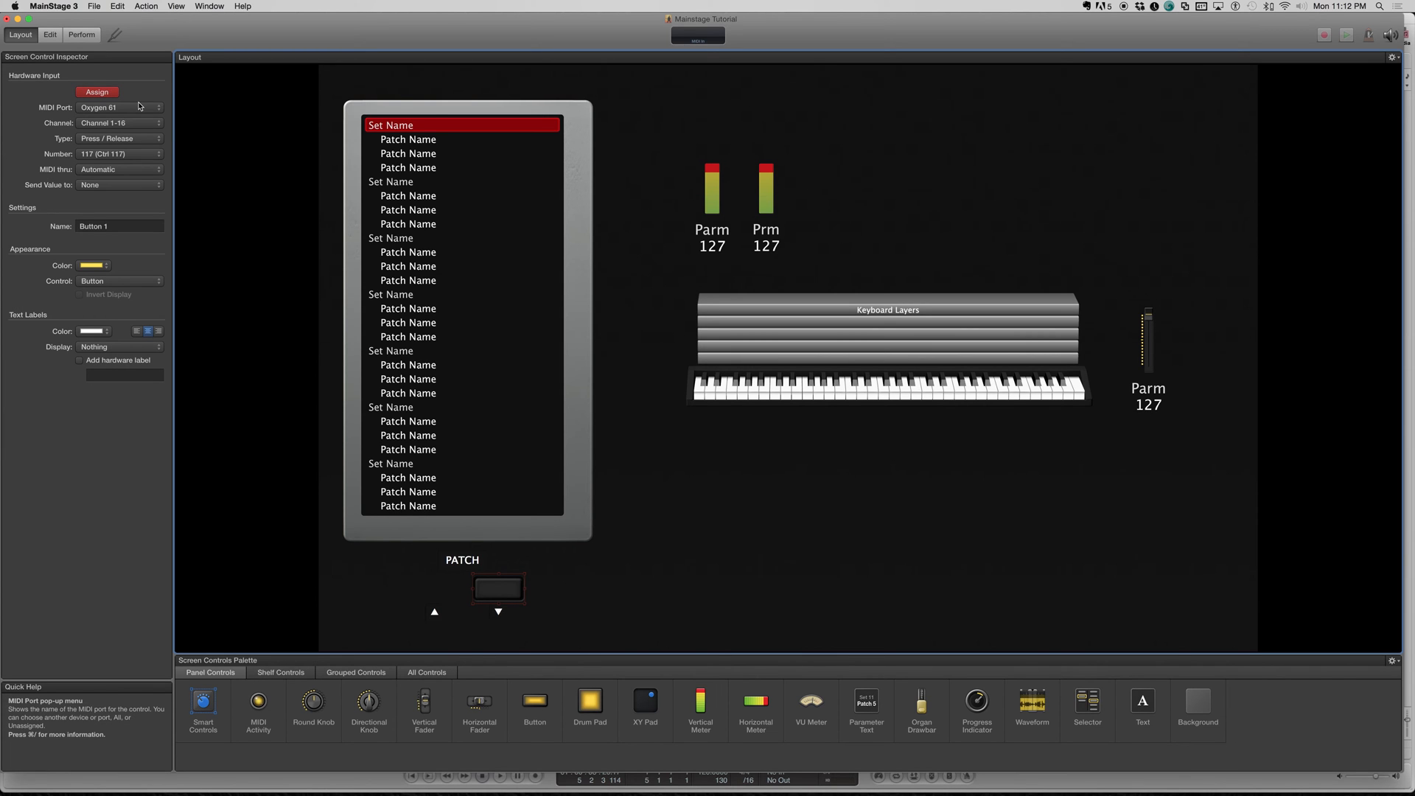
mouse_move(137, 83)
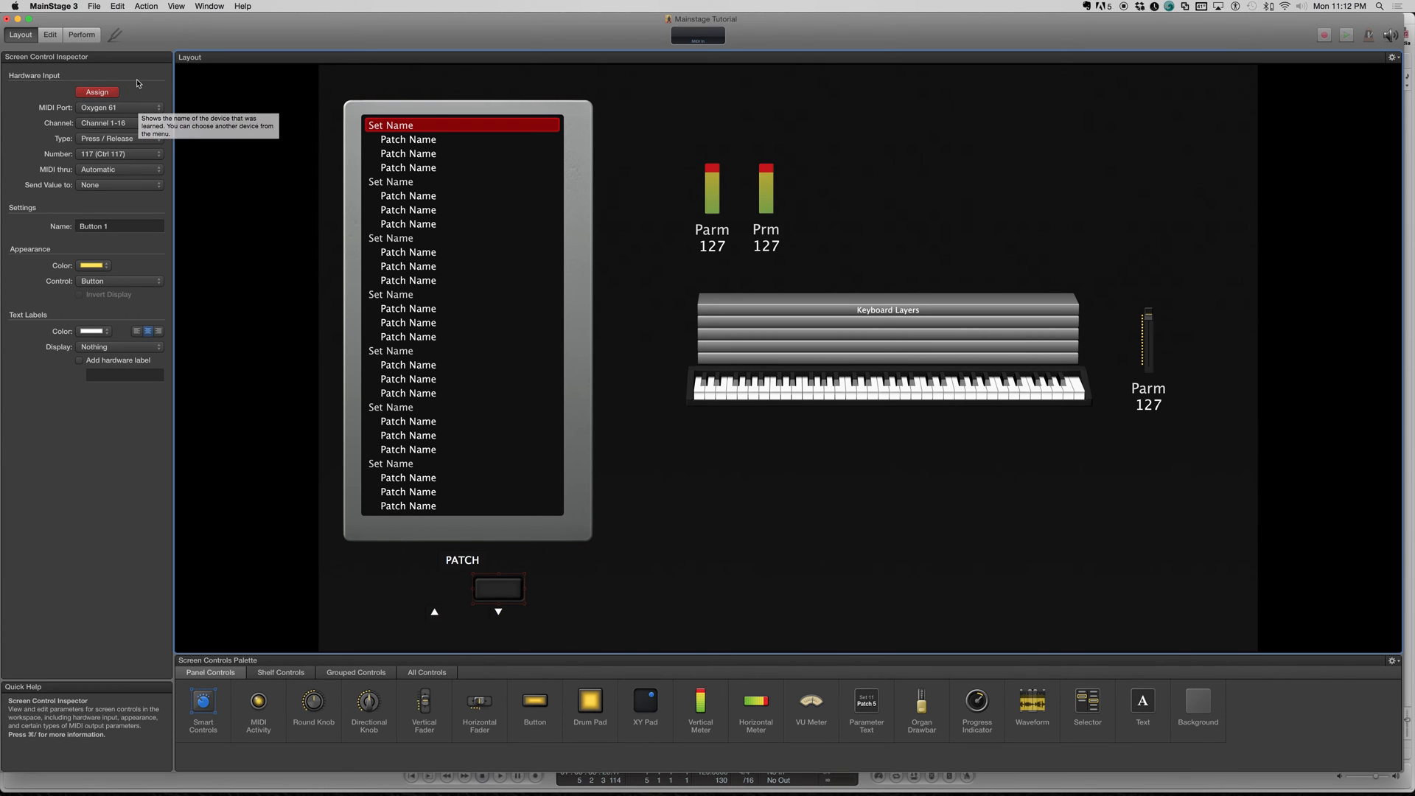
mouse_move(131, 80)
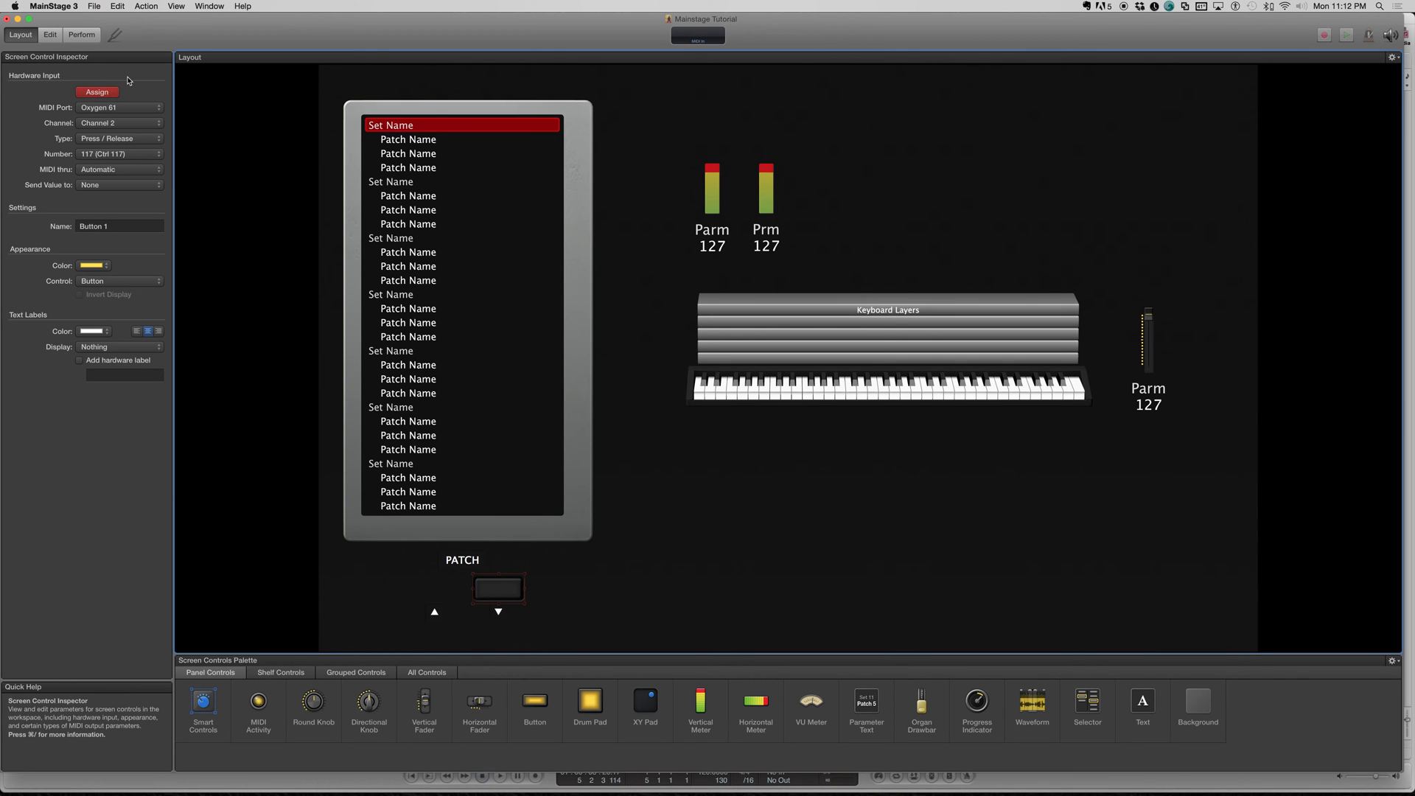
mouse_move(113, 115)
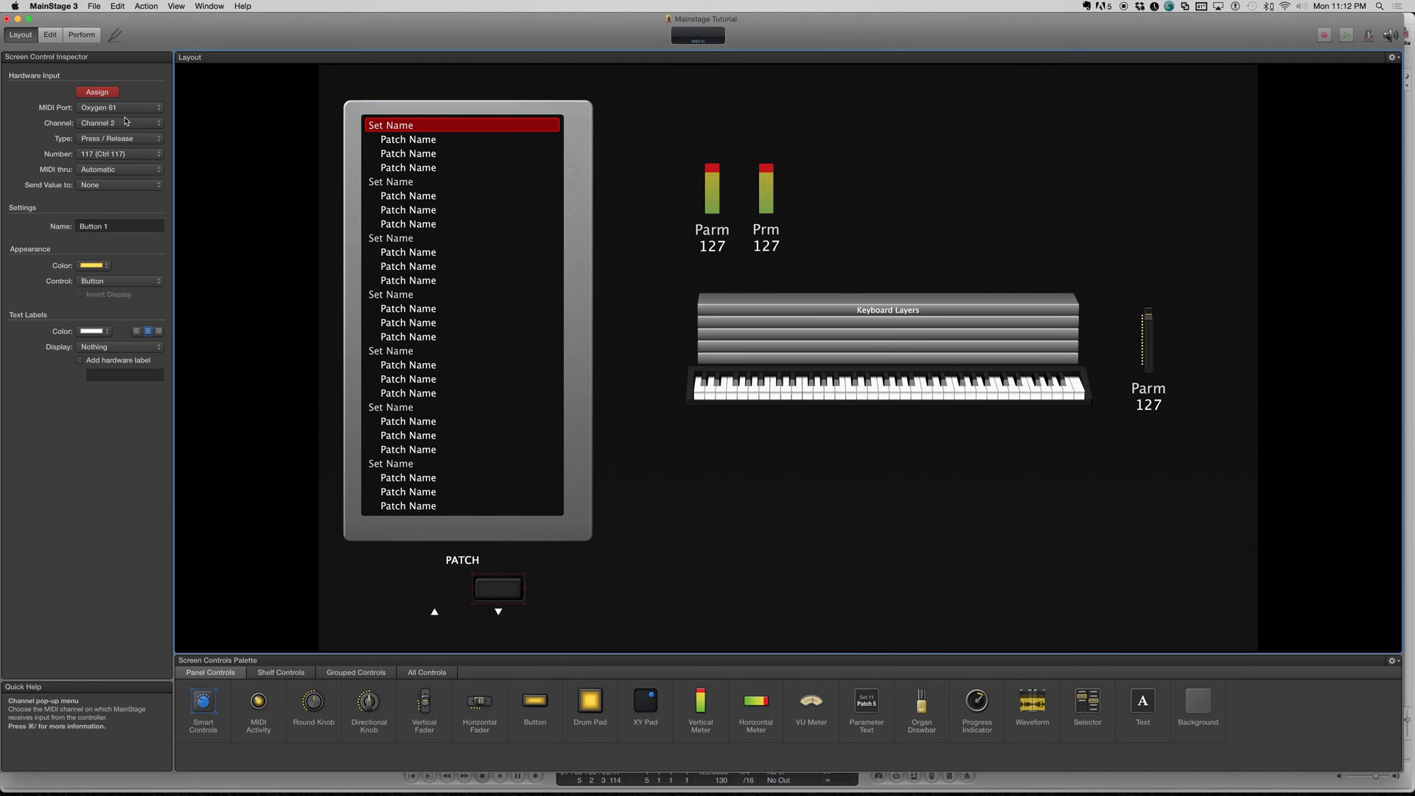
mouse_move(115, 122)
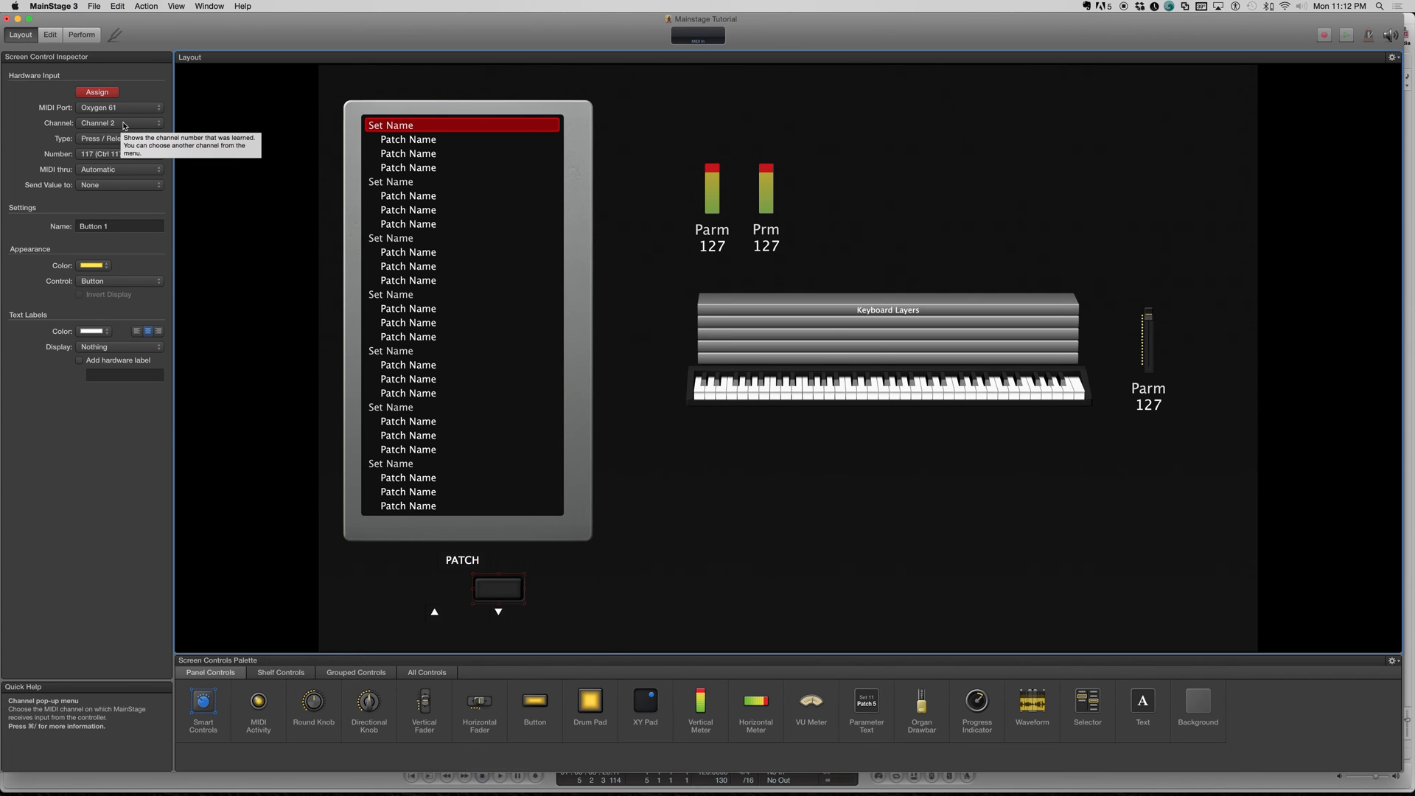
Set the button's hardware input channel back to Channel 1-16 on the Oxygen 61
left_click(118, 123)
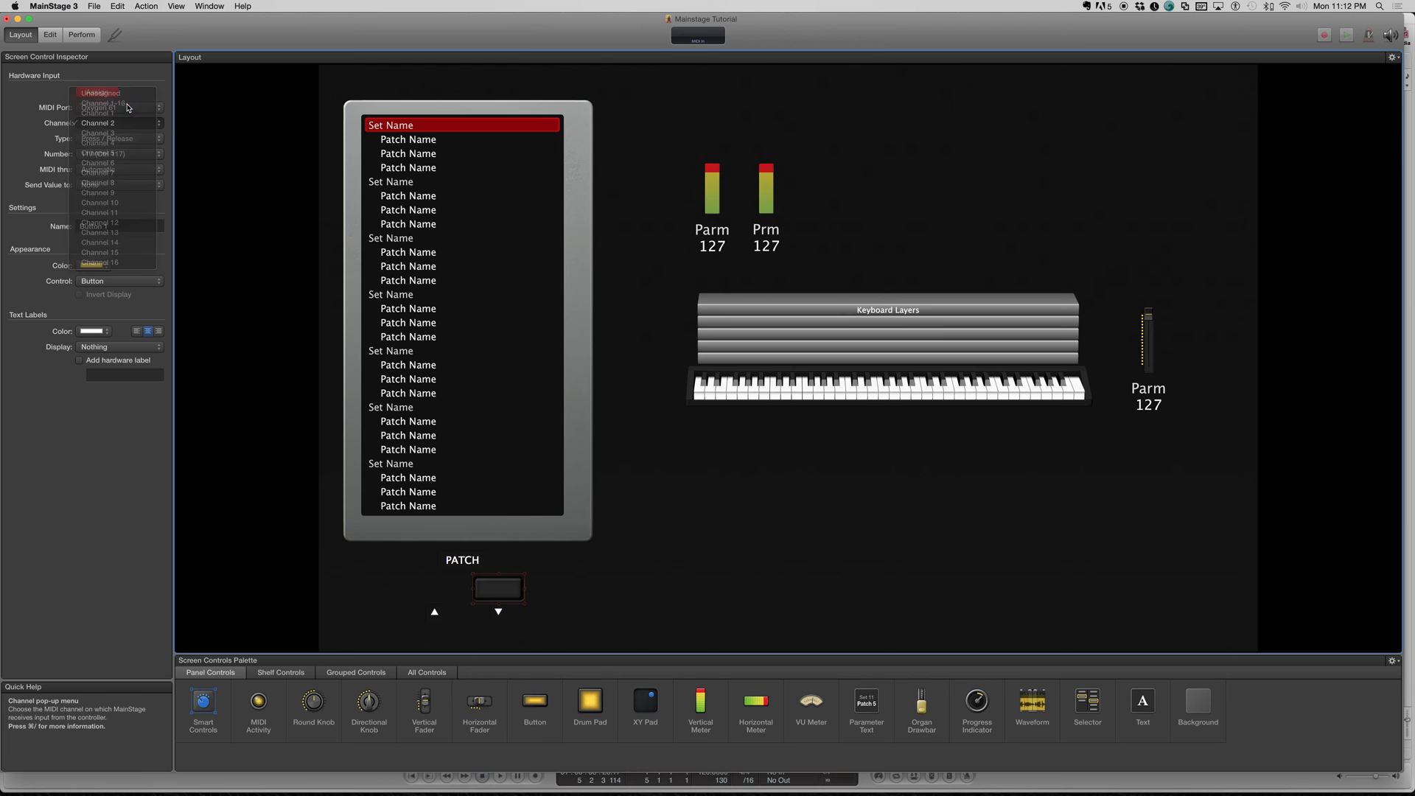
left_click(102, 122)
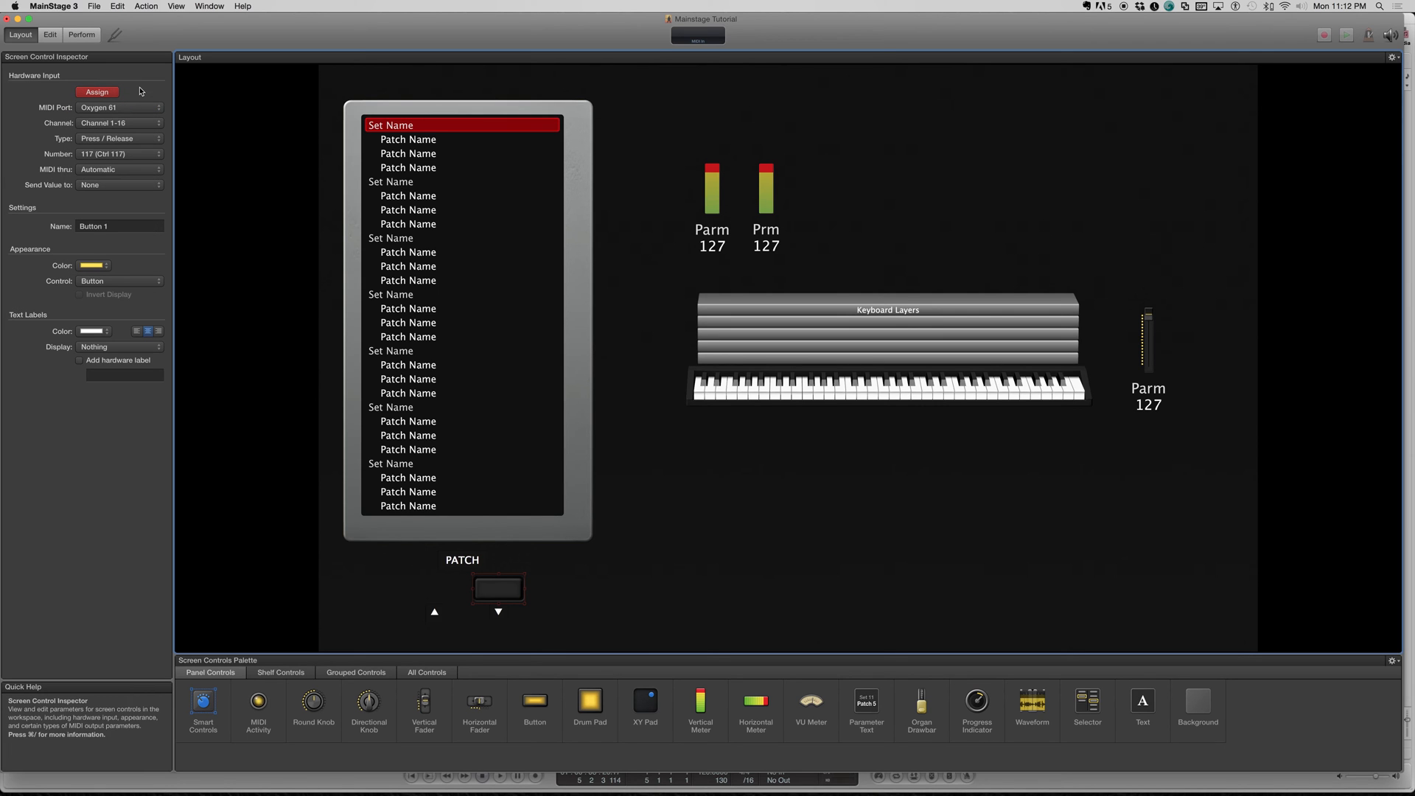
mouse_move(98, 141)
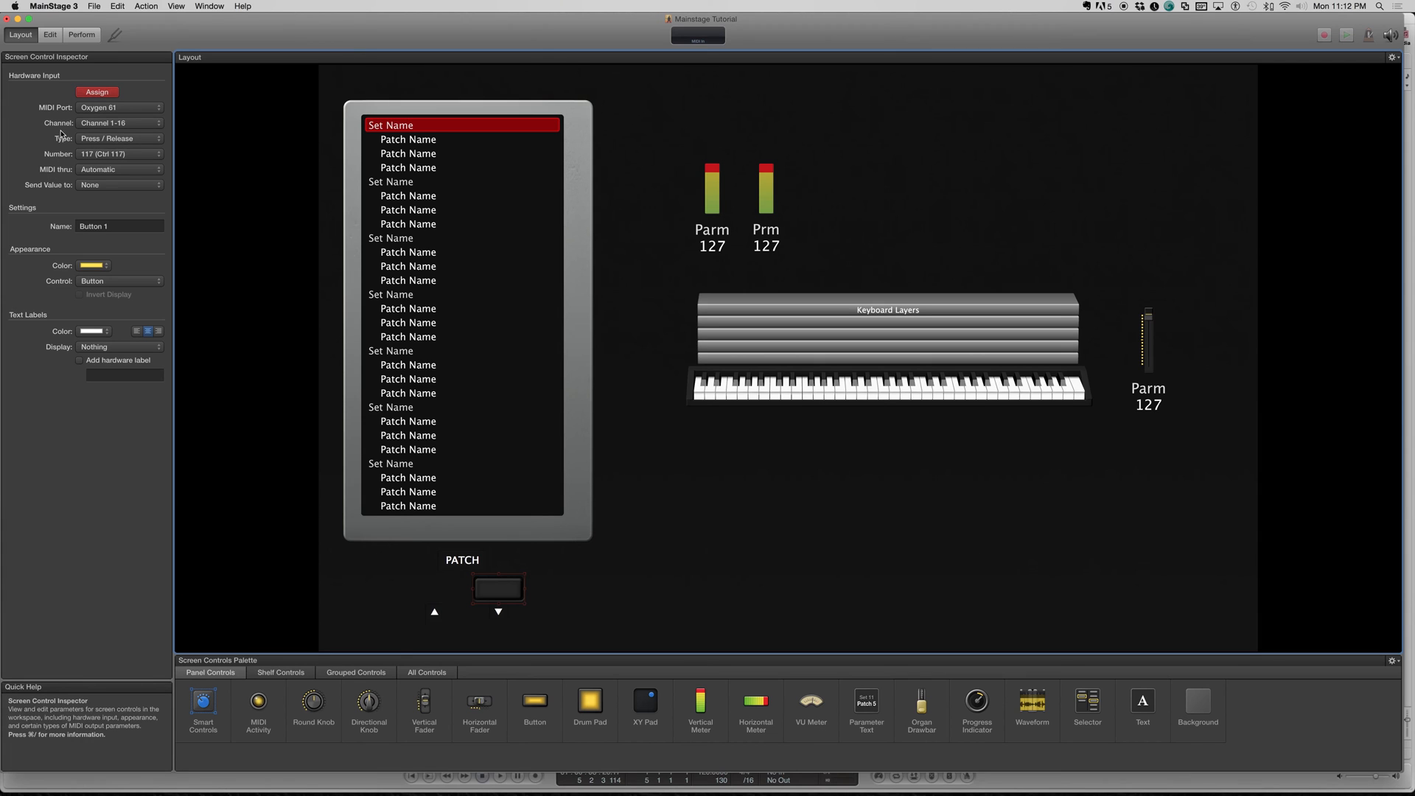
mouse_move(118, 156)
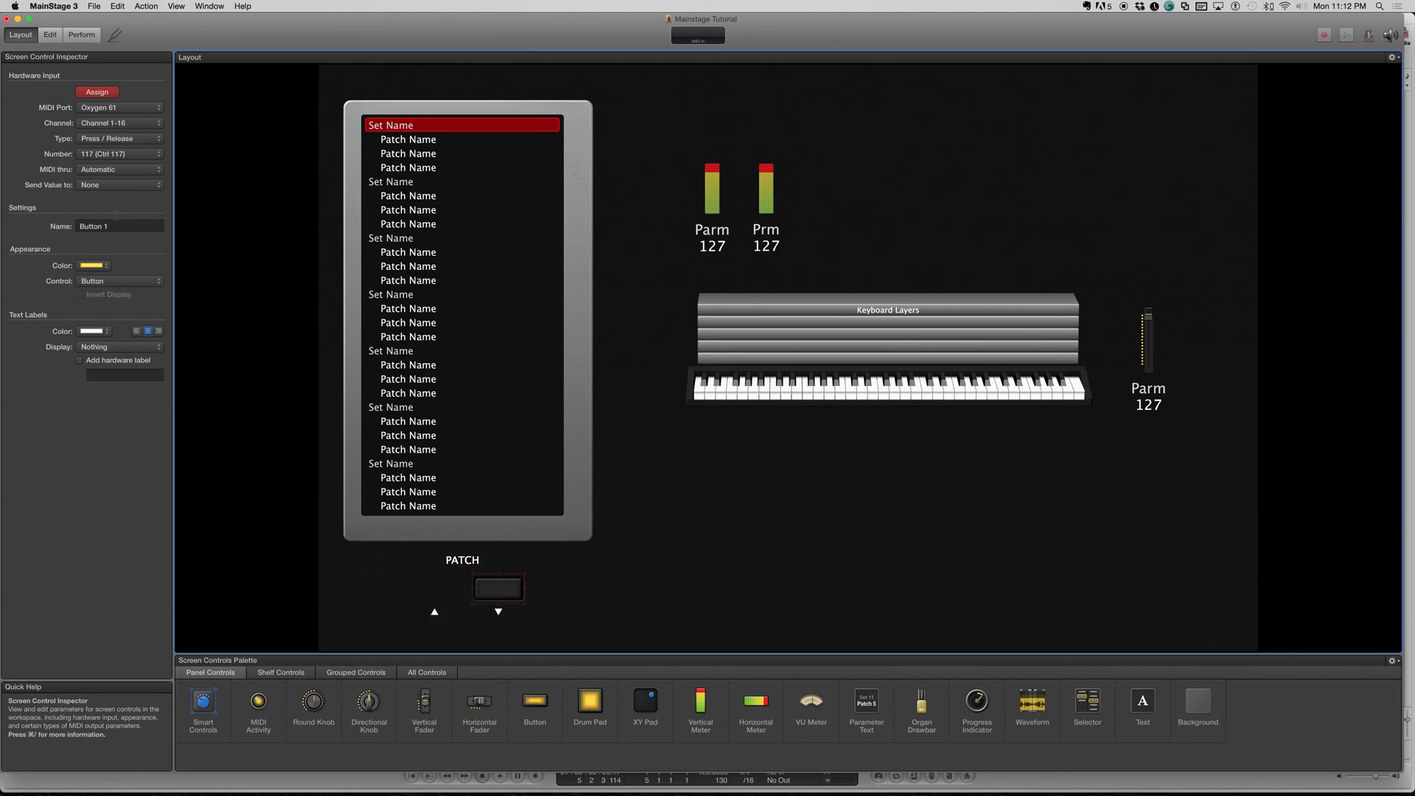
left_click(120, 153)
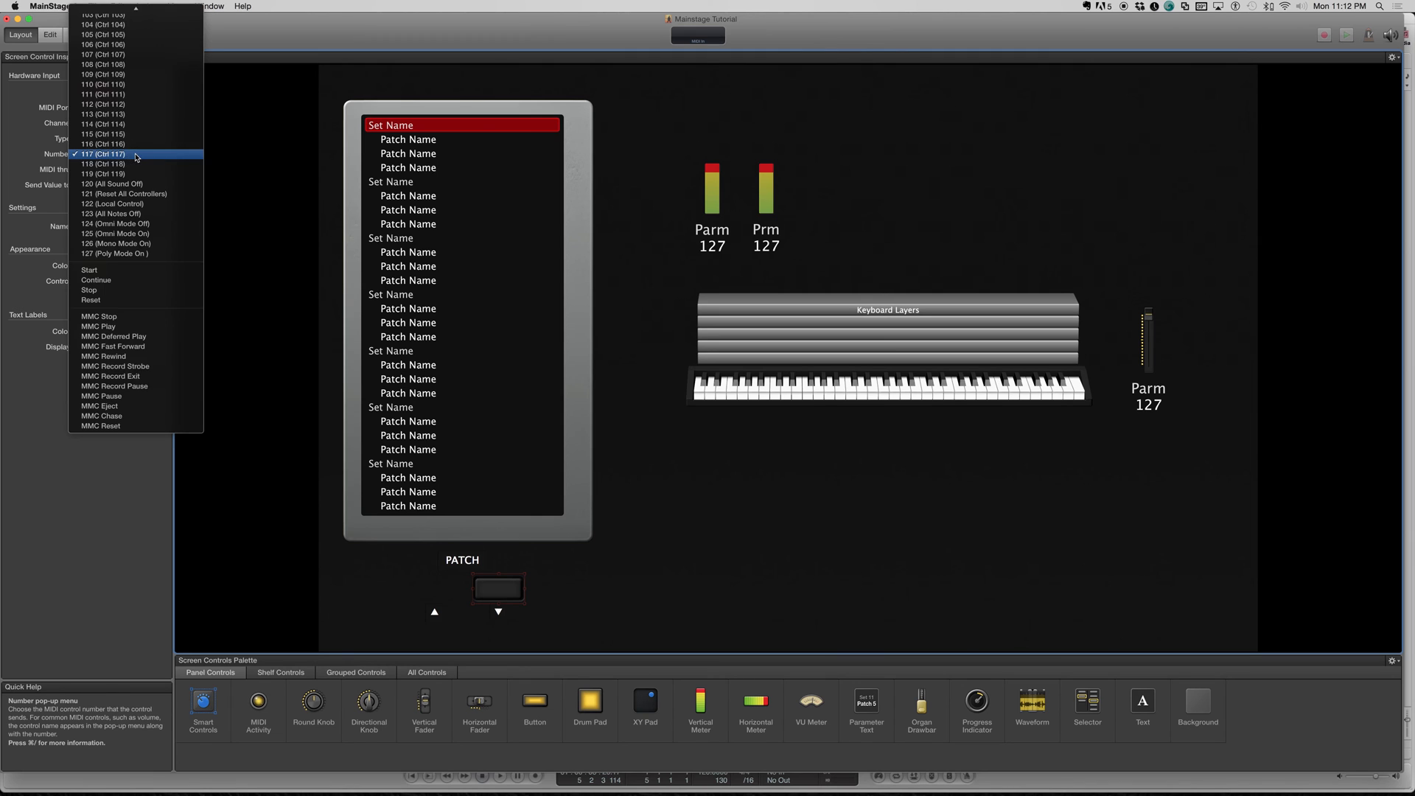
left_click(104, 154)
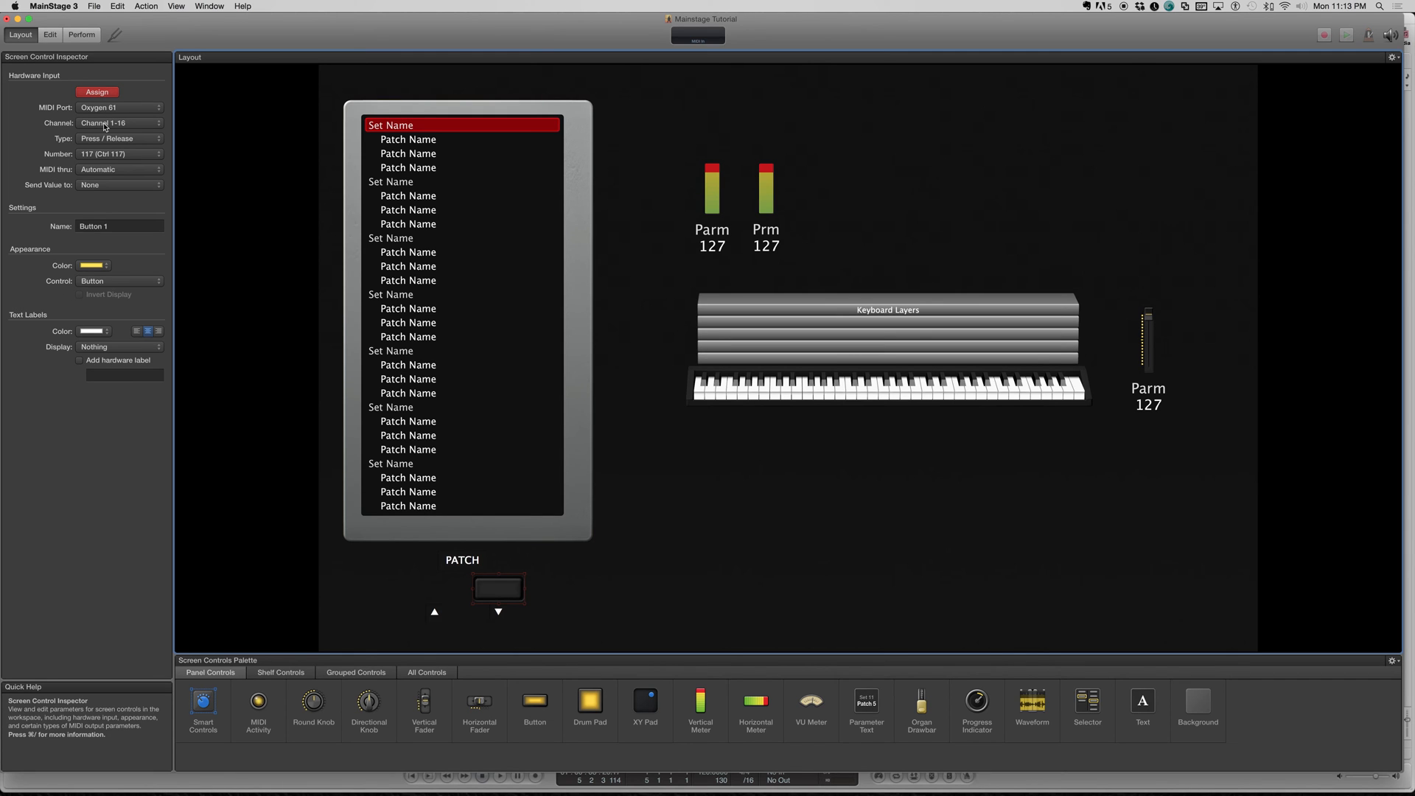
Duplicate the PATCH button, align both above the arrows, and start Assign on the left one
left_click(497, 588)
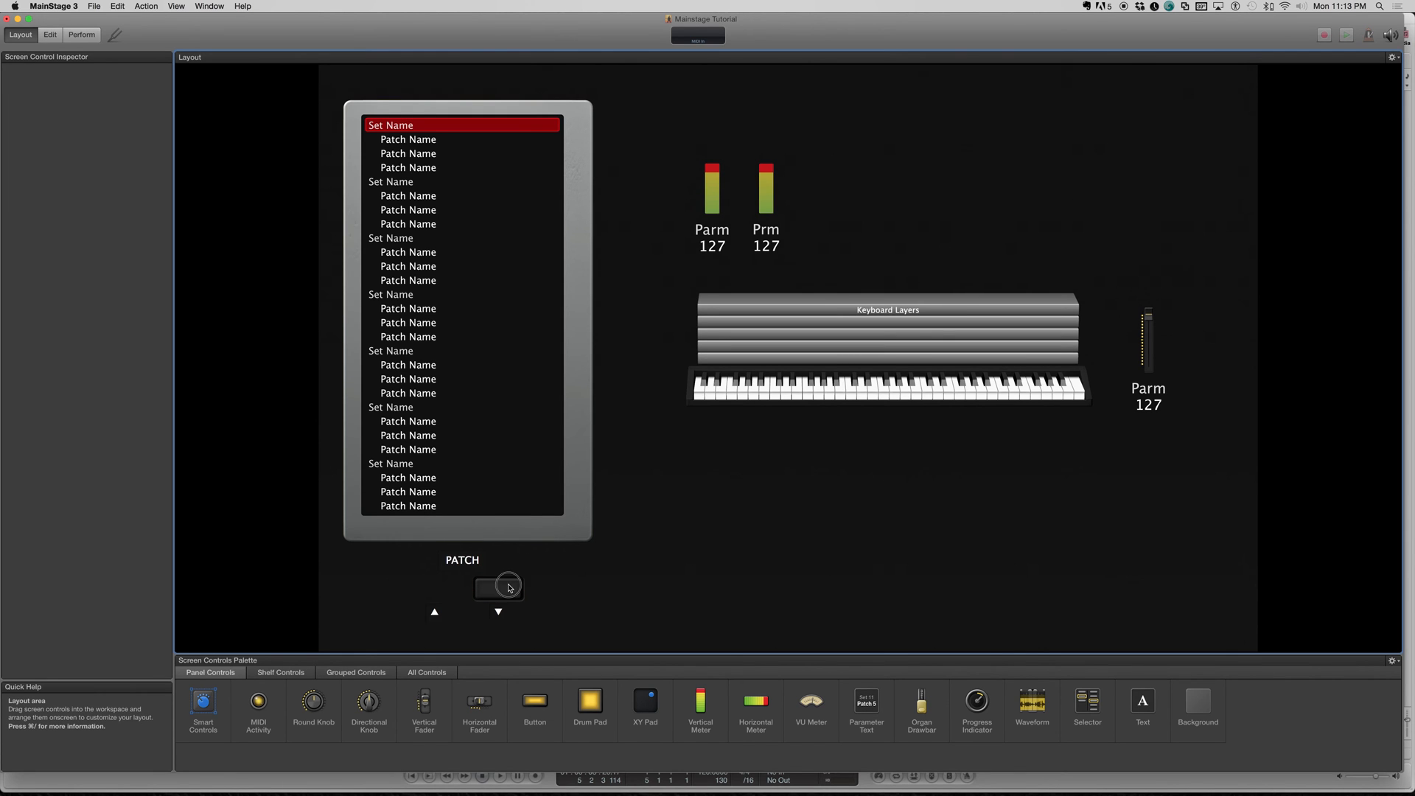
left_click(497, 588)
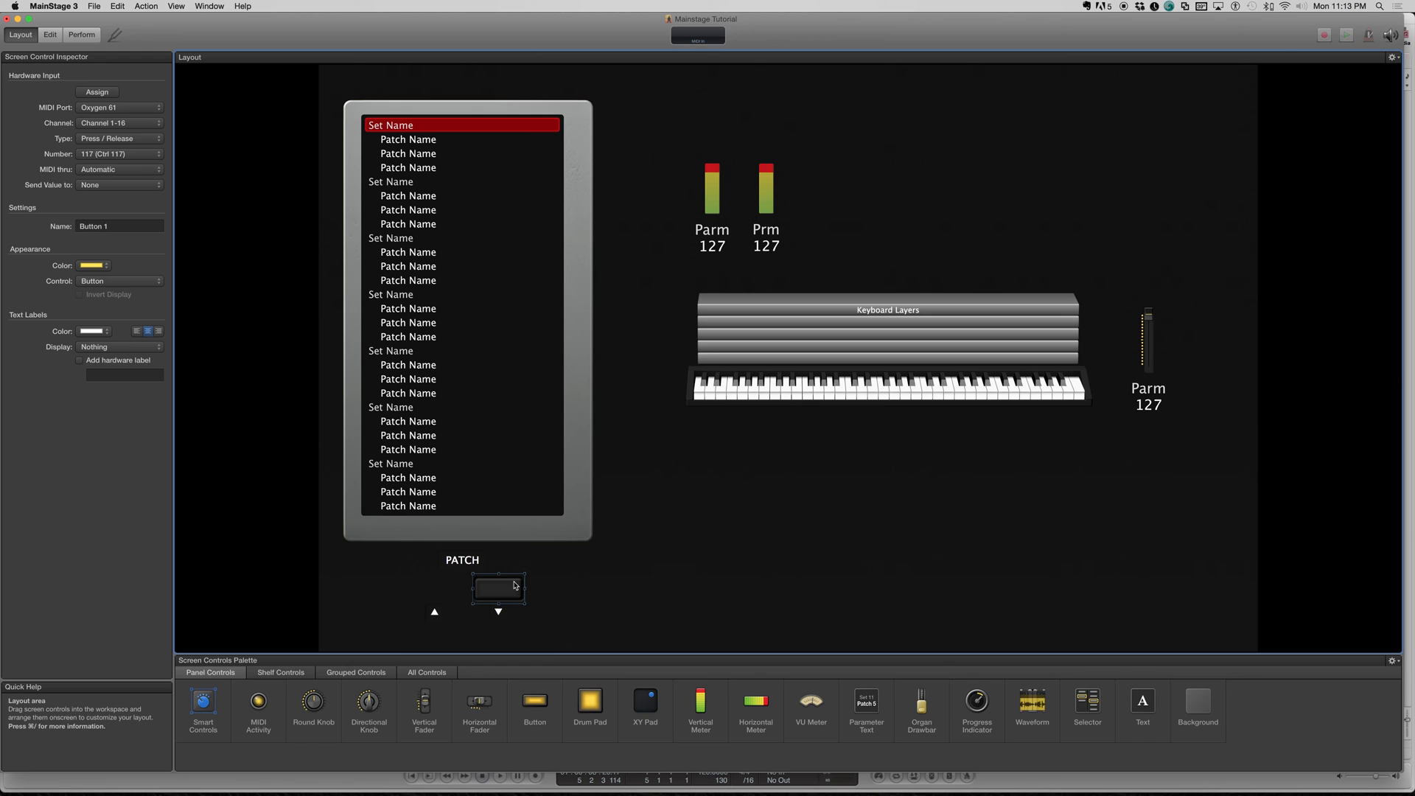
mouse_move(519, 594)
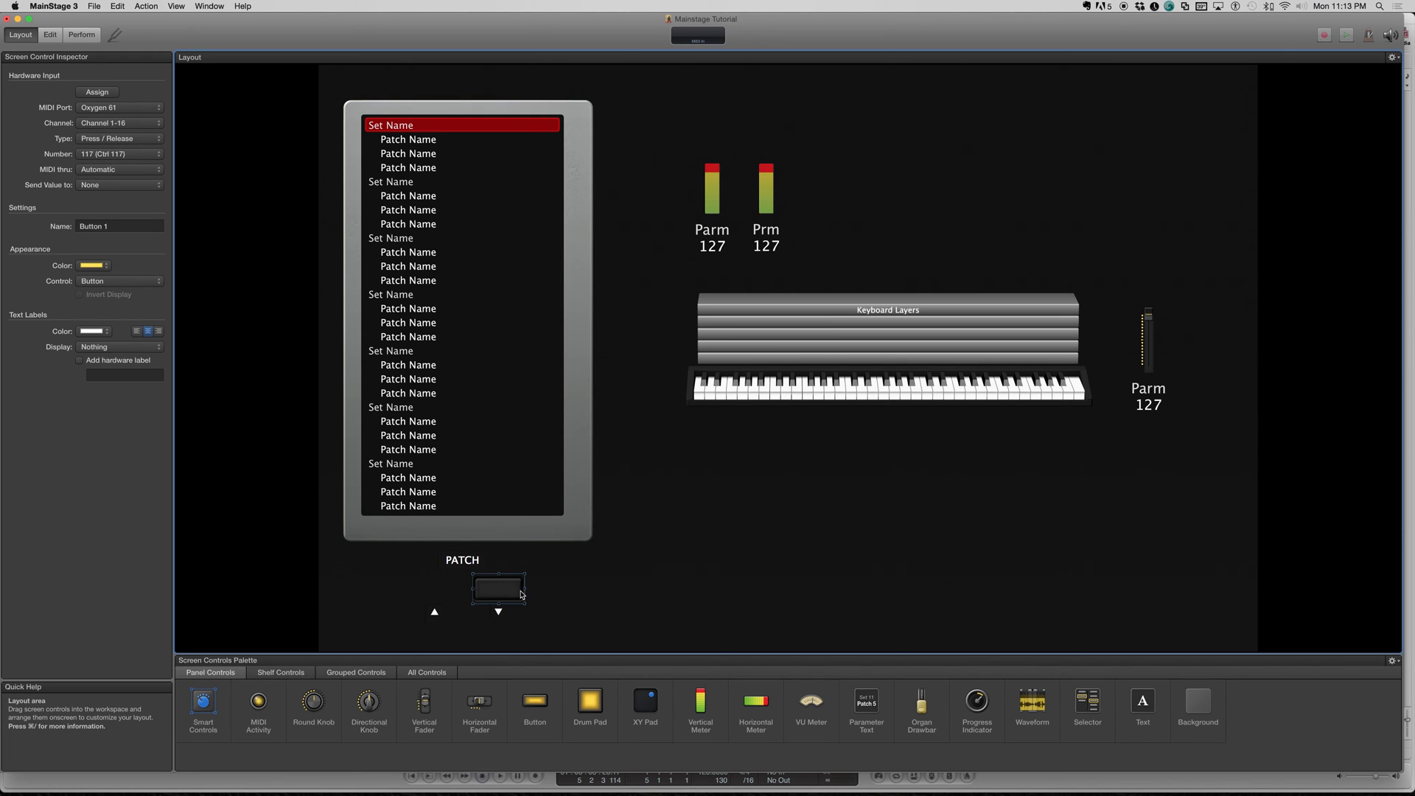
left_click_drag(496, 591, 507, 600)
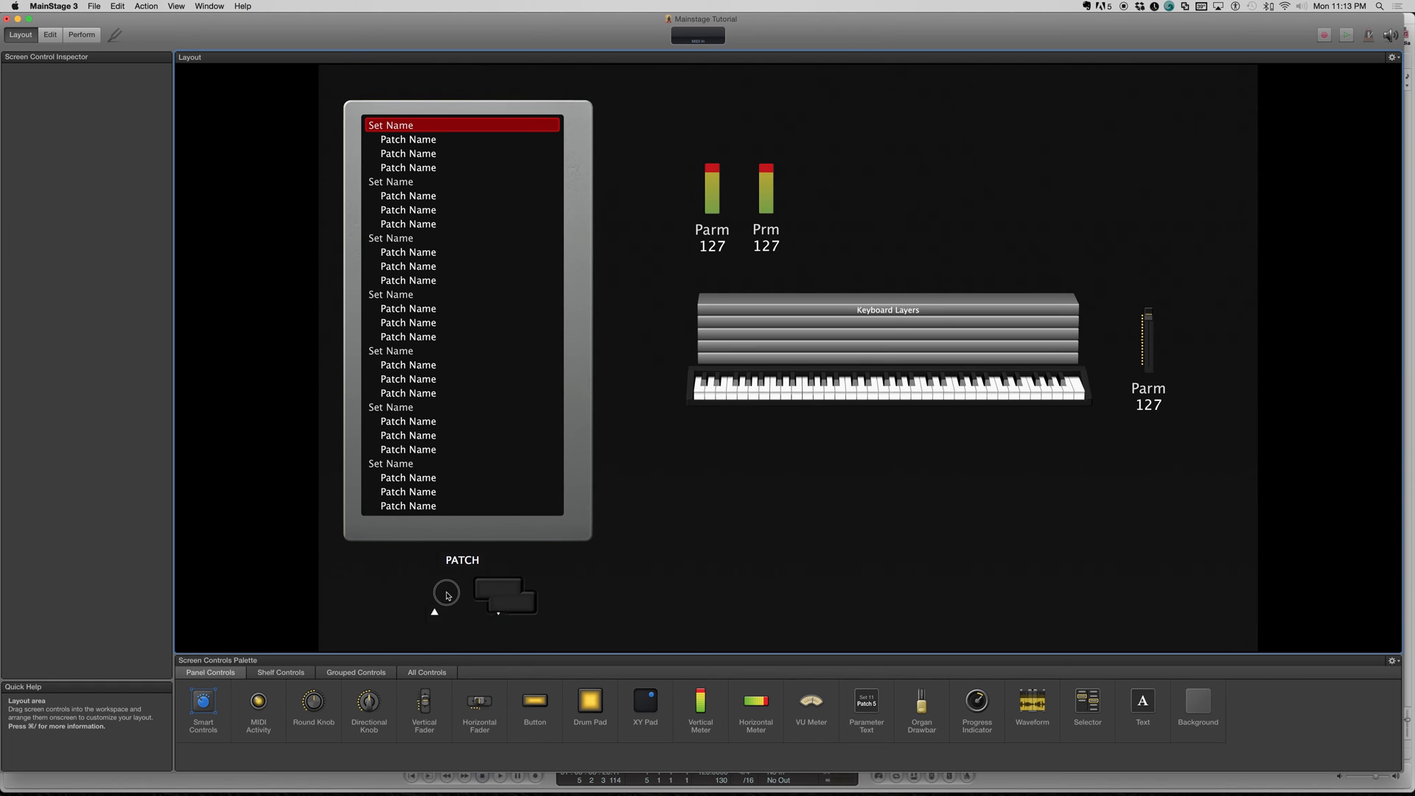
left_click(445, 594)
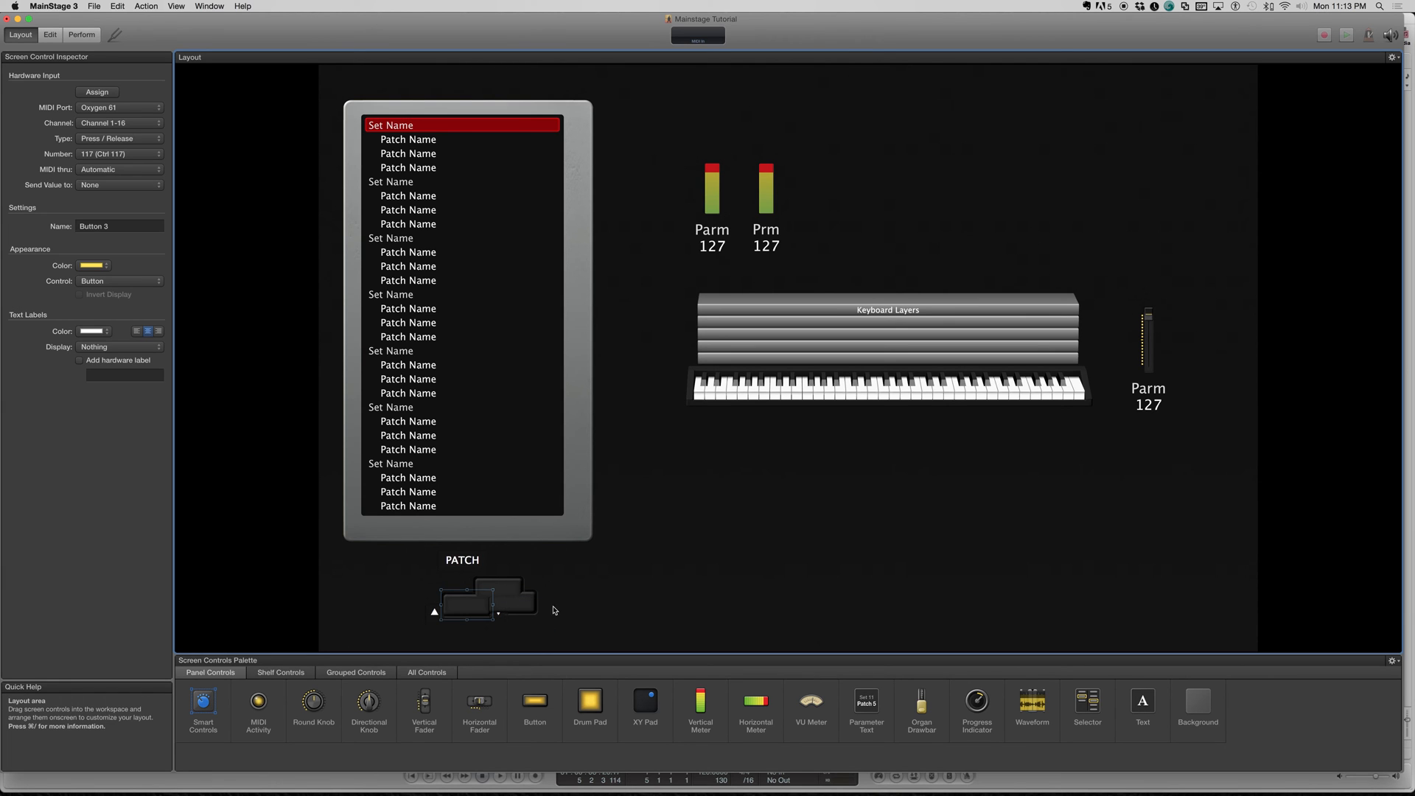
left_click(466, 600)
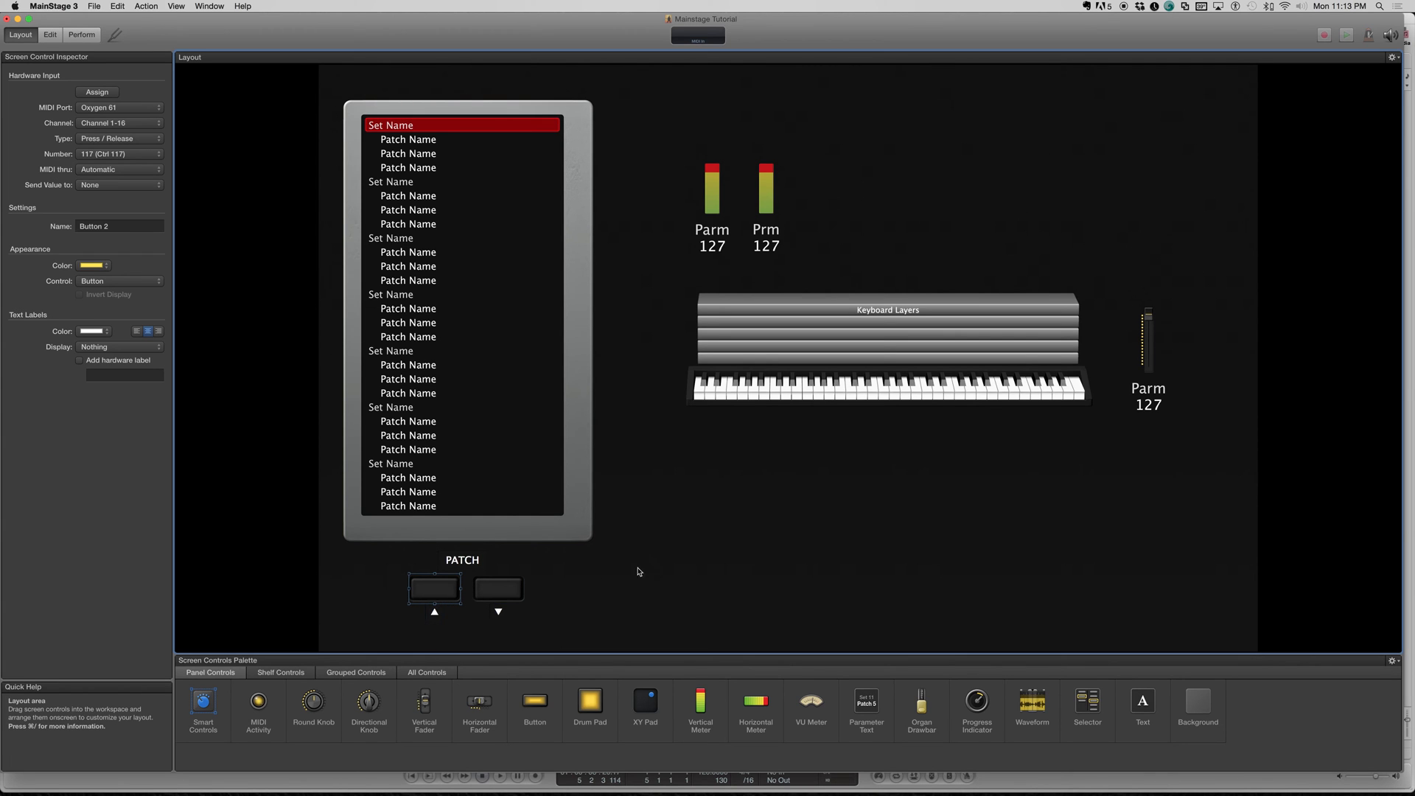
left_click(97, 91)
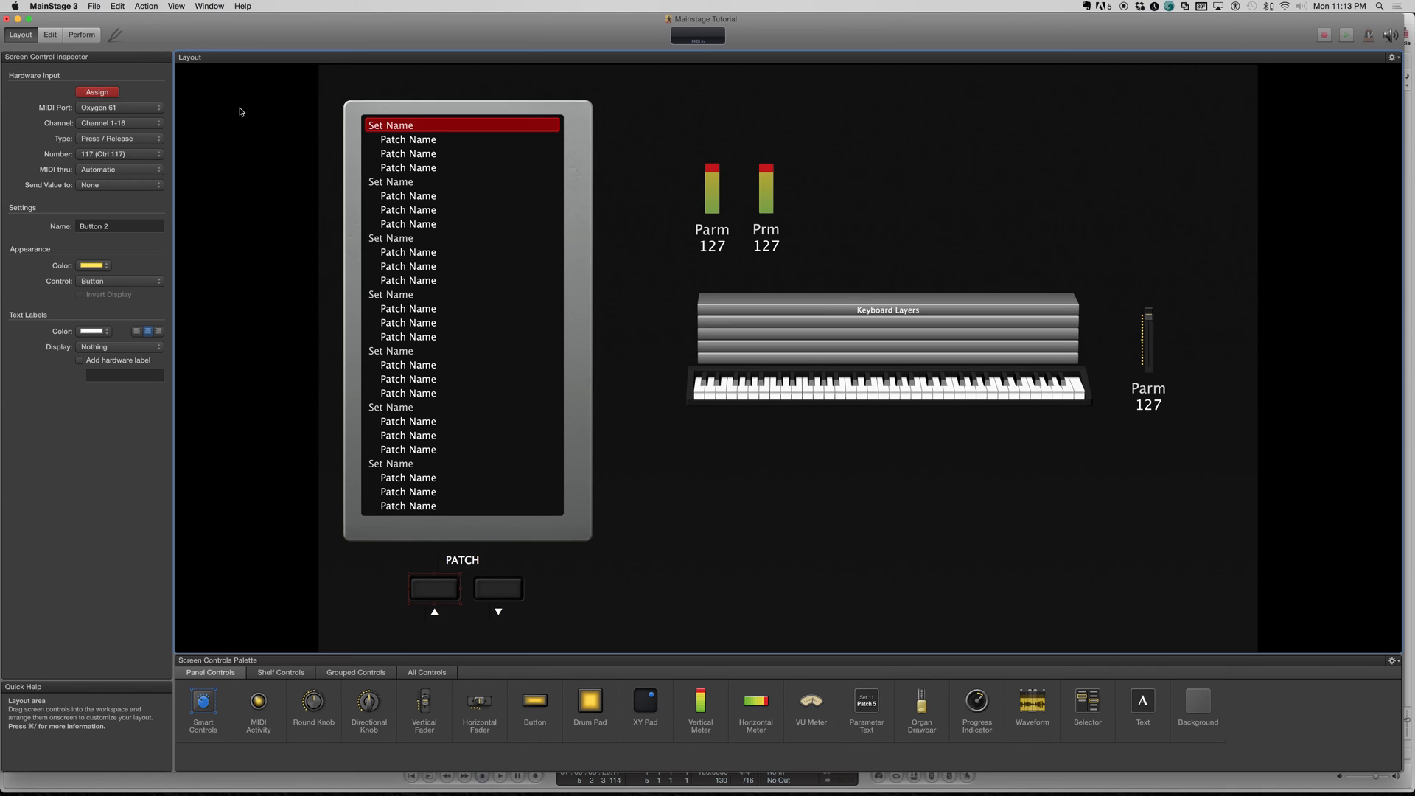
Have the left button learn CC 116 and listen on all channels of the Oxygen 61
left_click(118, 122)
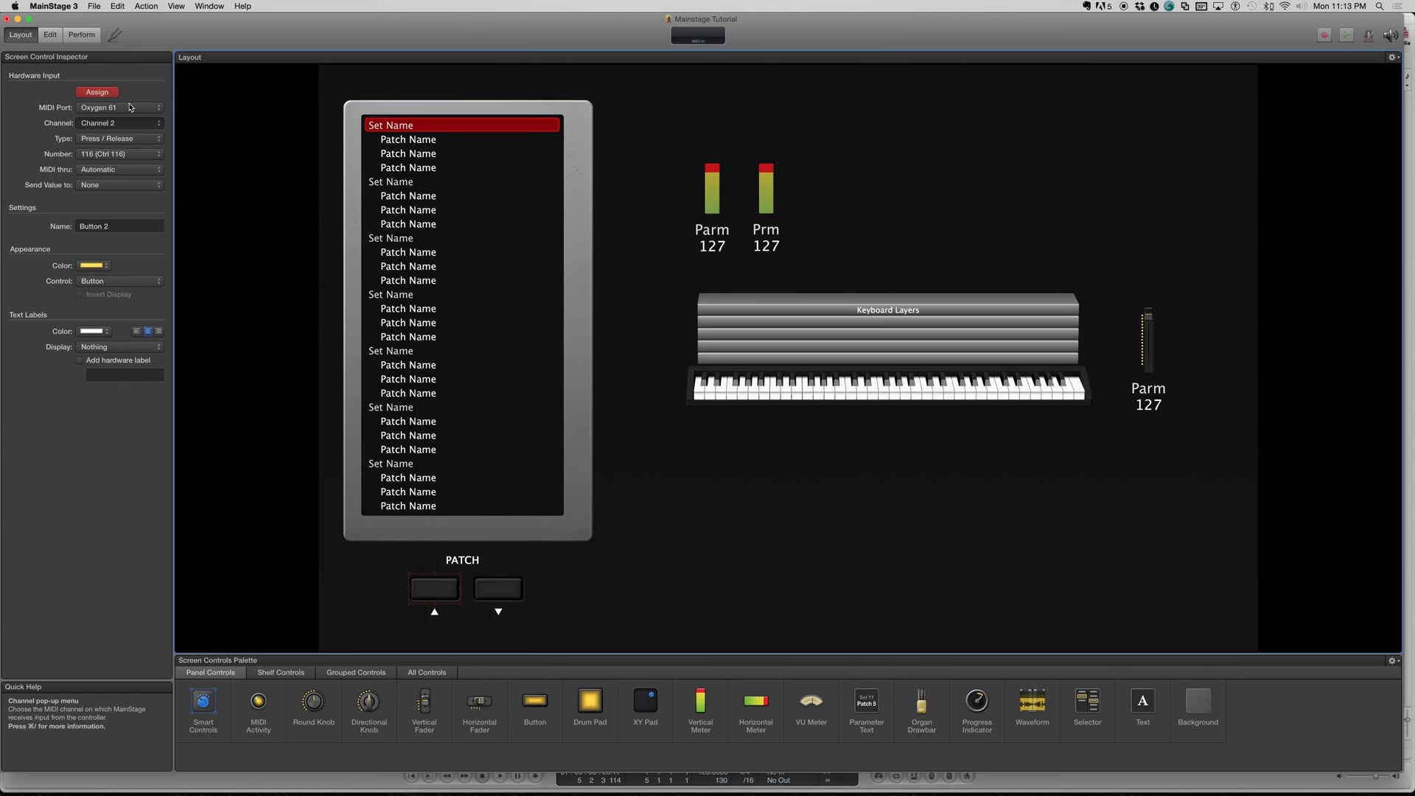
left_click(118, 122)
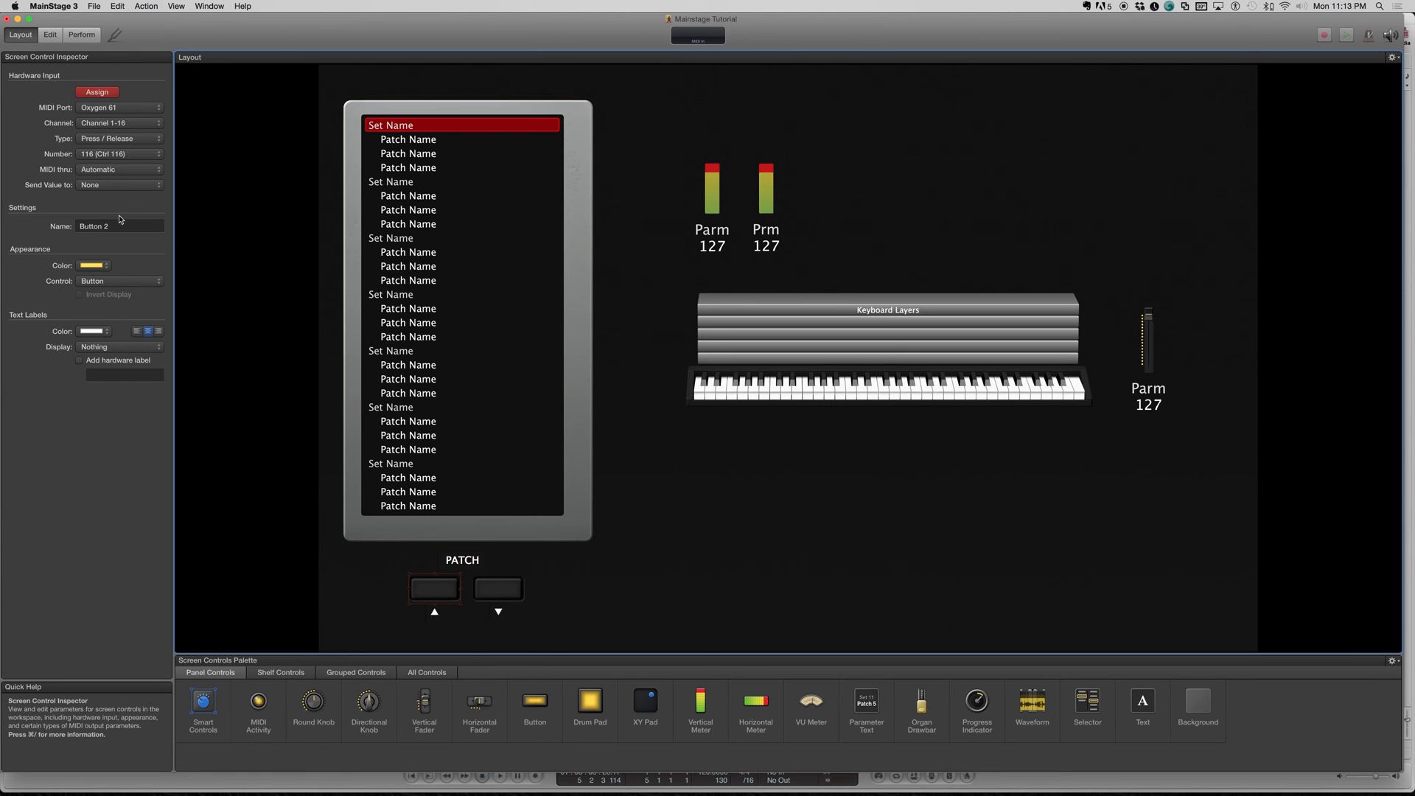
mouse_move(498, 598)
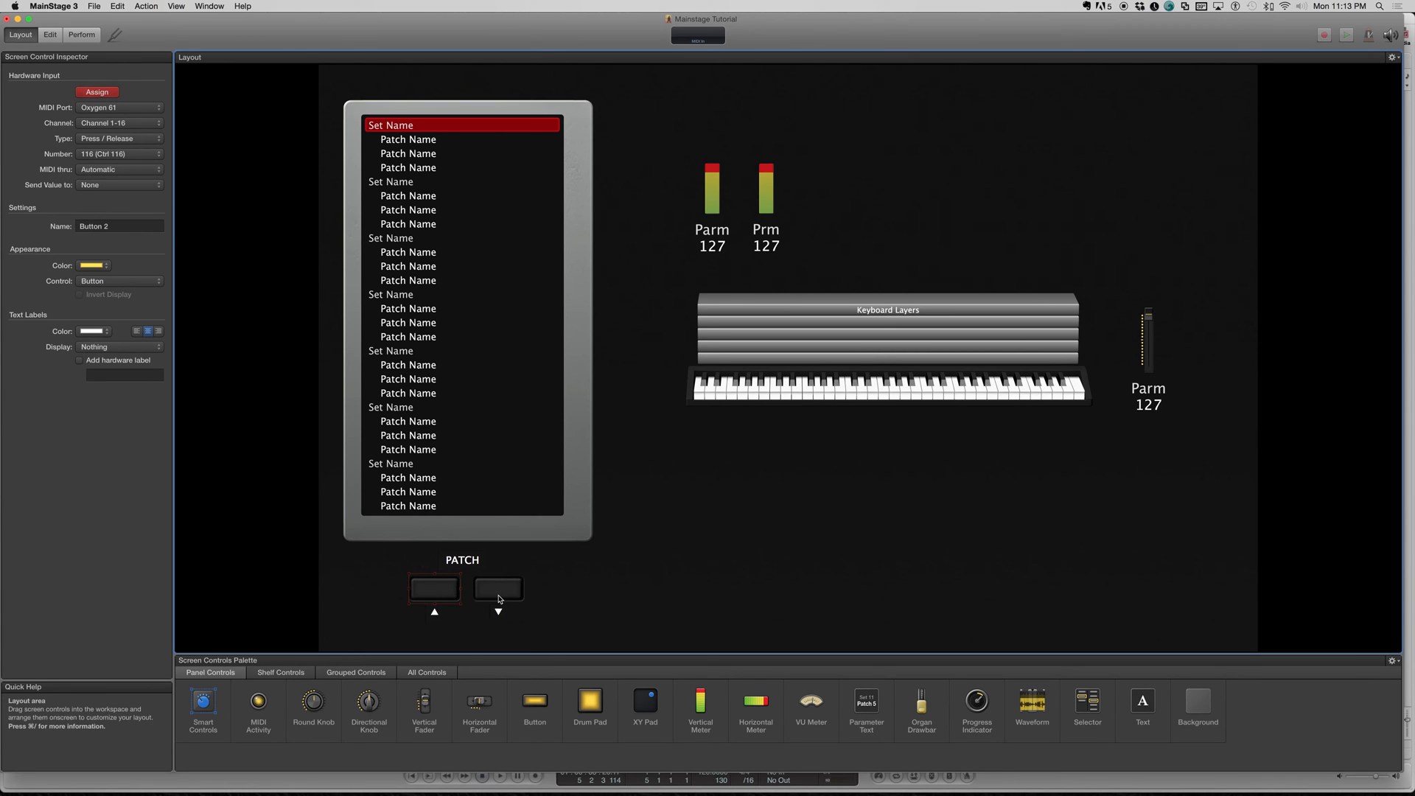
mouse_move(560, 593)
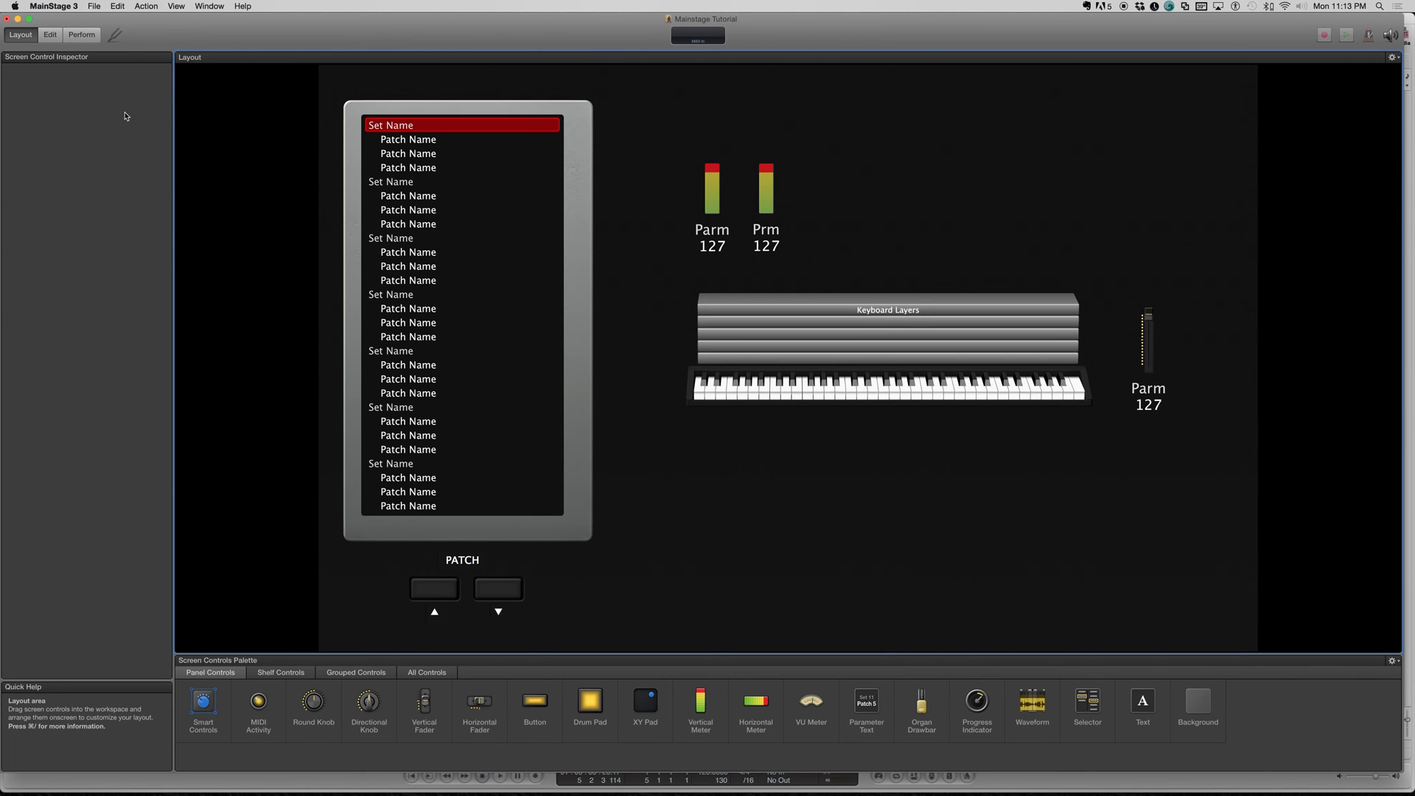
Switch from Layout mode back to Edit mode for the concert
left_click(50, 33)
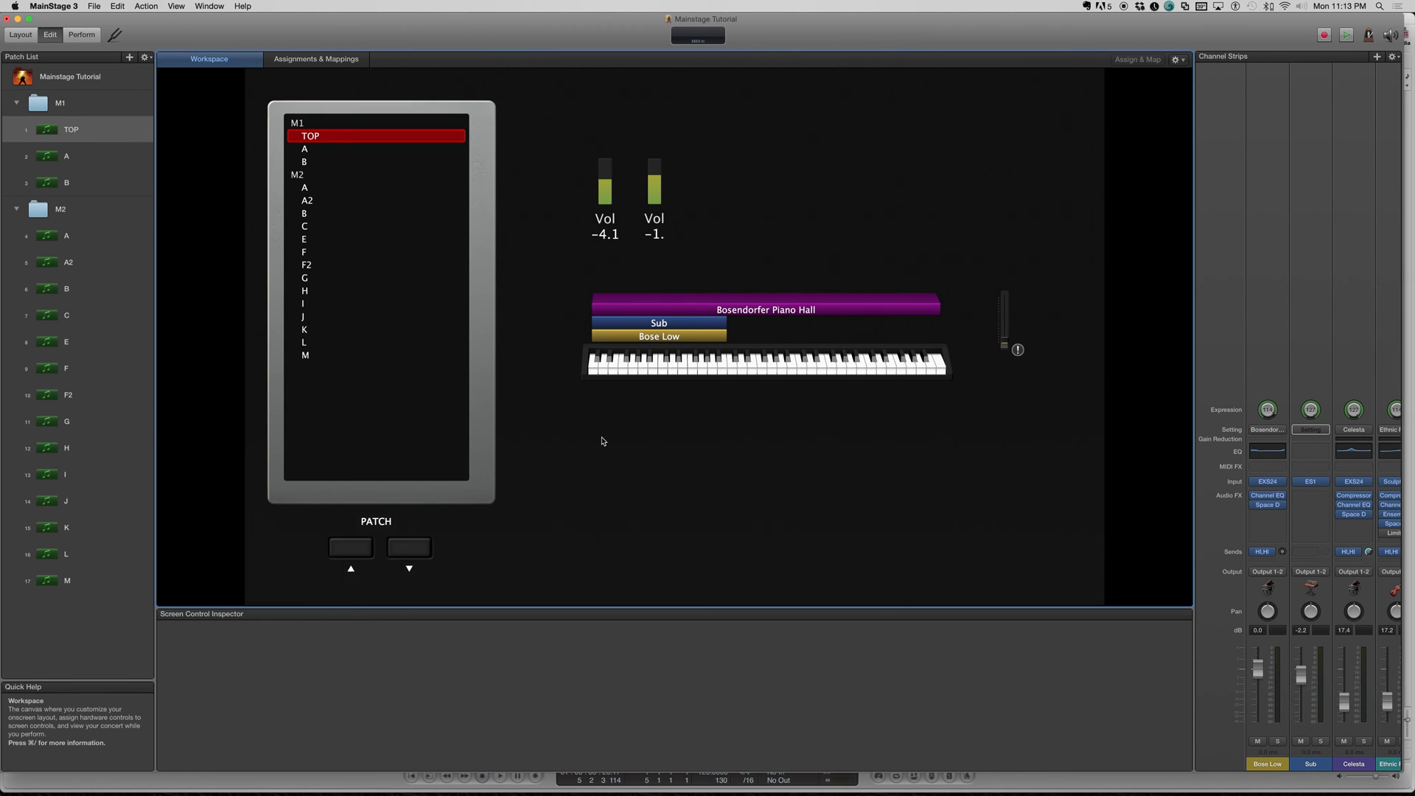
mouse_move(380, 545)
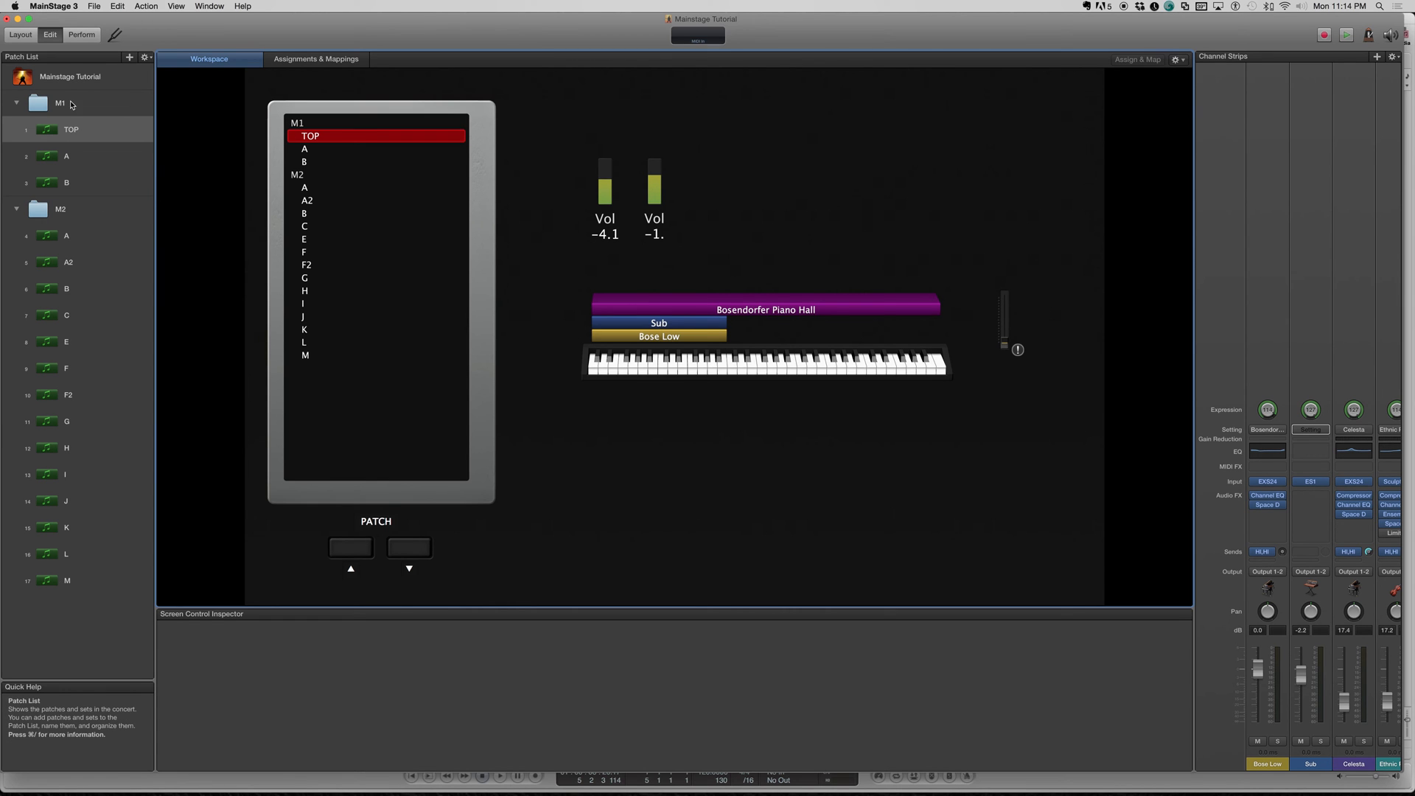
Select the concert in the Patch List and start mapping the down PATCH button
left_click(69, 75)
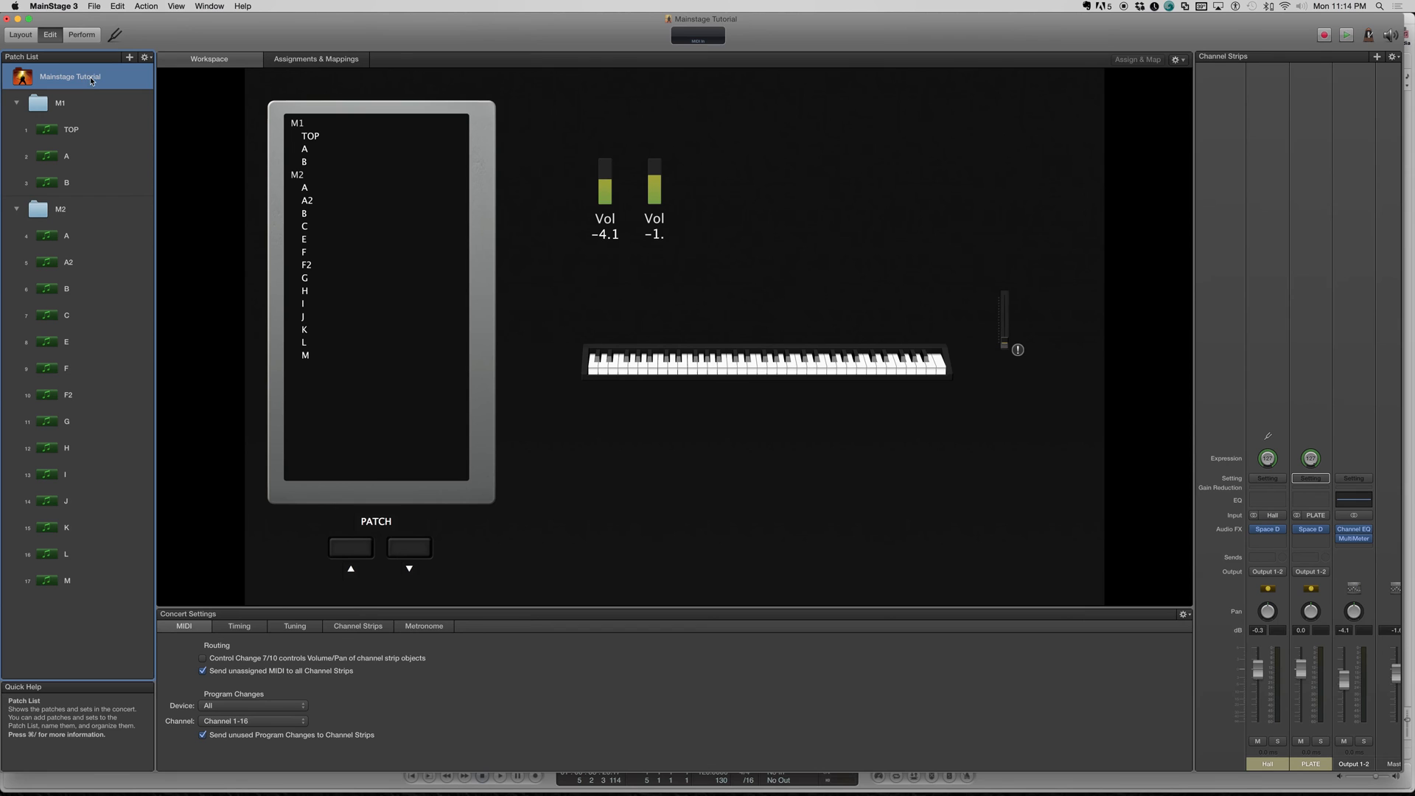
mouse_move(57, 77)
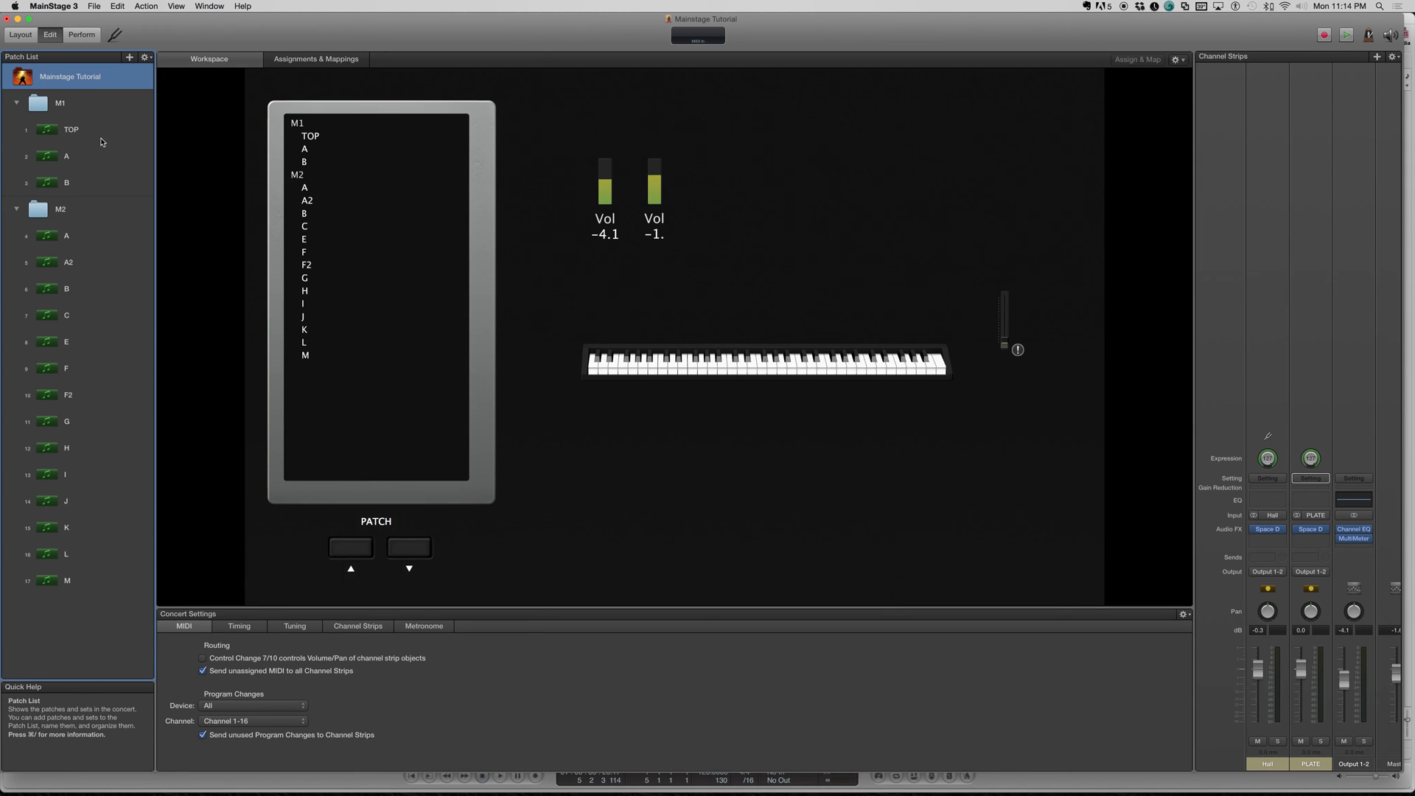
left_click(66, 236)
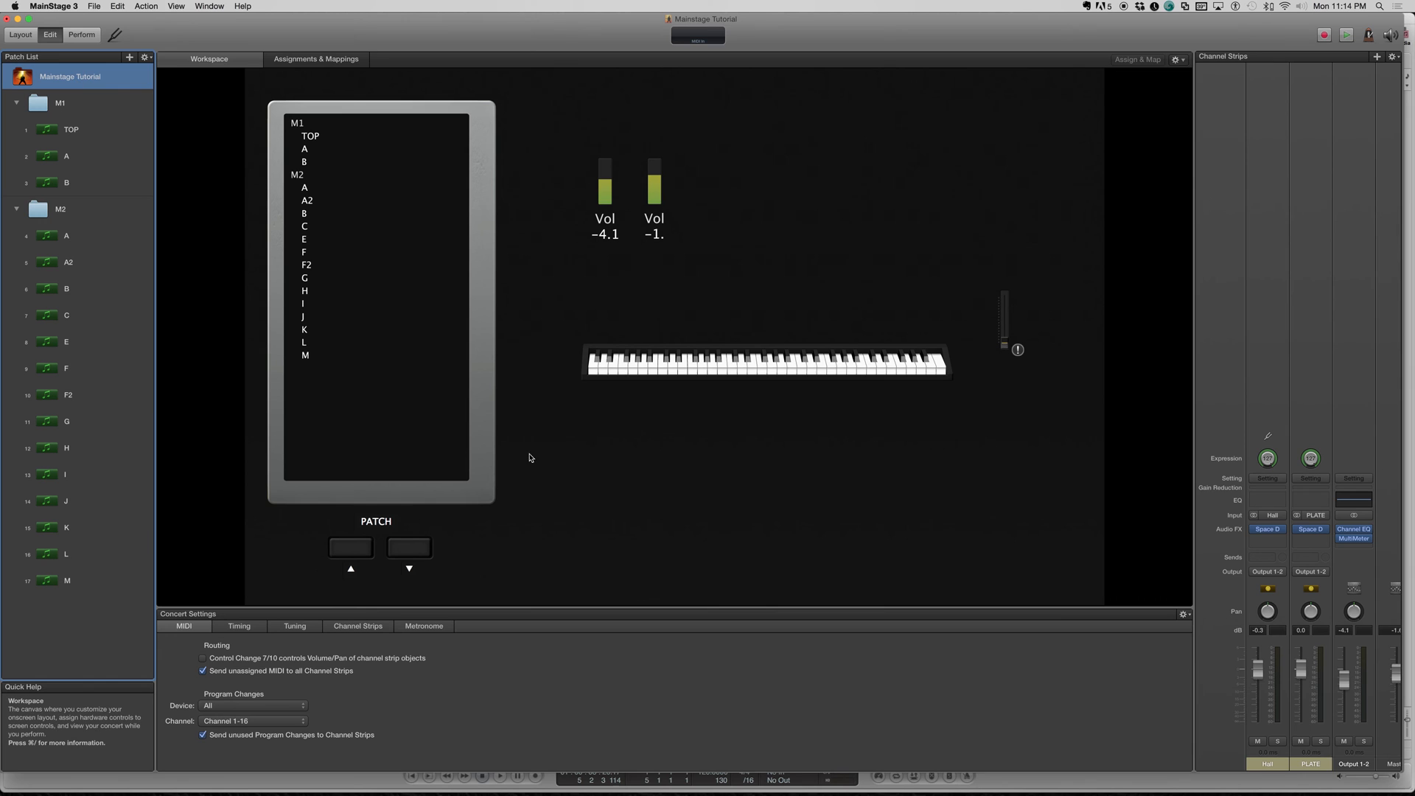
left_click(408, 547)
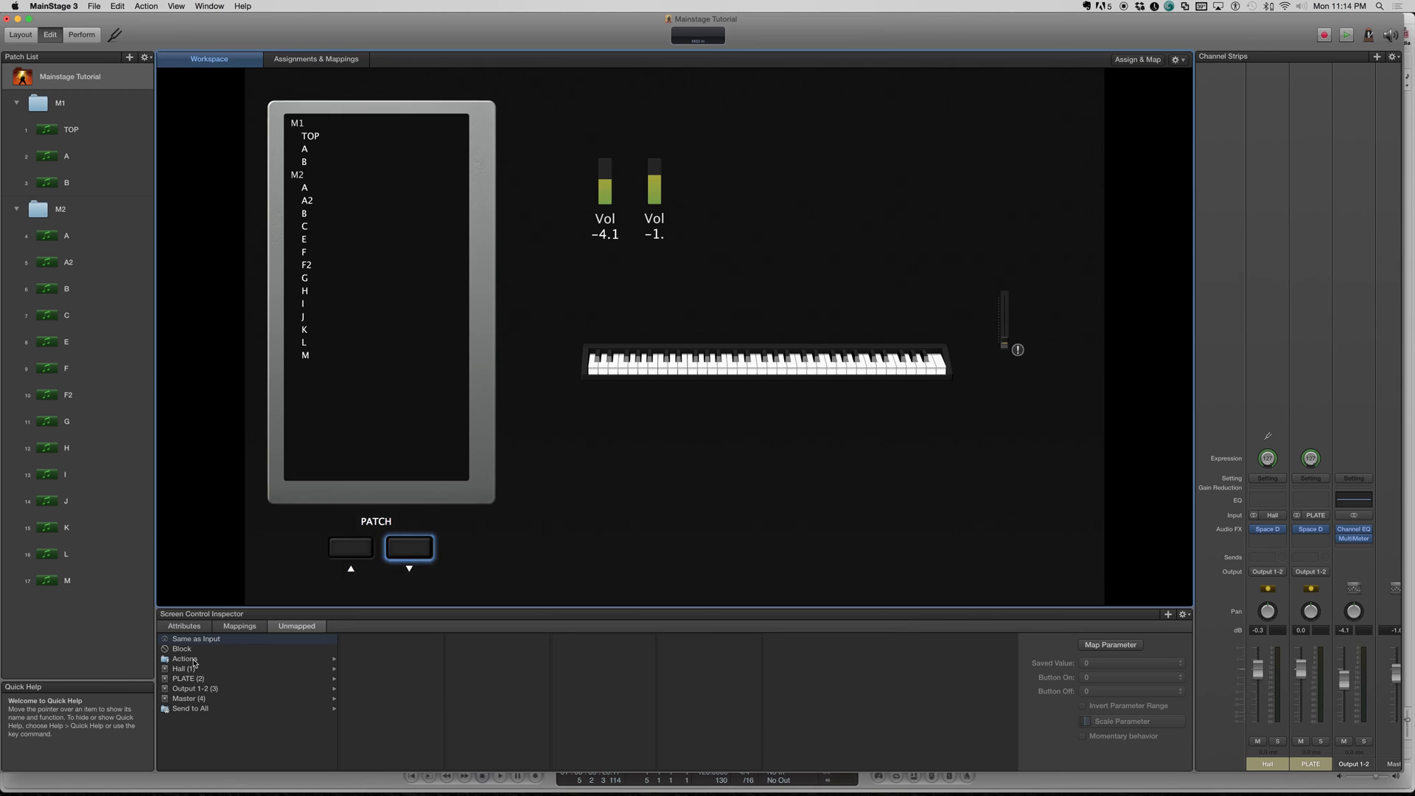
Map the down PATCH button to the Actions > Next Patch command
left_click(184, 659)
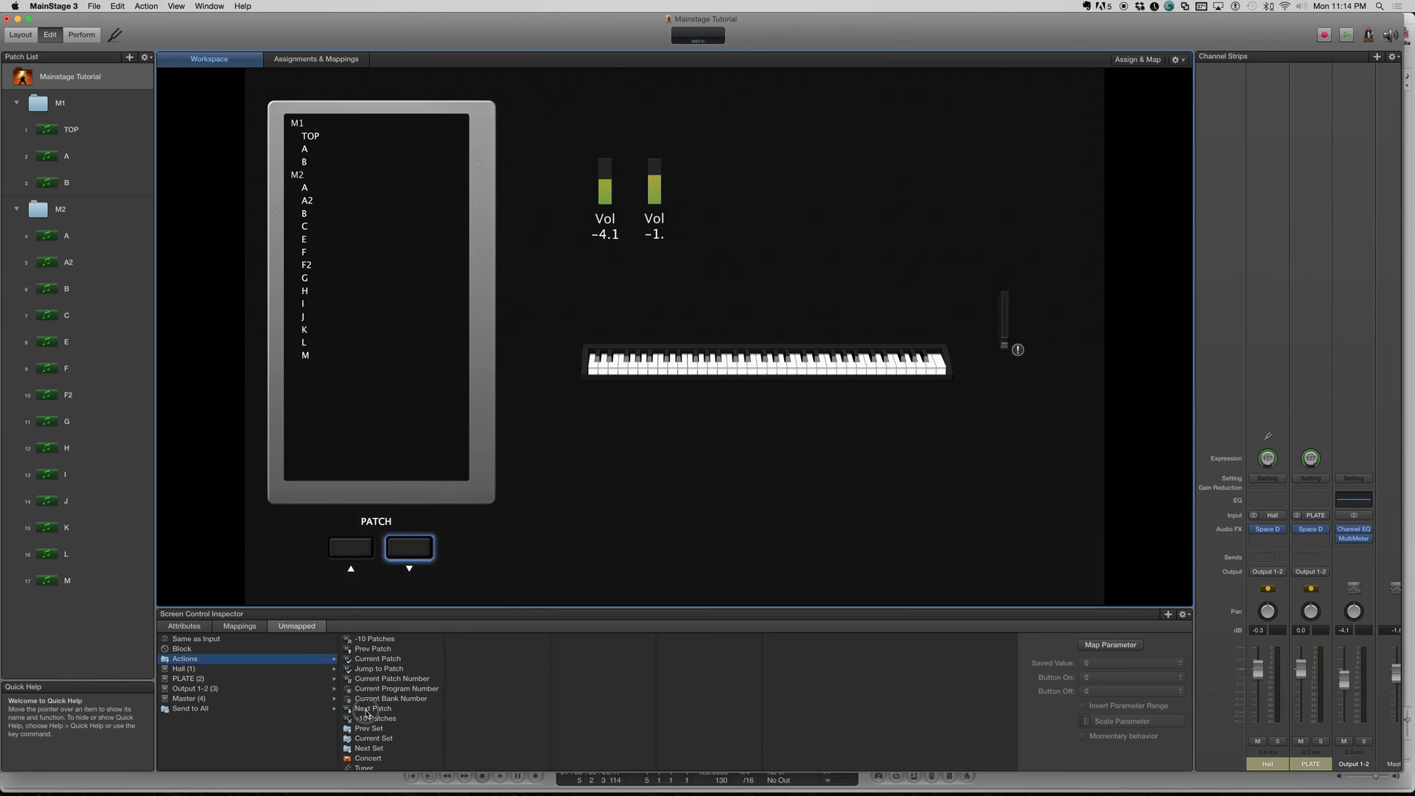
left_click(372, 709)
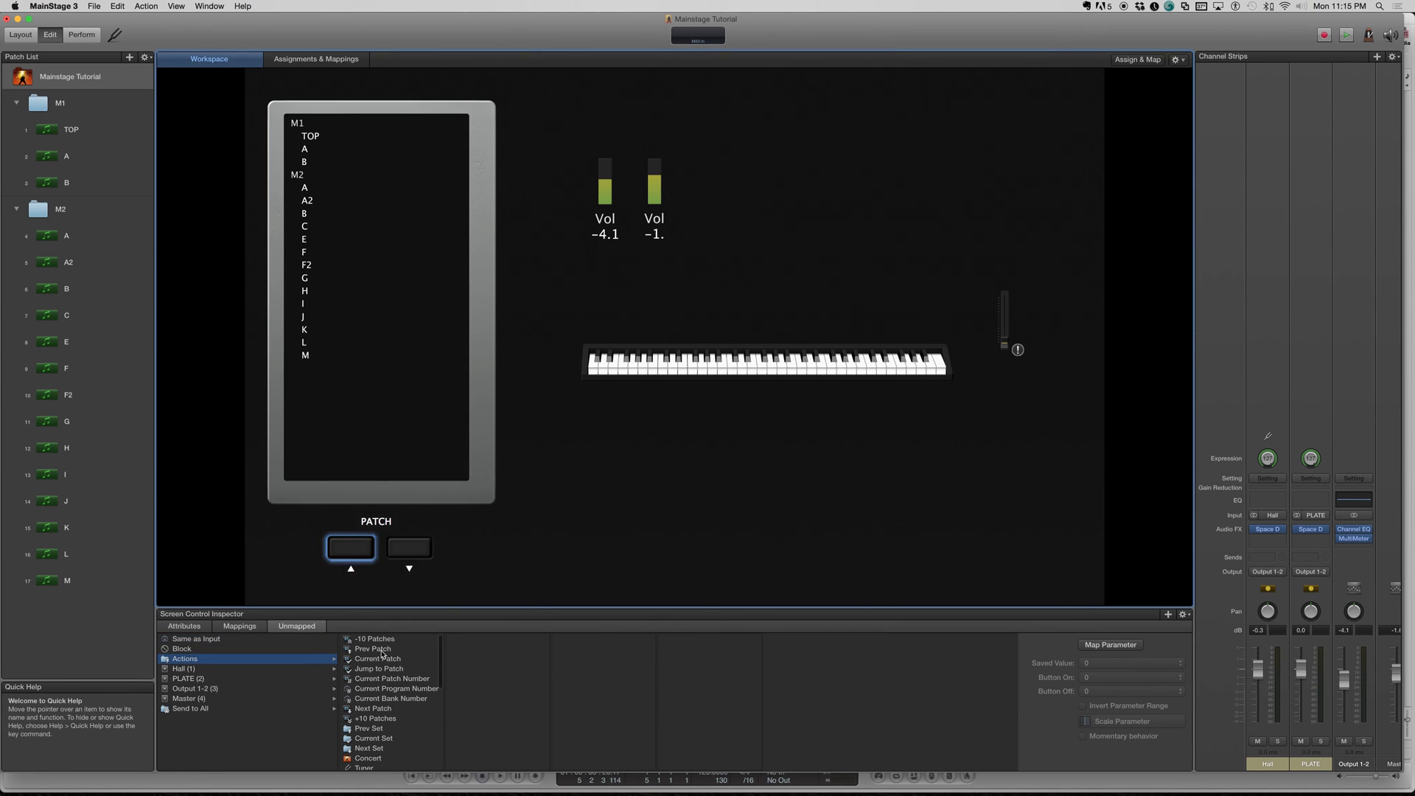
Map the up button to Prev Patch and test that it steps back to patch C
left_click(373, 648)
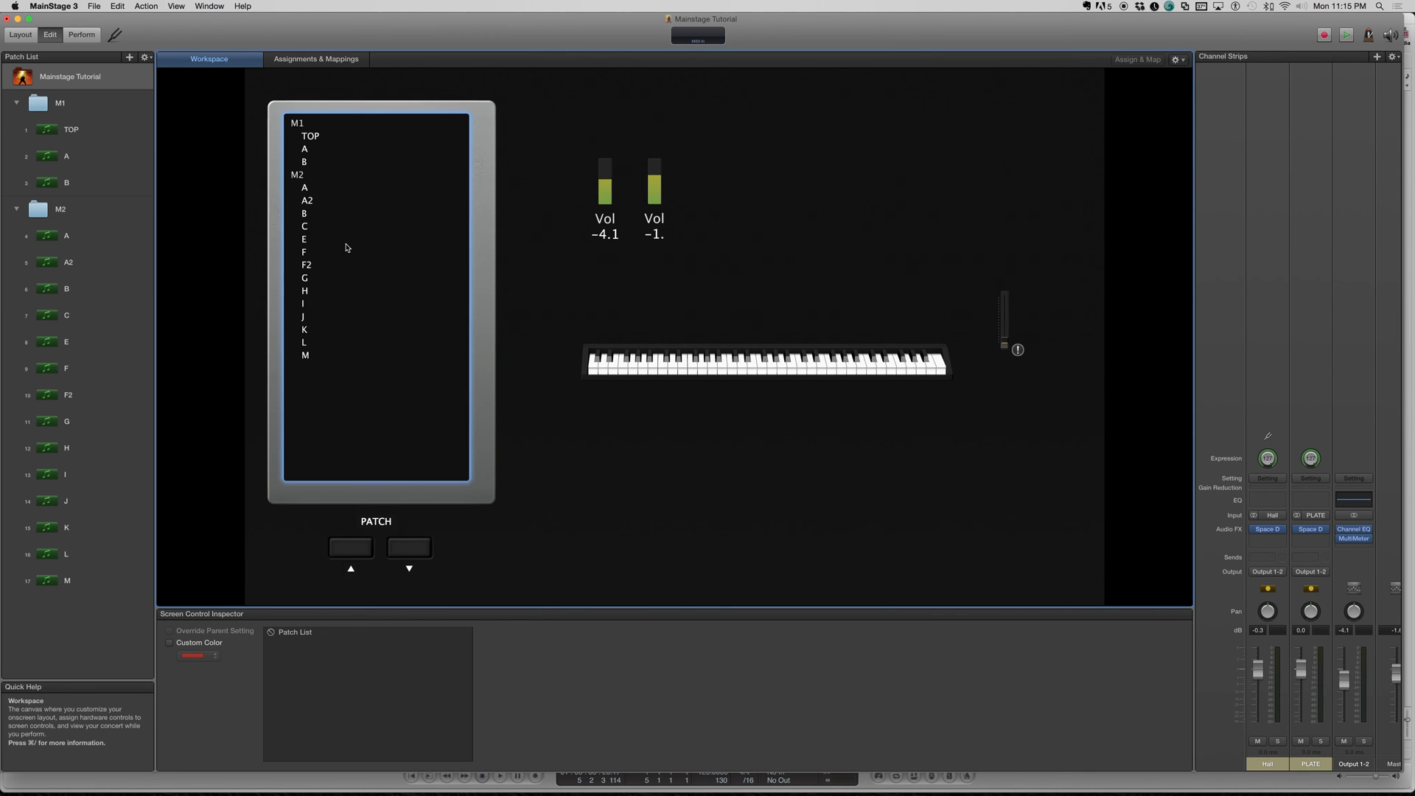
left_click(304, 252)
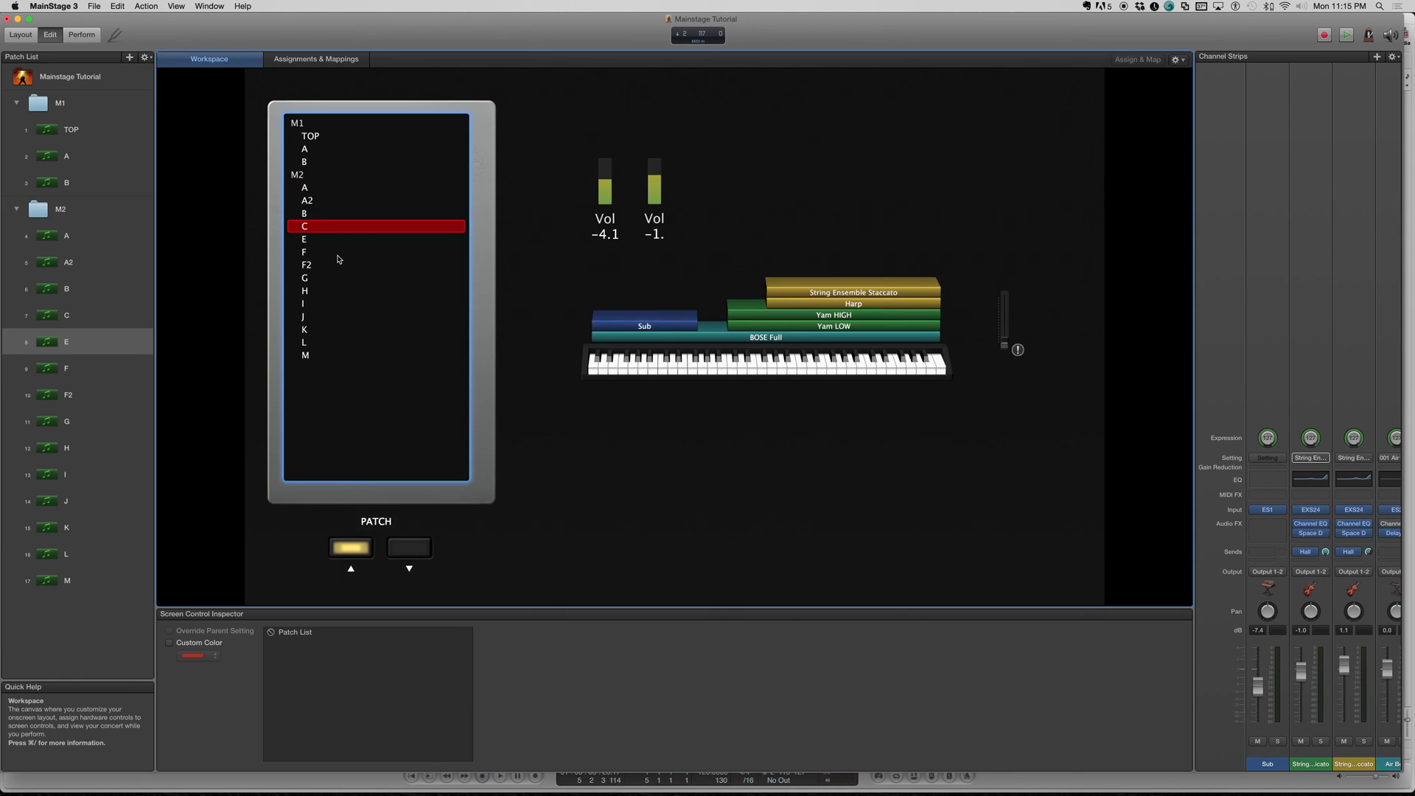
left_click(408, 548)
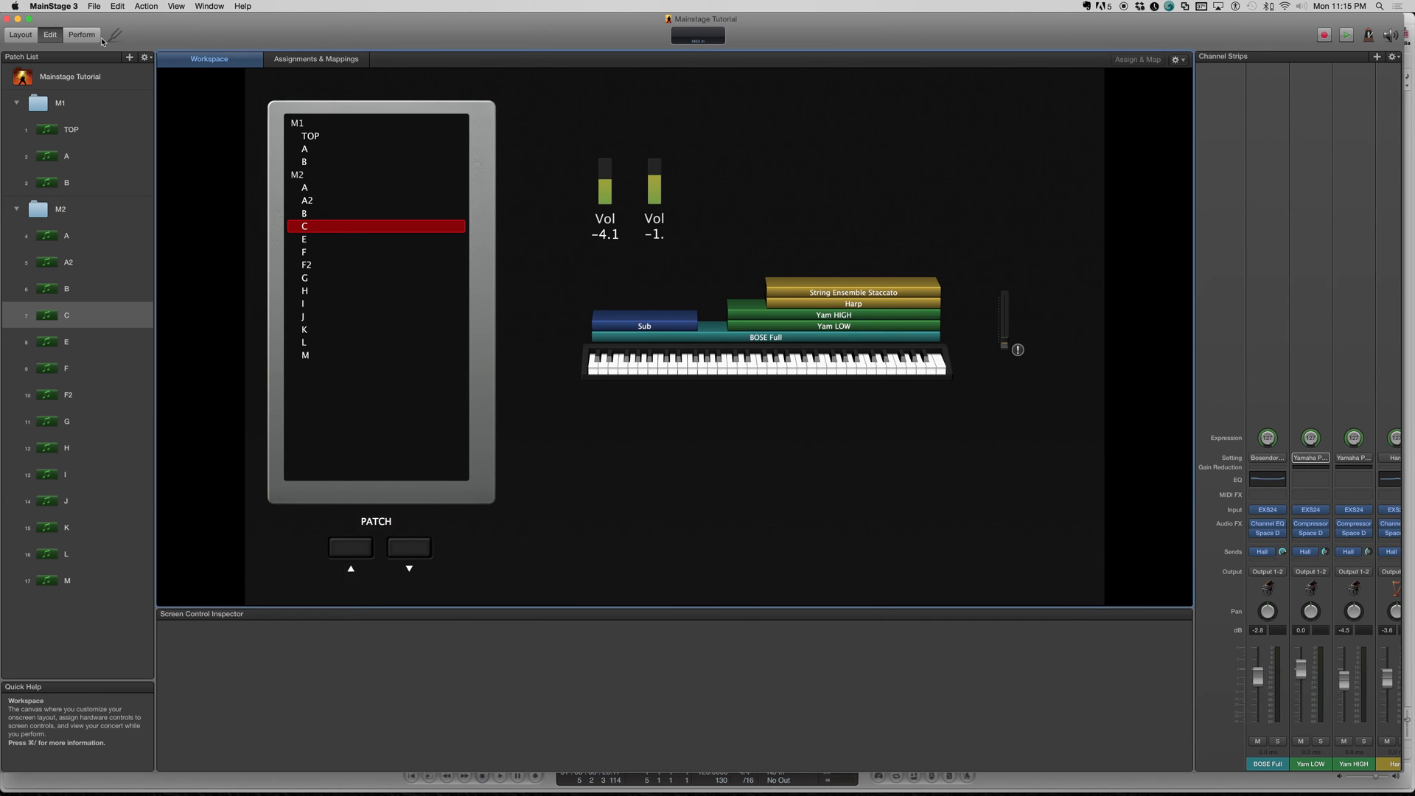
mouse_move(19, 34)
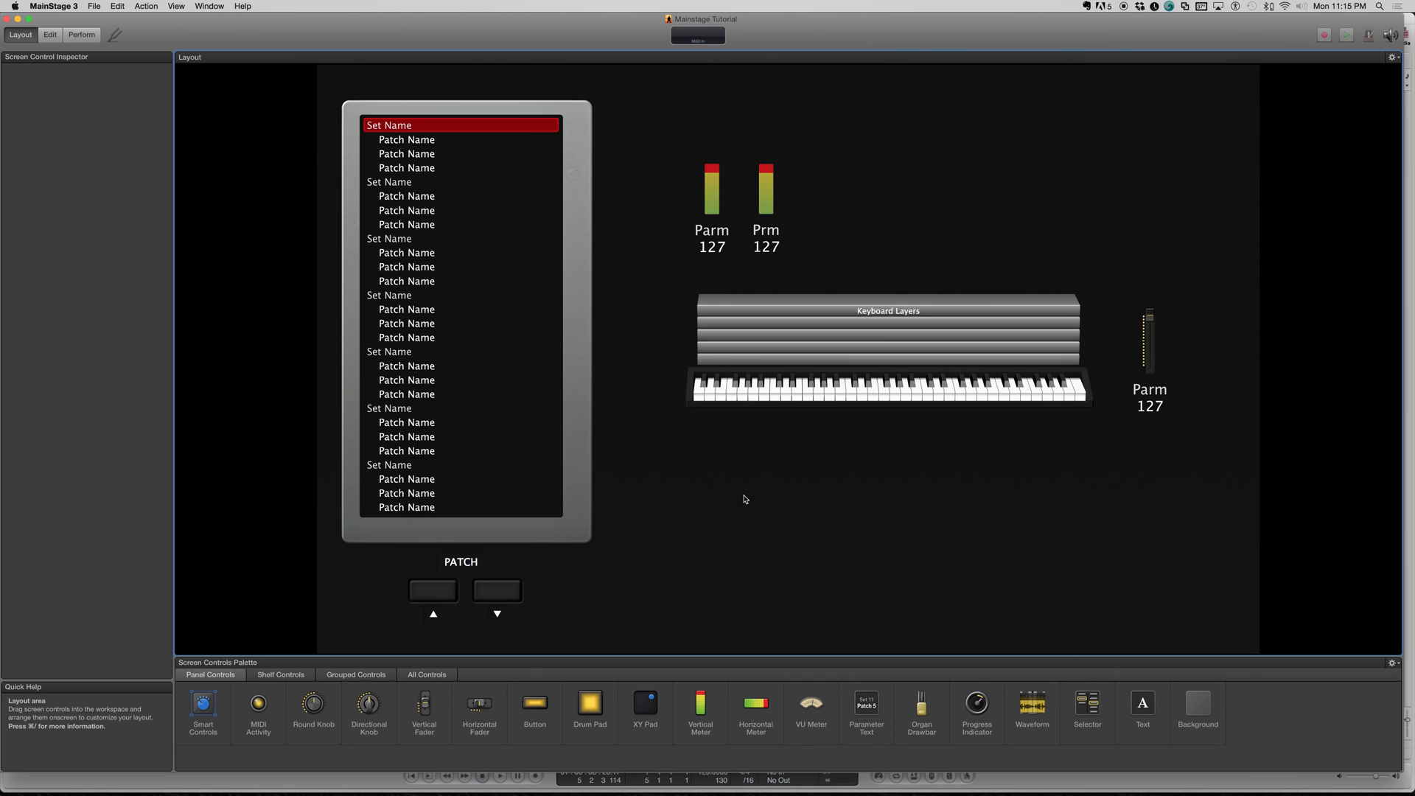
mouse_move(534, 713)
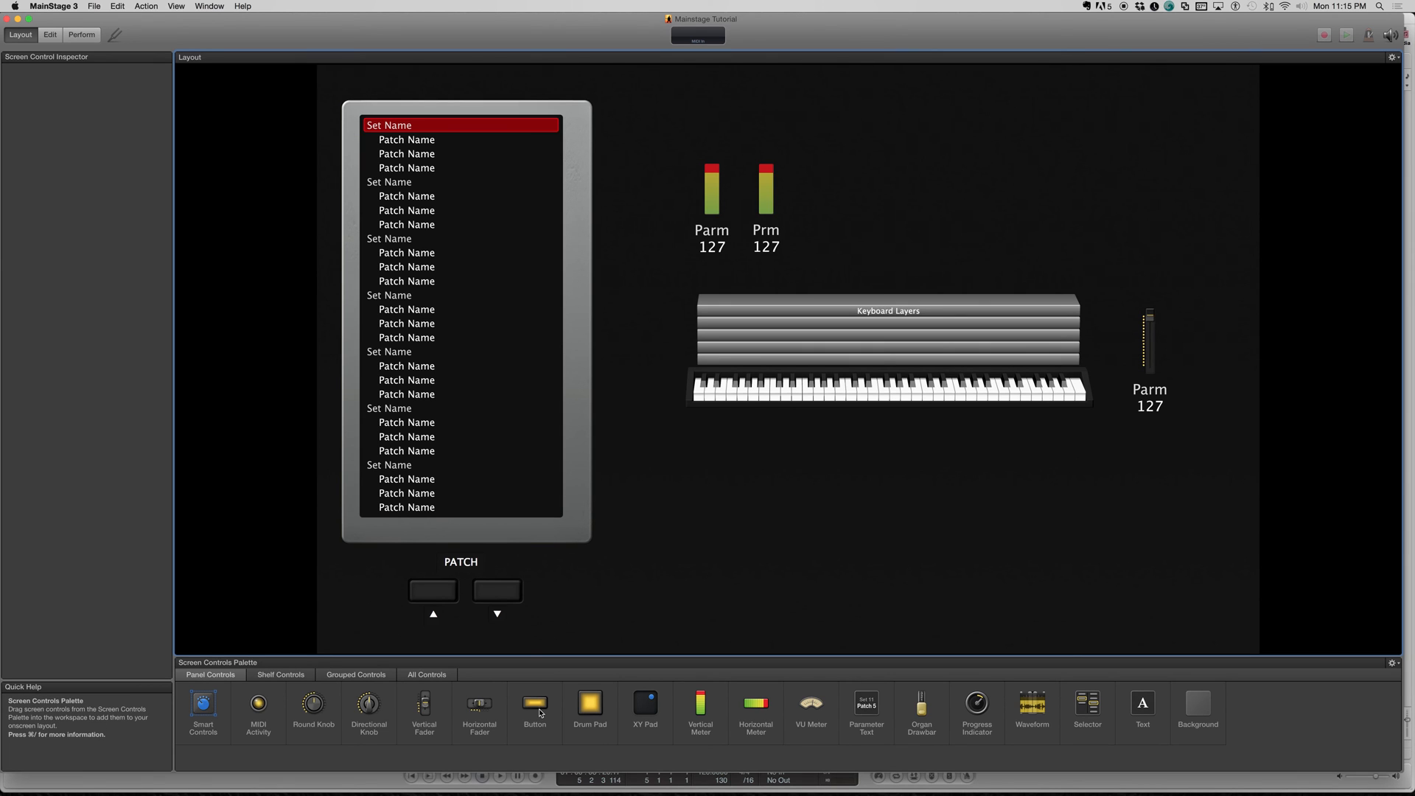
Add another Button screen control to the layout below the keyboard
left_click(534, 709)
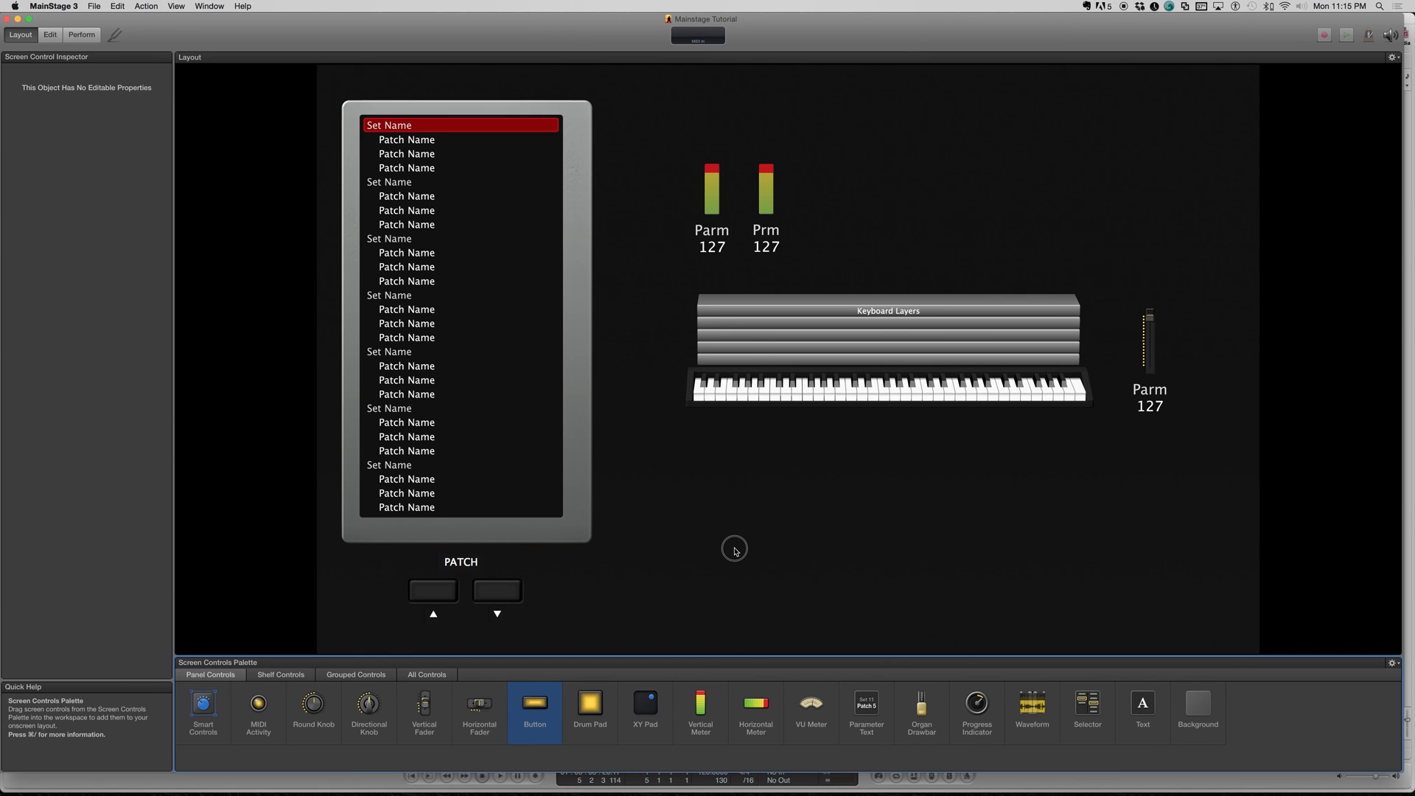
left_click_drag(534, 702, 749, 517)
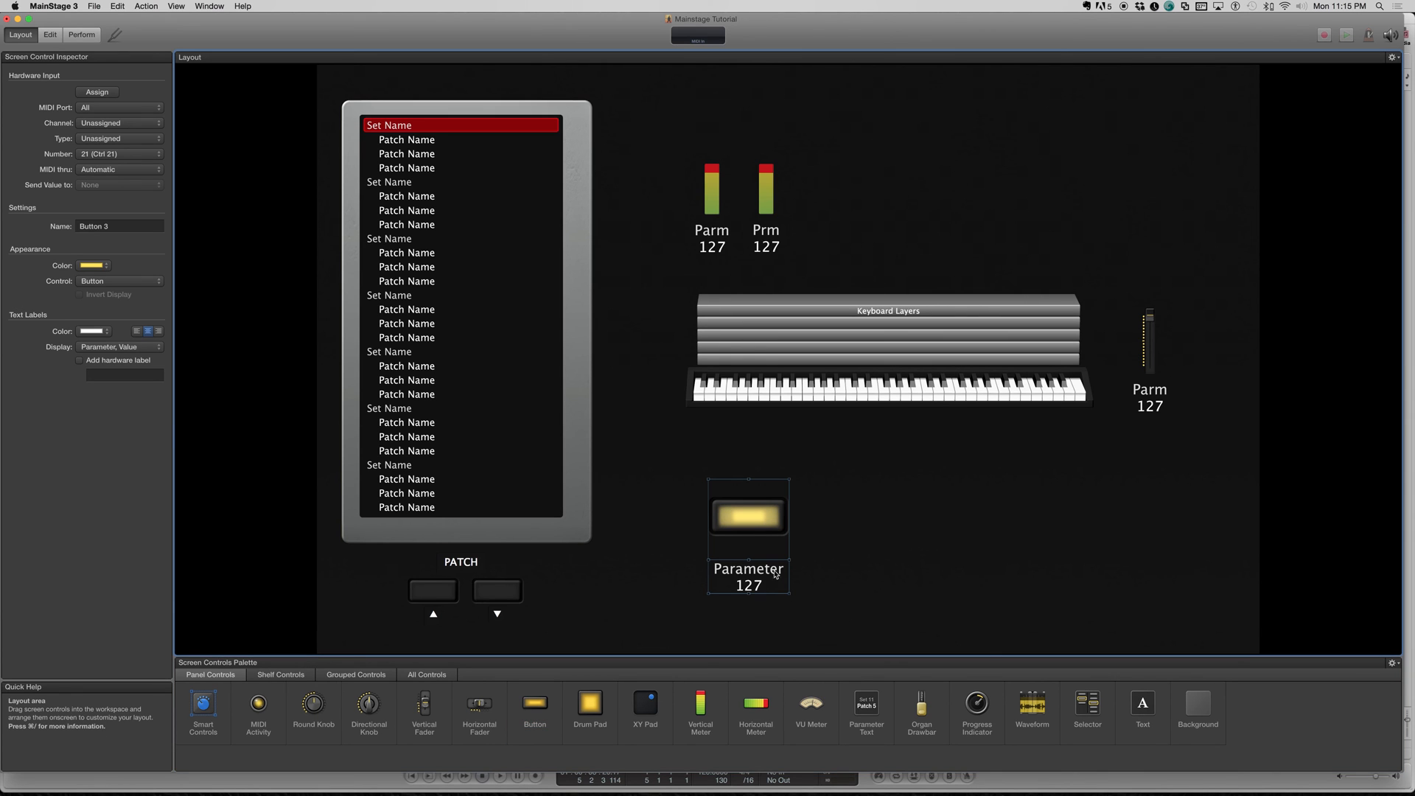
mouse_move(781, 536)
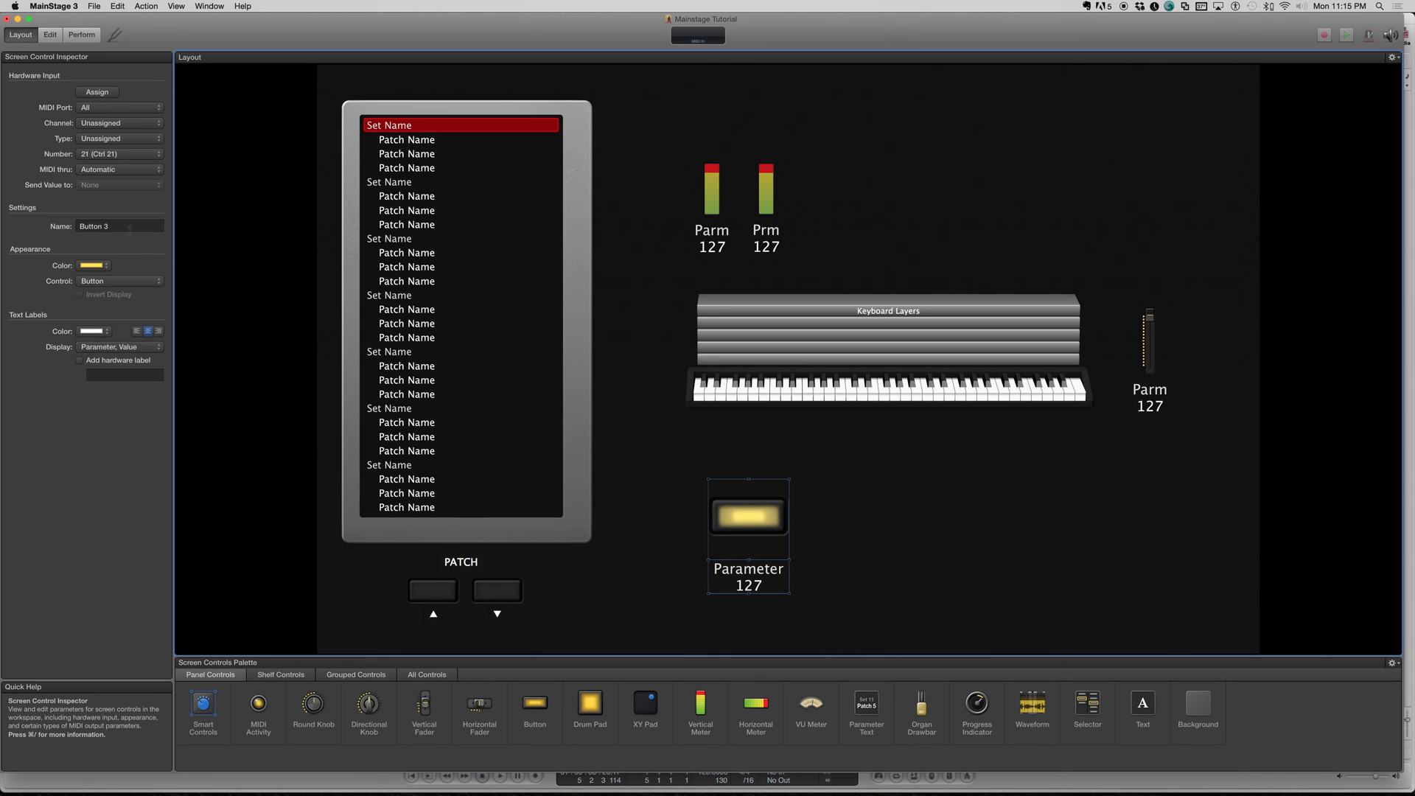
type("Top Sho")
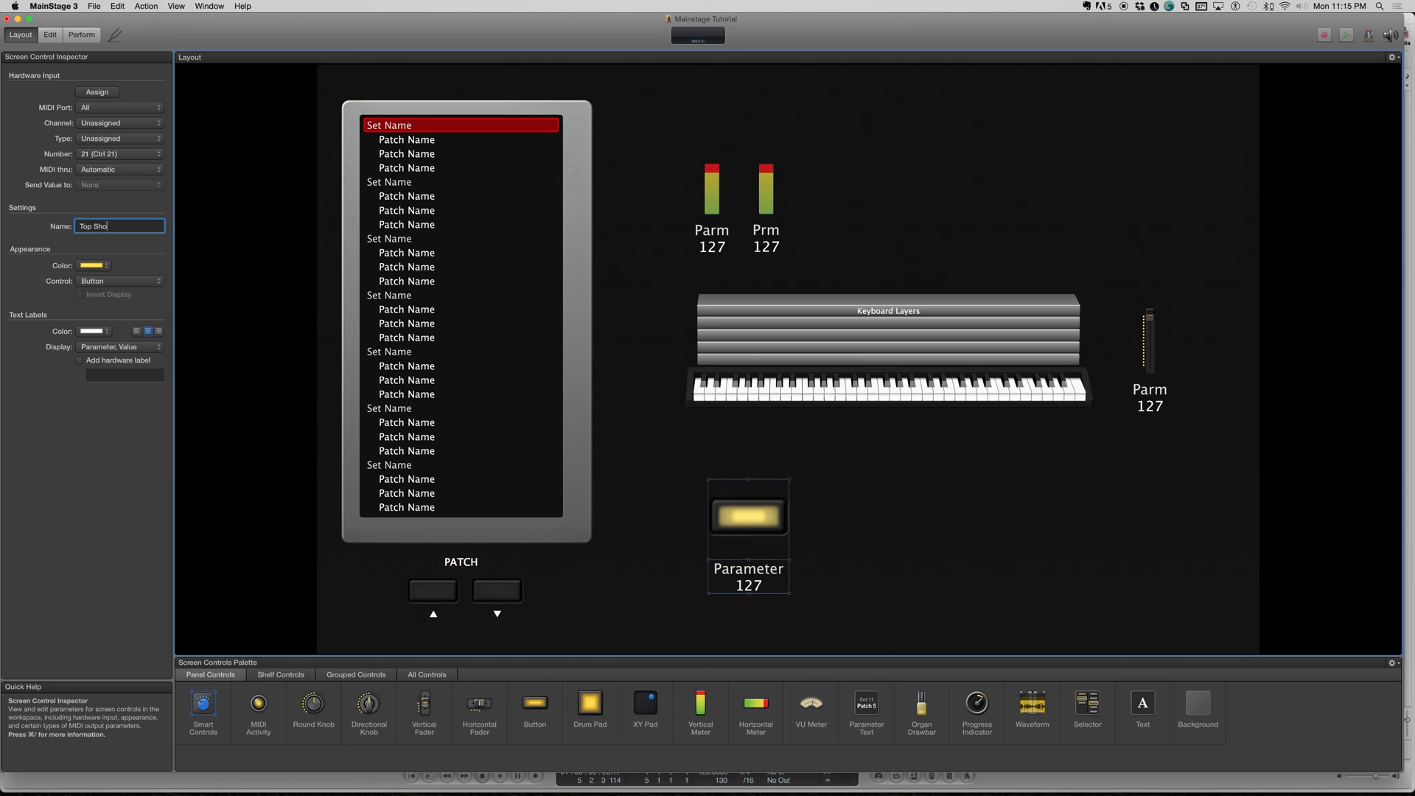
type("w")
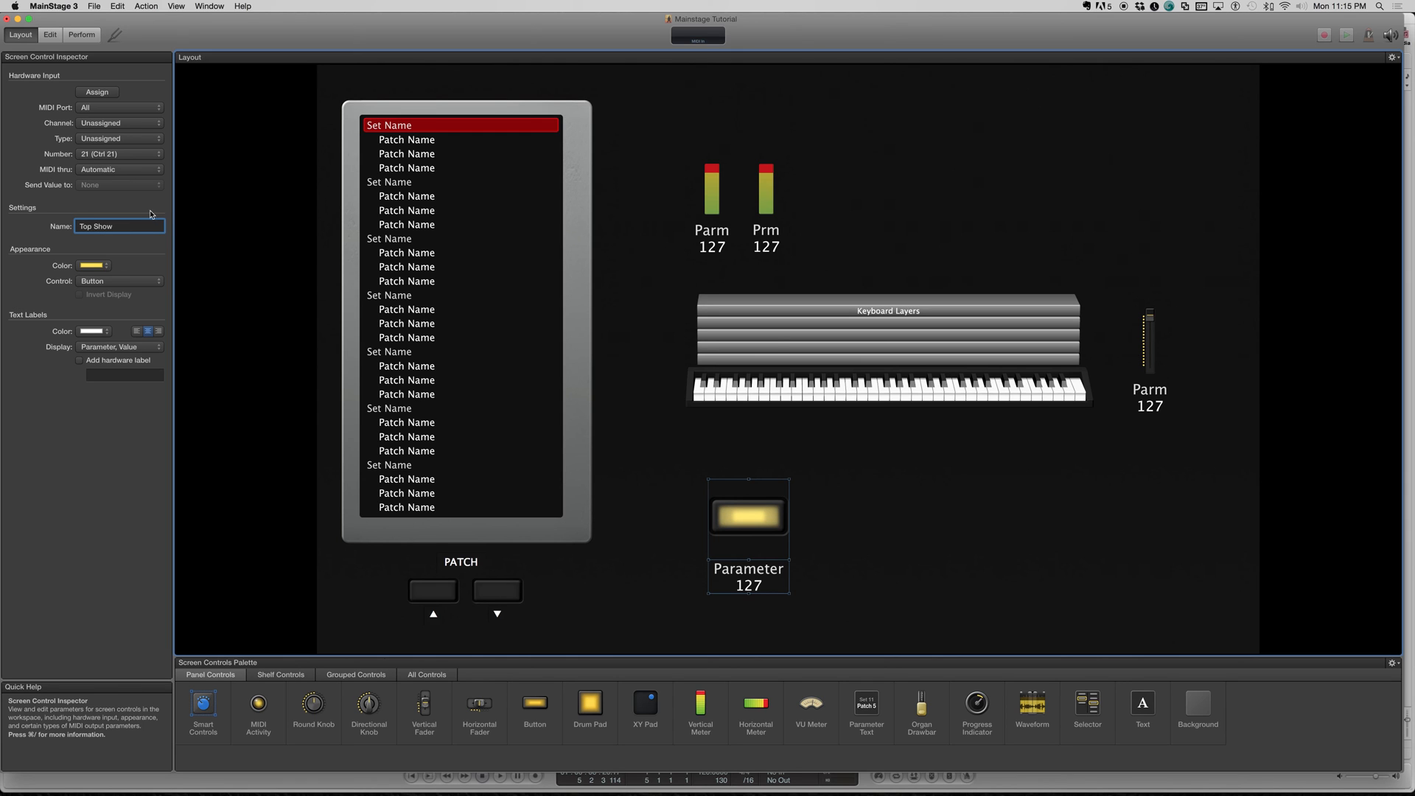
mouse_move(119, 346)
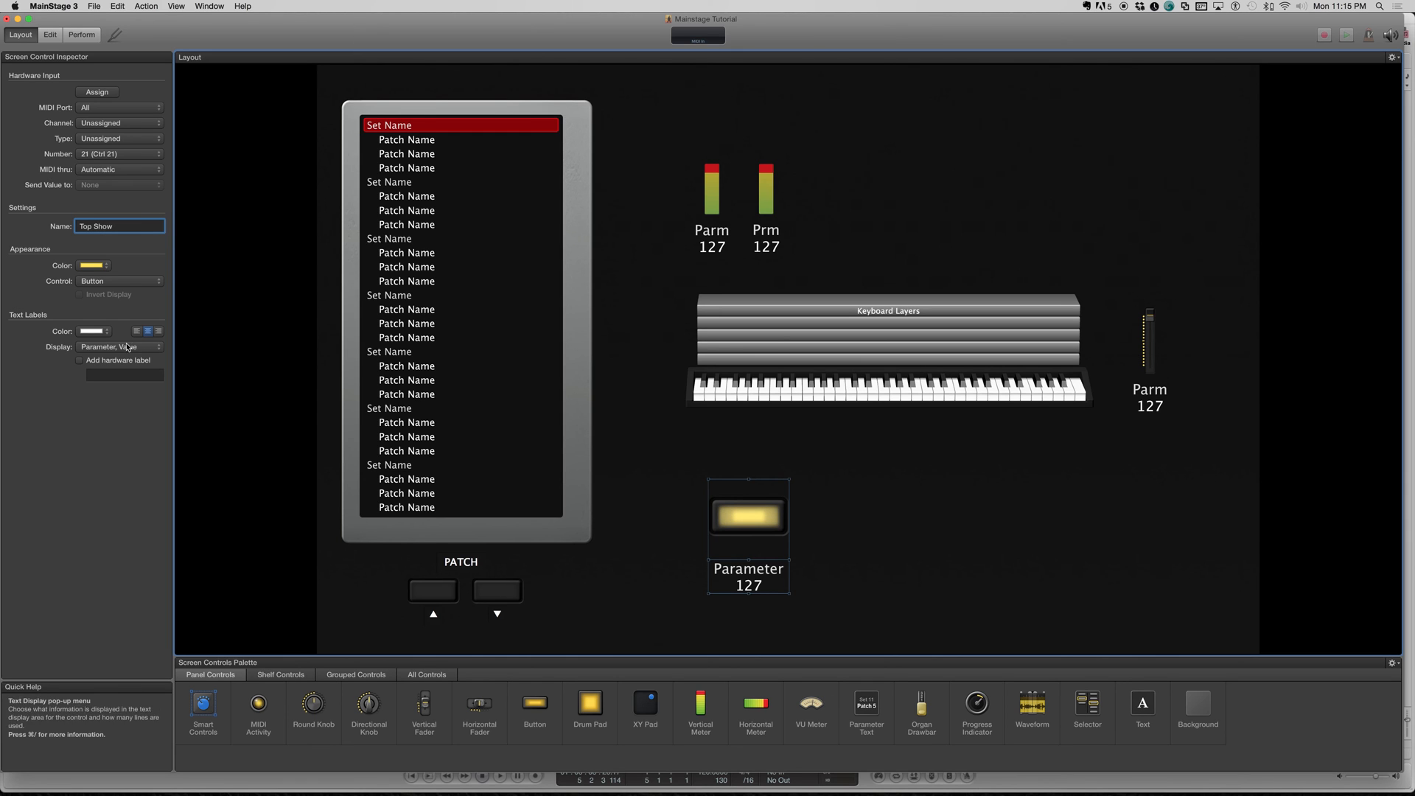
Set its Text Labels Display to Nothing and add a hardware label reading TOP
left_click(120, 346)
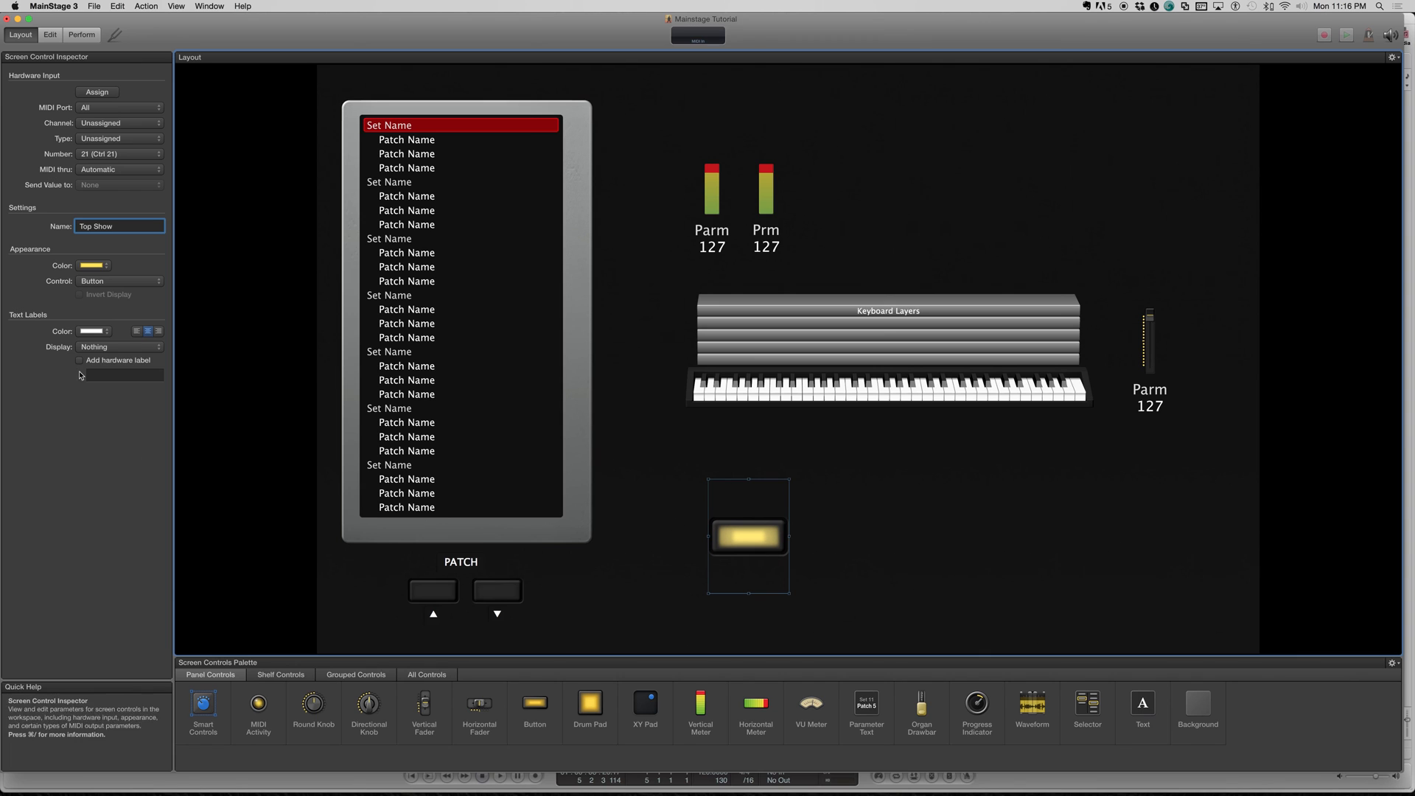
left_click(117, 346)
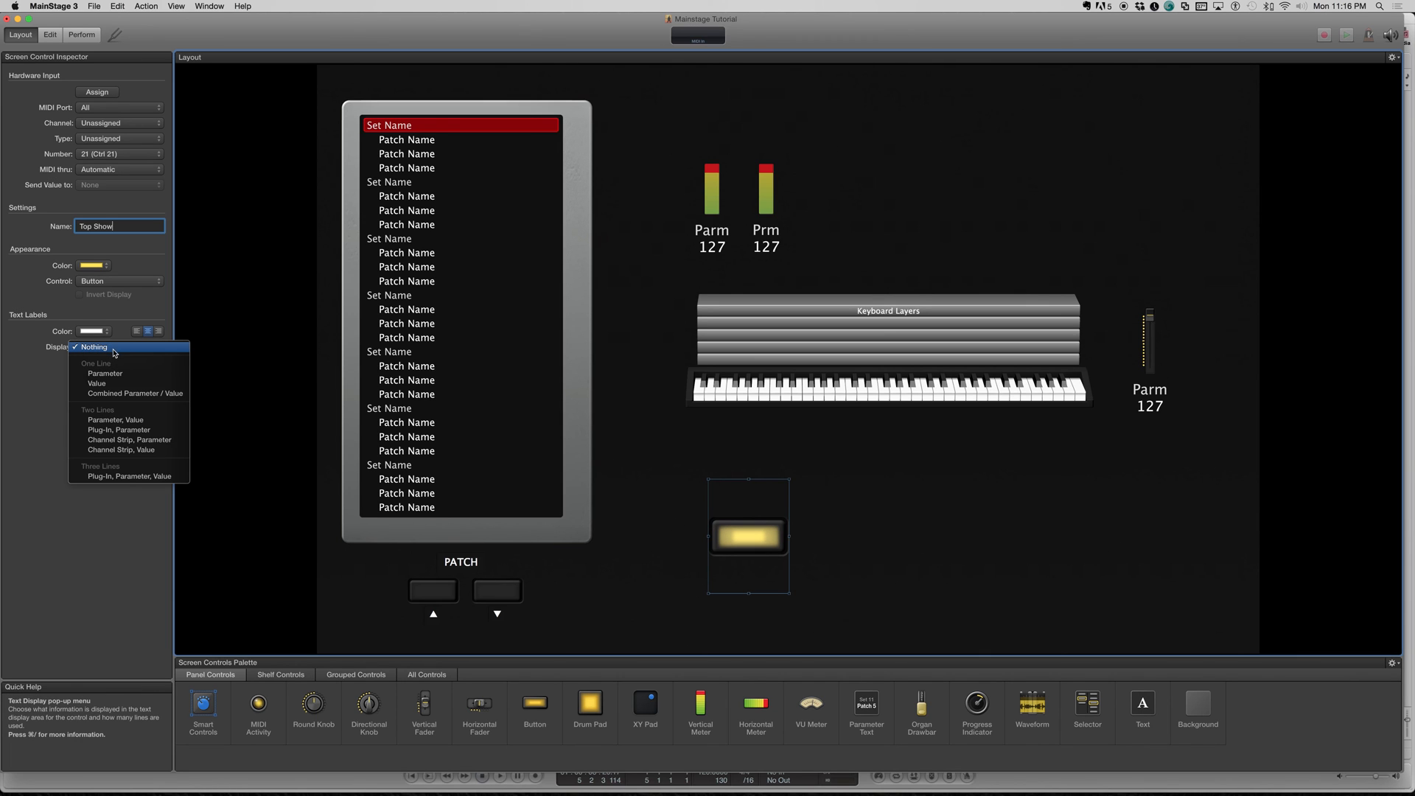
left_click(115, 420)
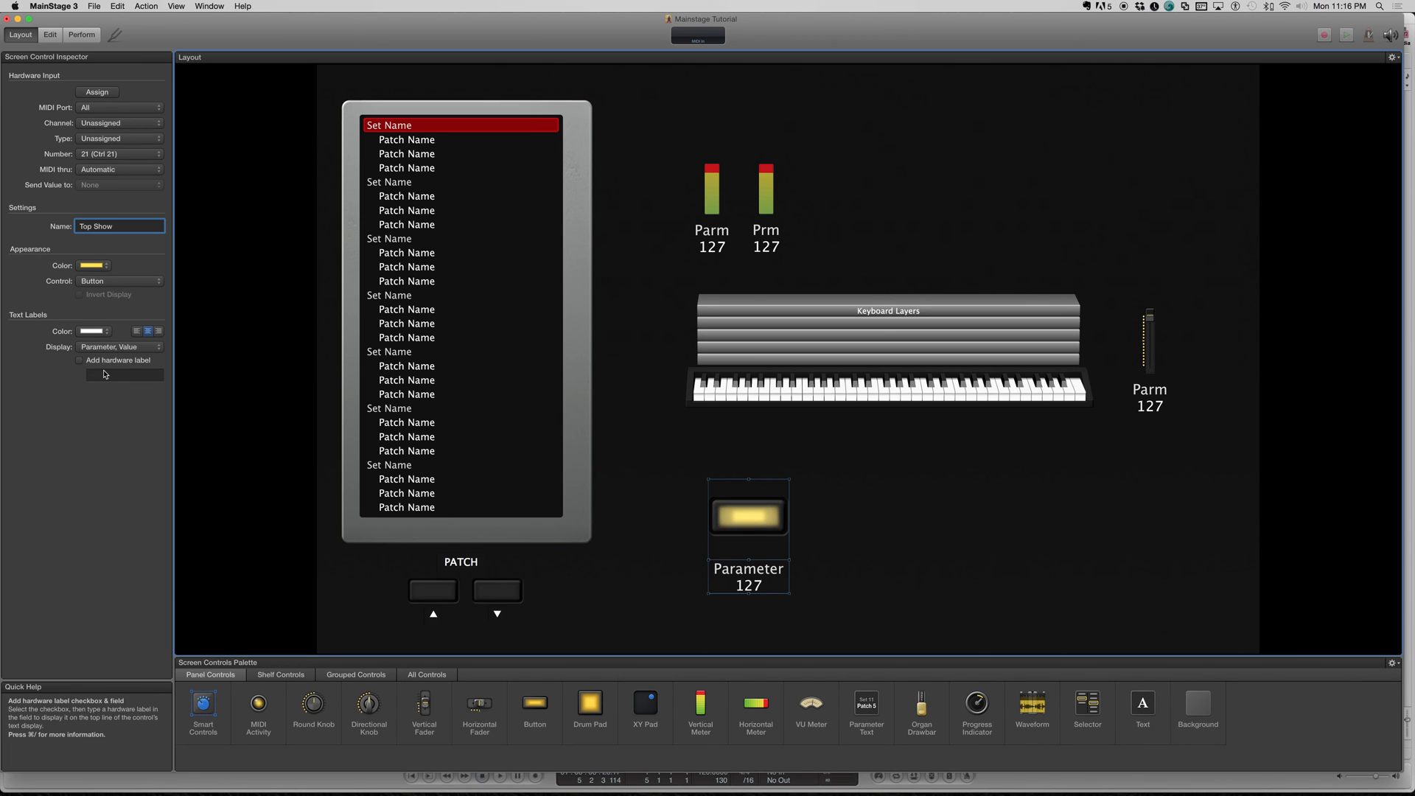
left_click(118, 346)
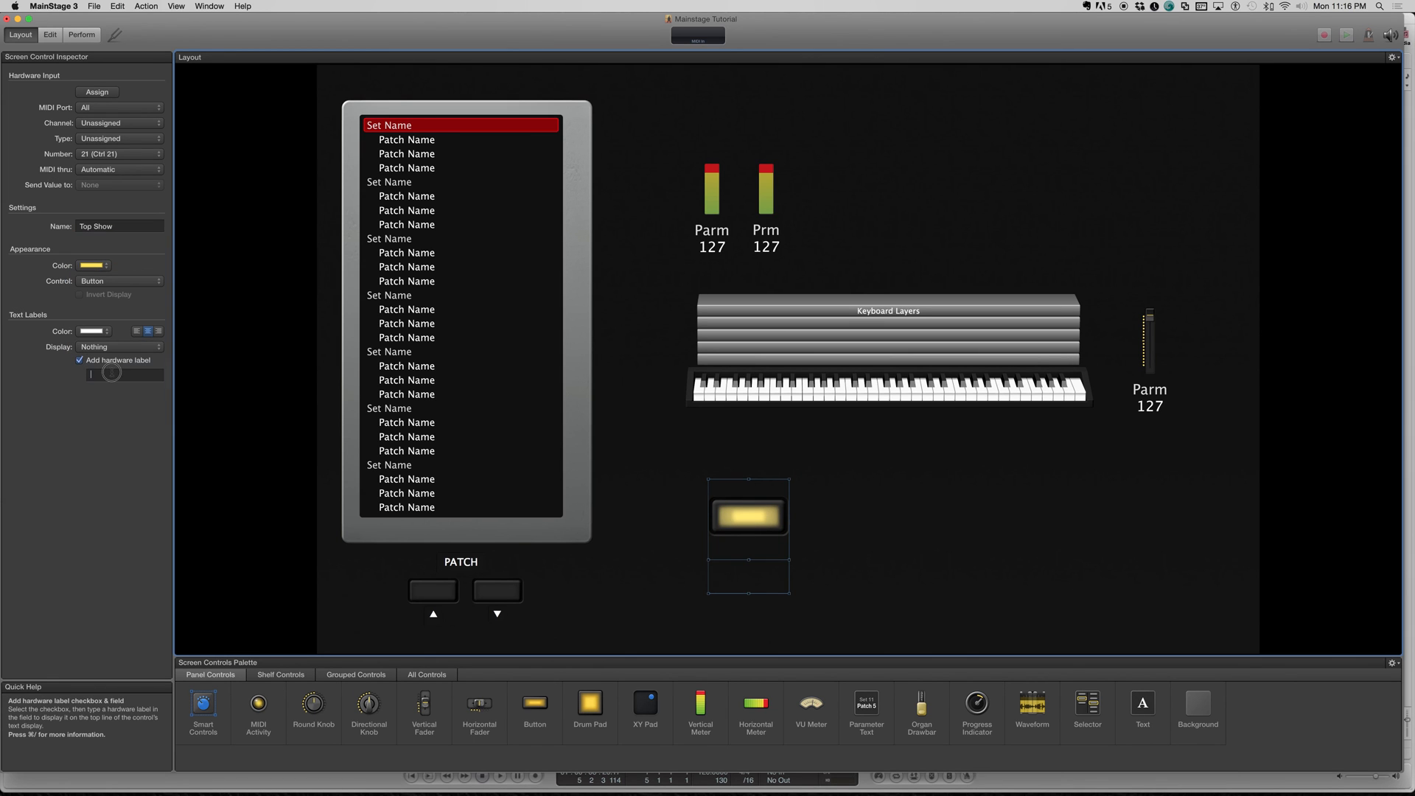
type("TOP")
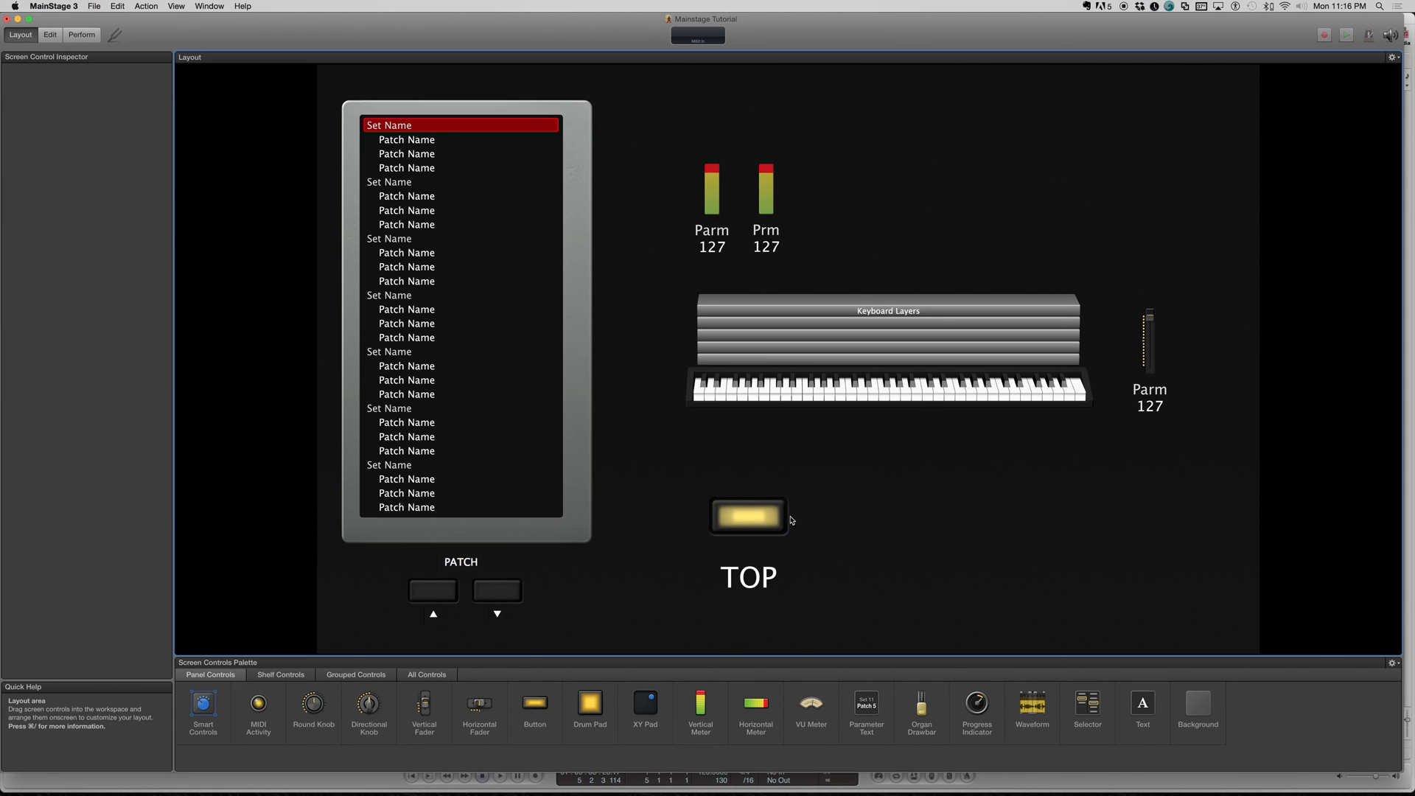
Learn the Oxygen 61 button as CC 118 for TOP and accept input from channels 1-16
left_click(749, 515)
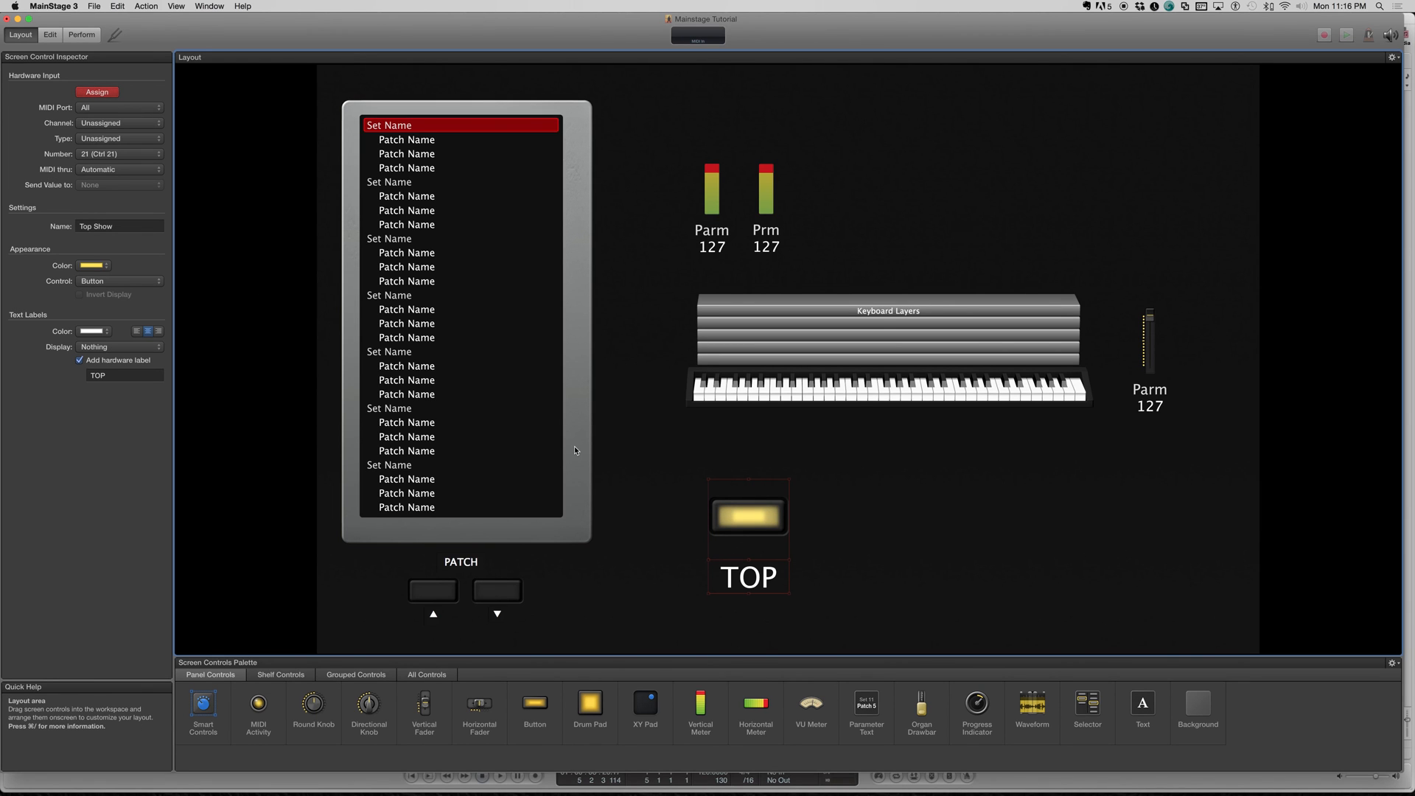
left_click(748, 516)
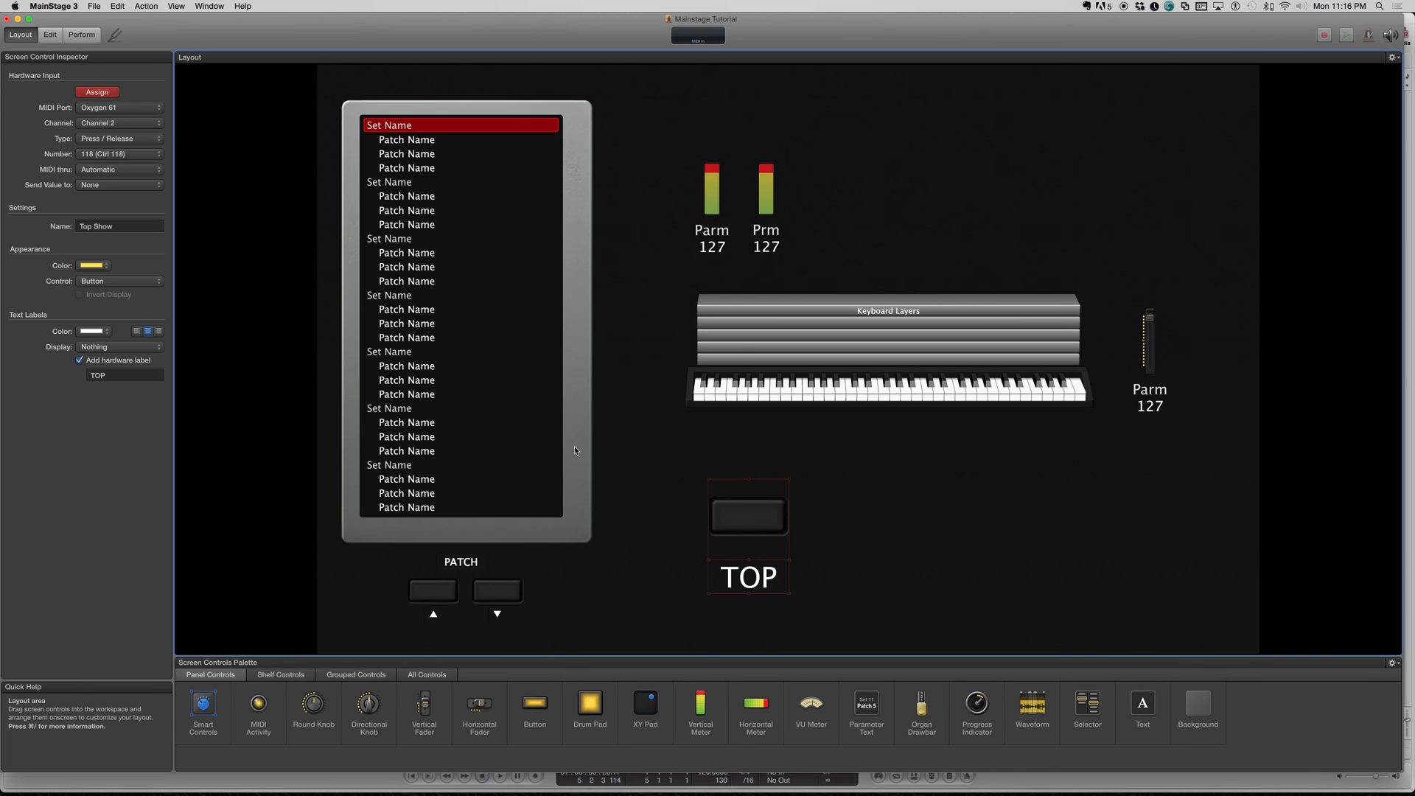
left_click(119, 122)
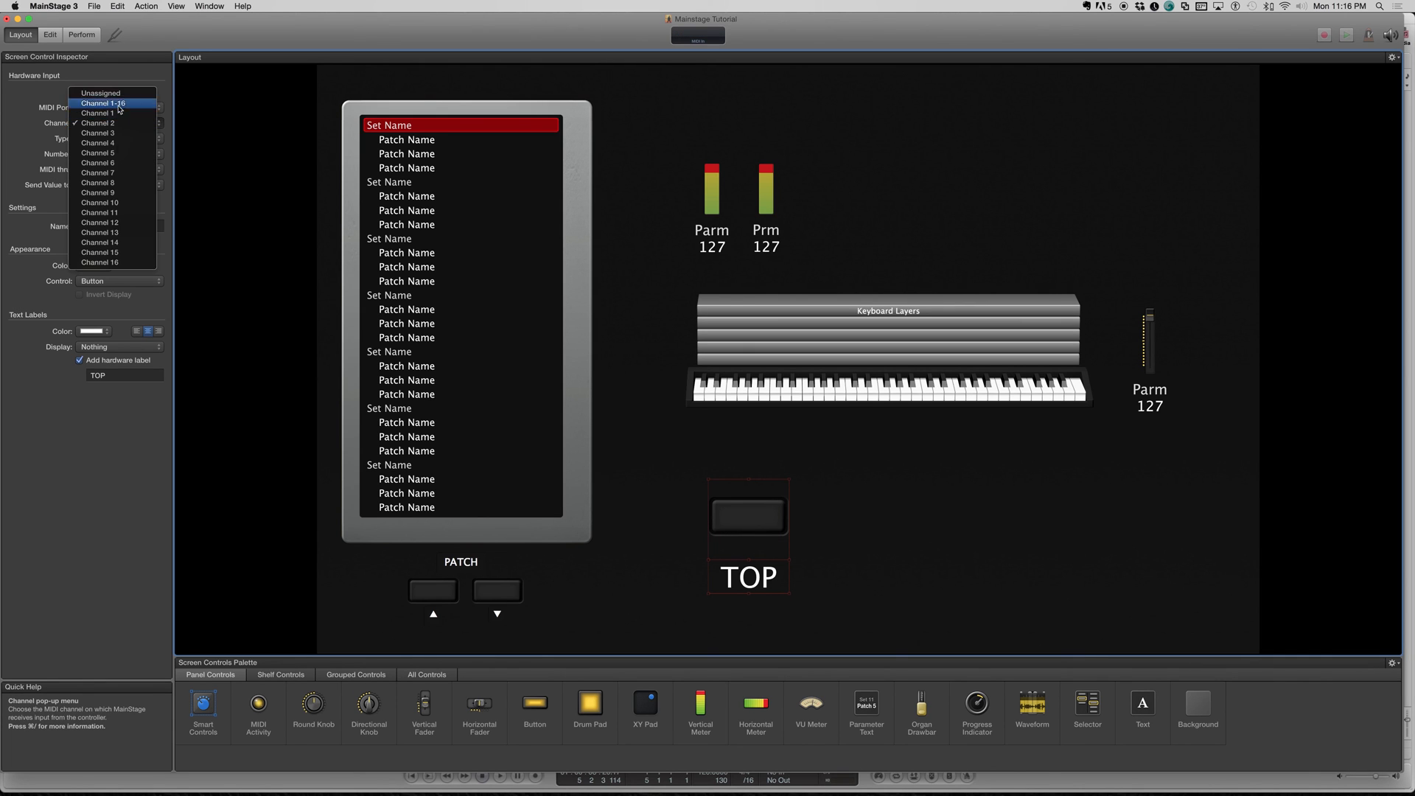
left_click(104, 103)
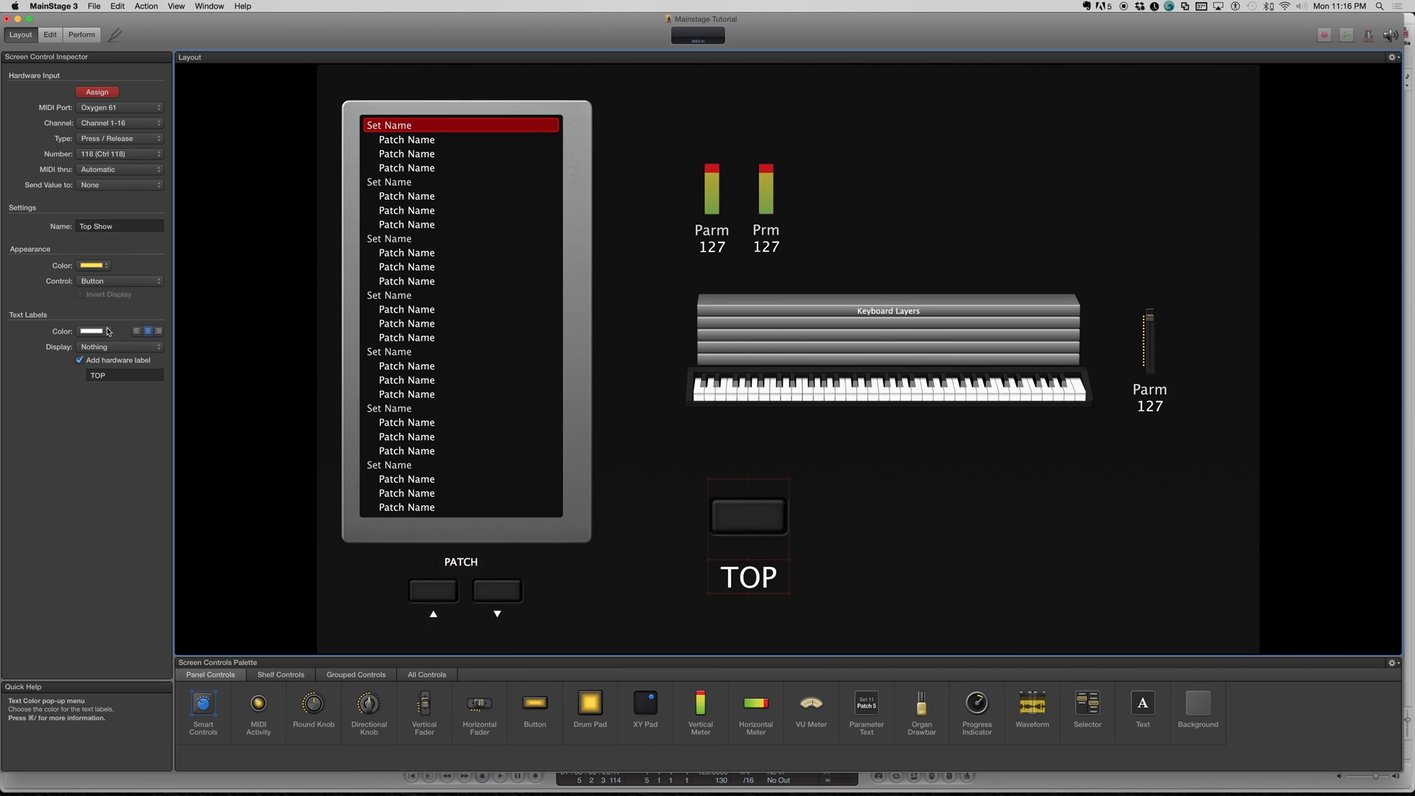
mouse_move(39, 30)
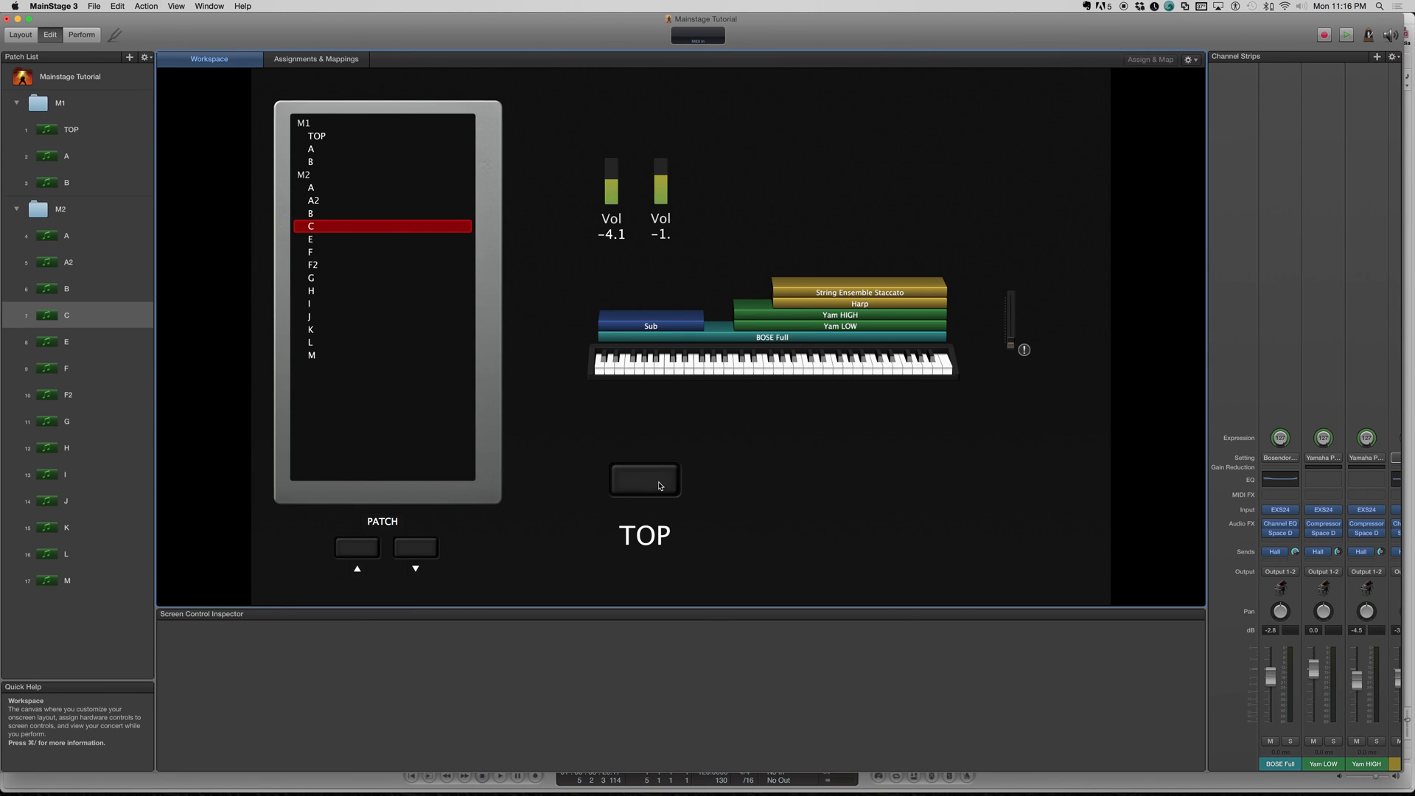
mouse_move(688, 496)
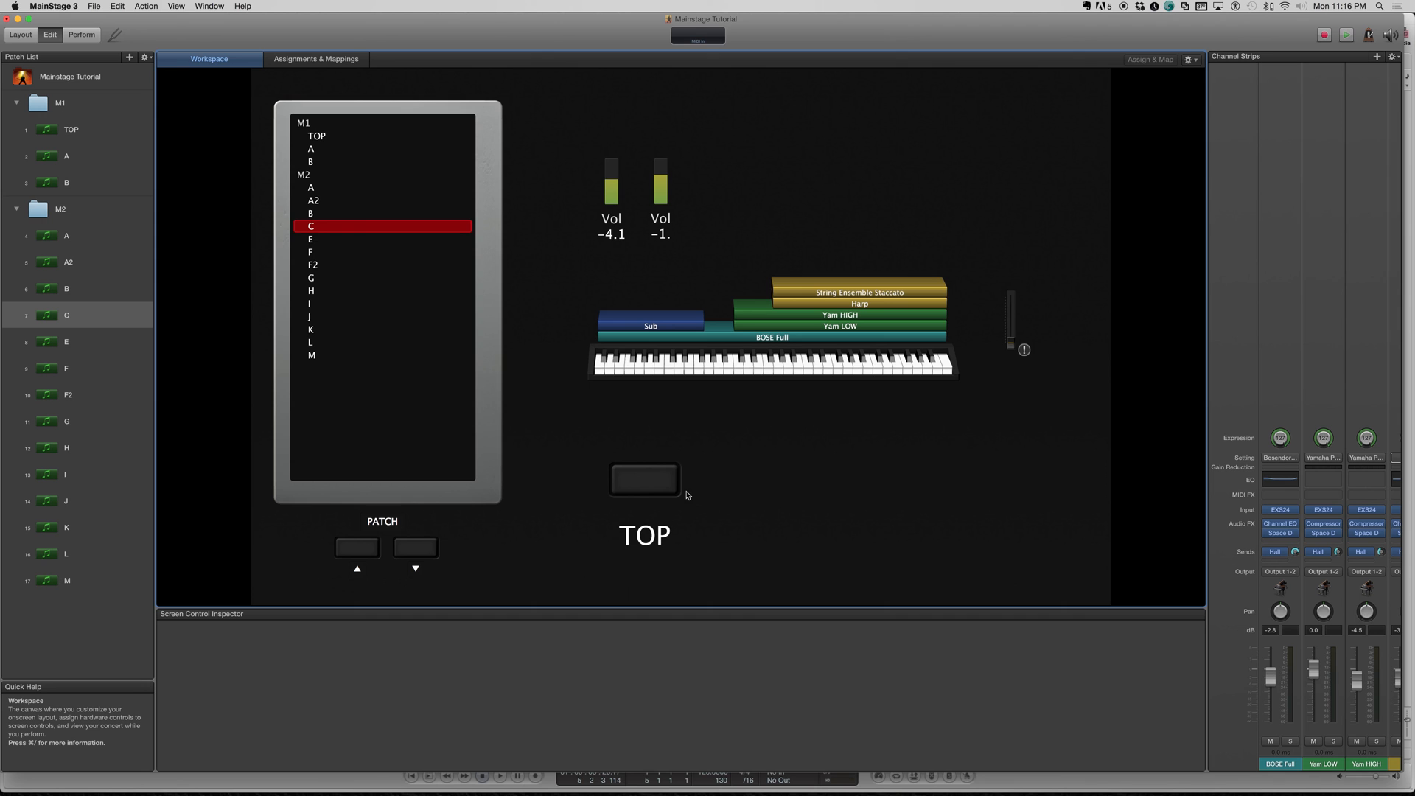
mouse_move(114, 75)
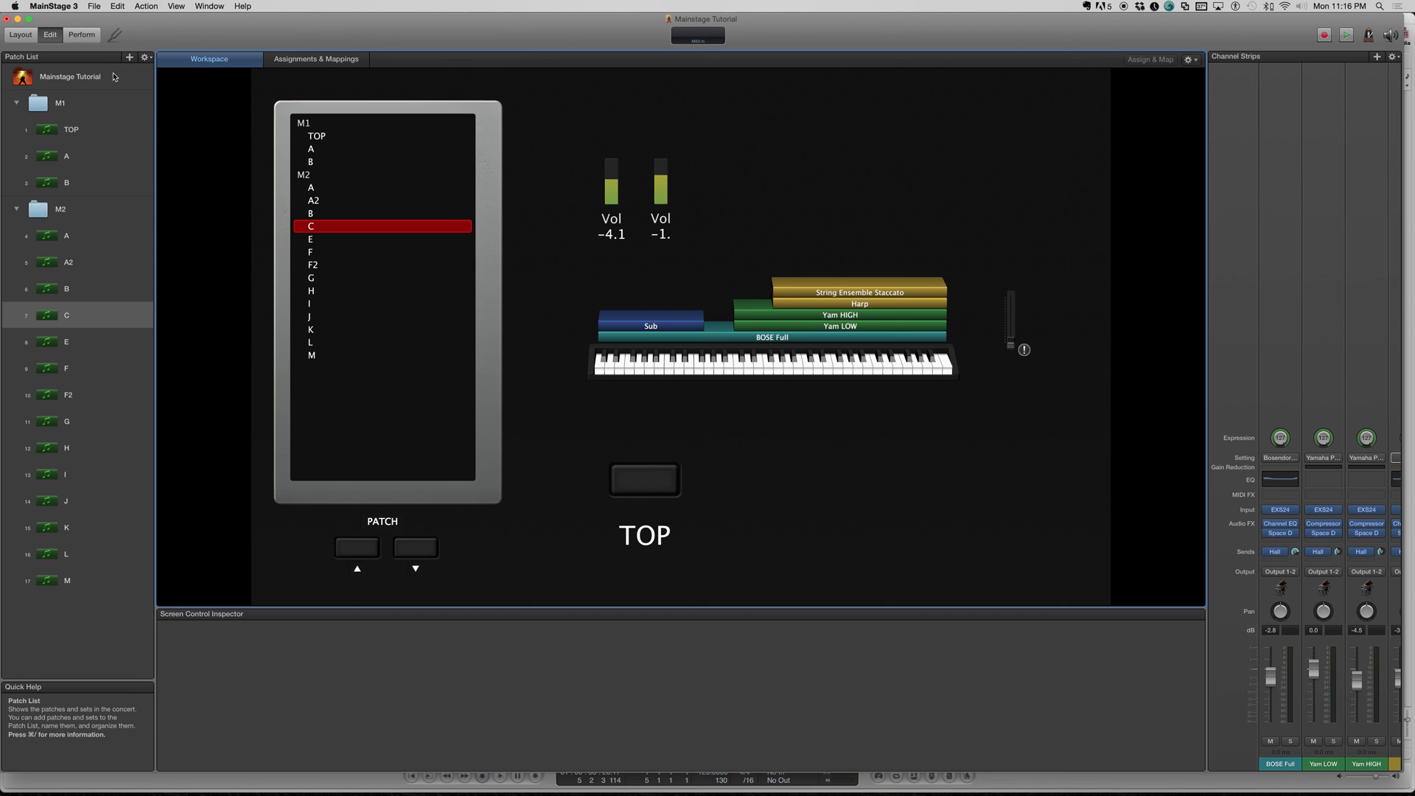
Select the concert in the Patch List and then the TOP button screen control
left_click(71, 77)
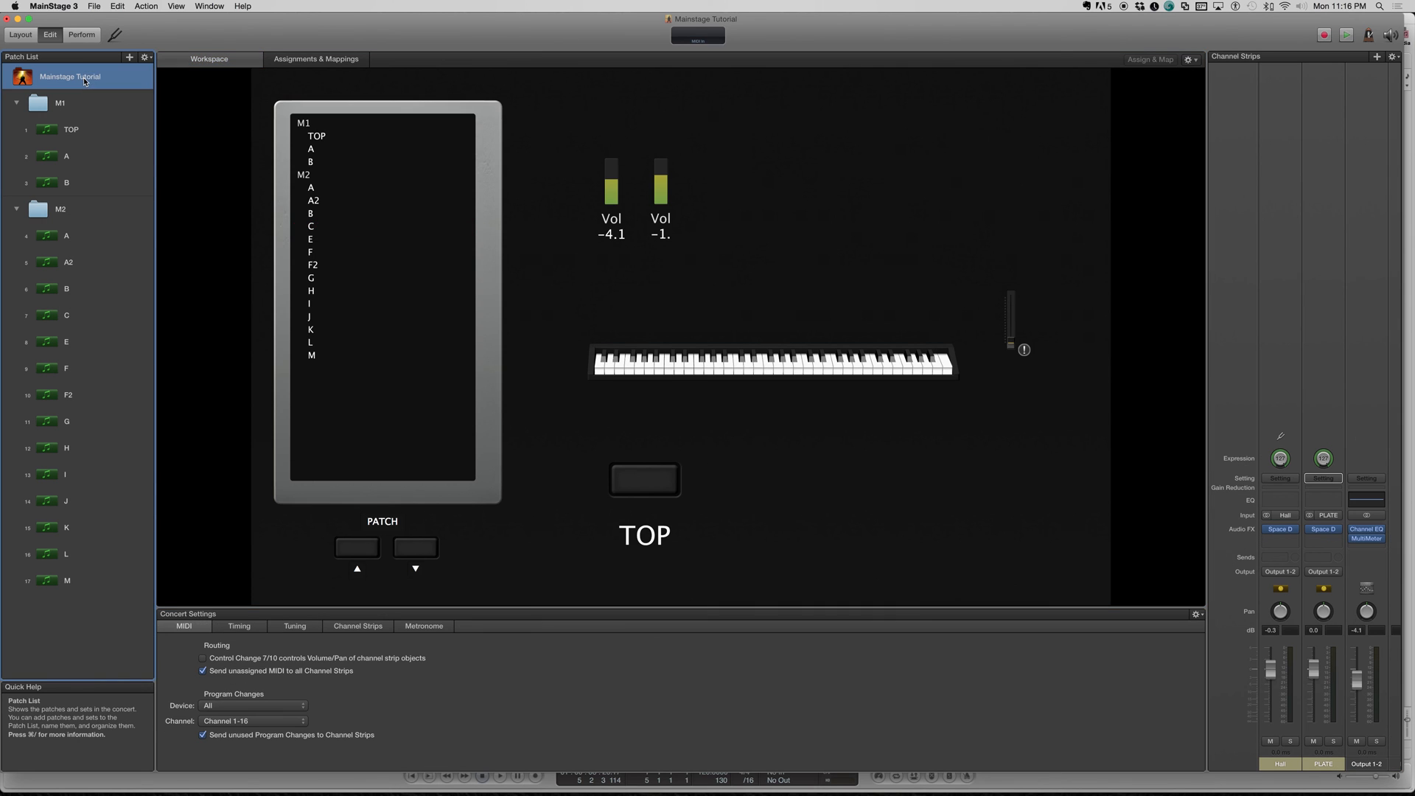
mouse_move(56, 81)
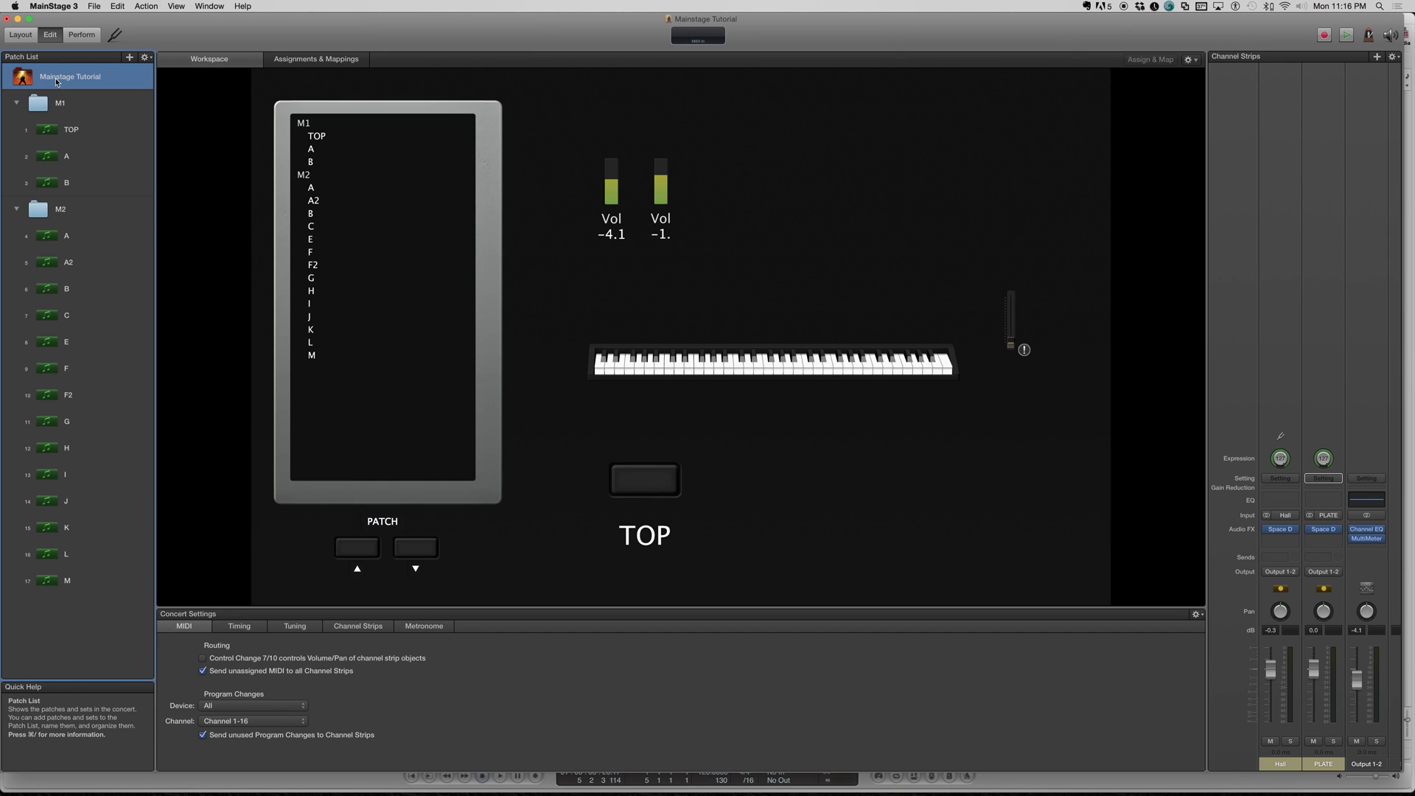
left_click(644, 478)
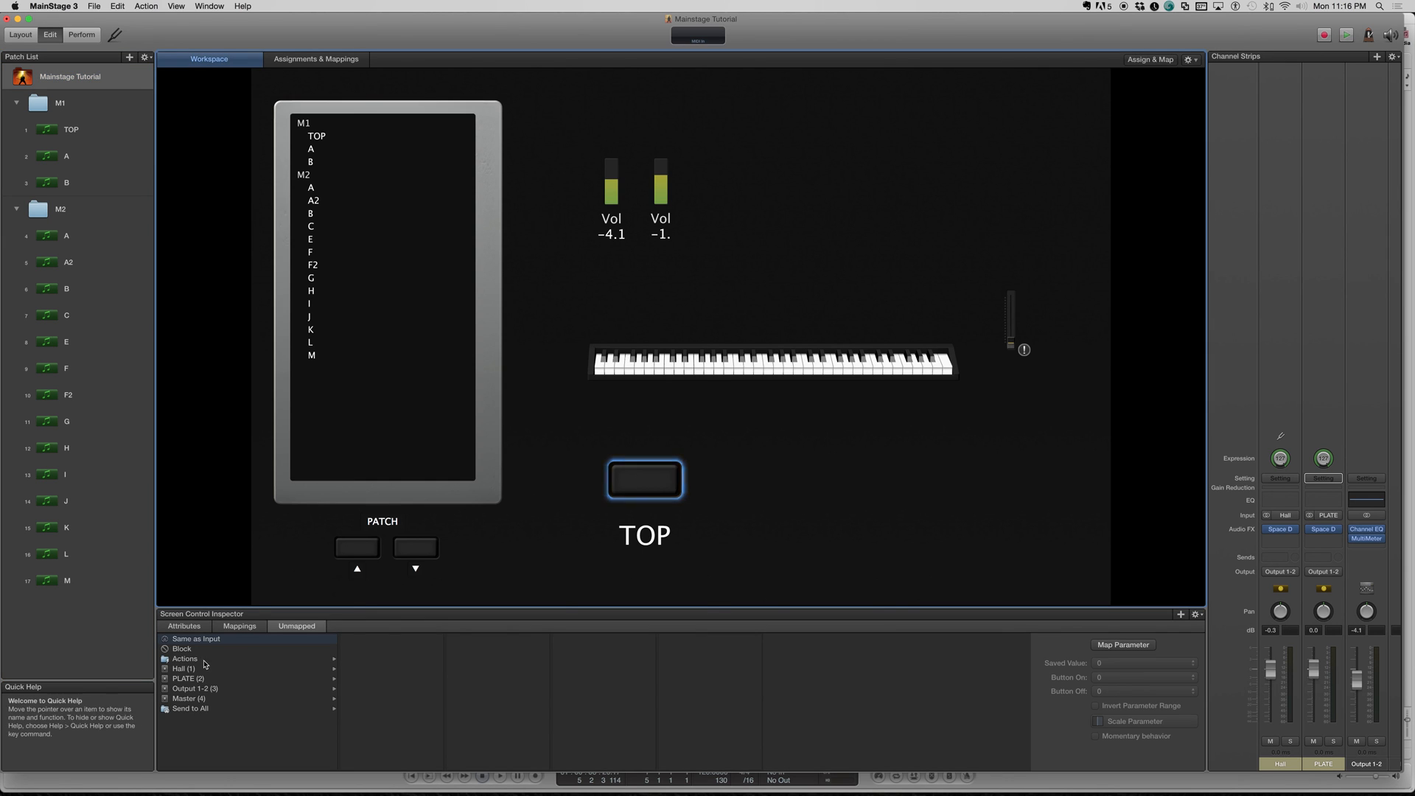
Map TOP to the Jump to Patch action with both on and off patch values set to A2
left_click(186, 657)
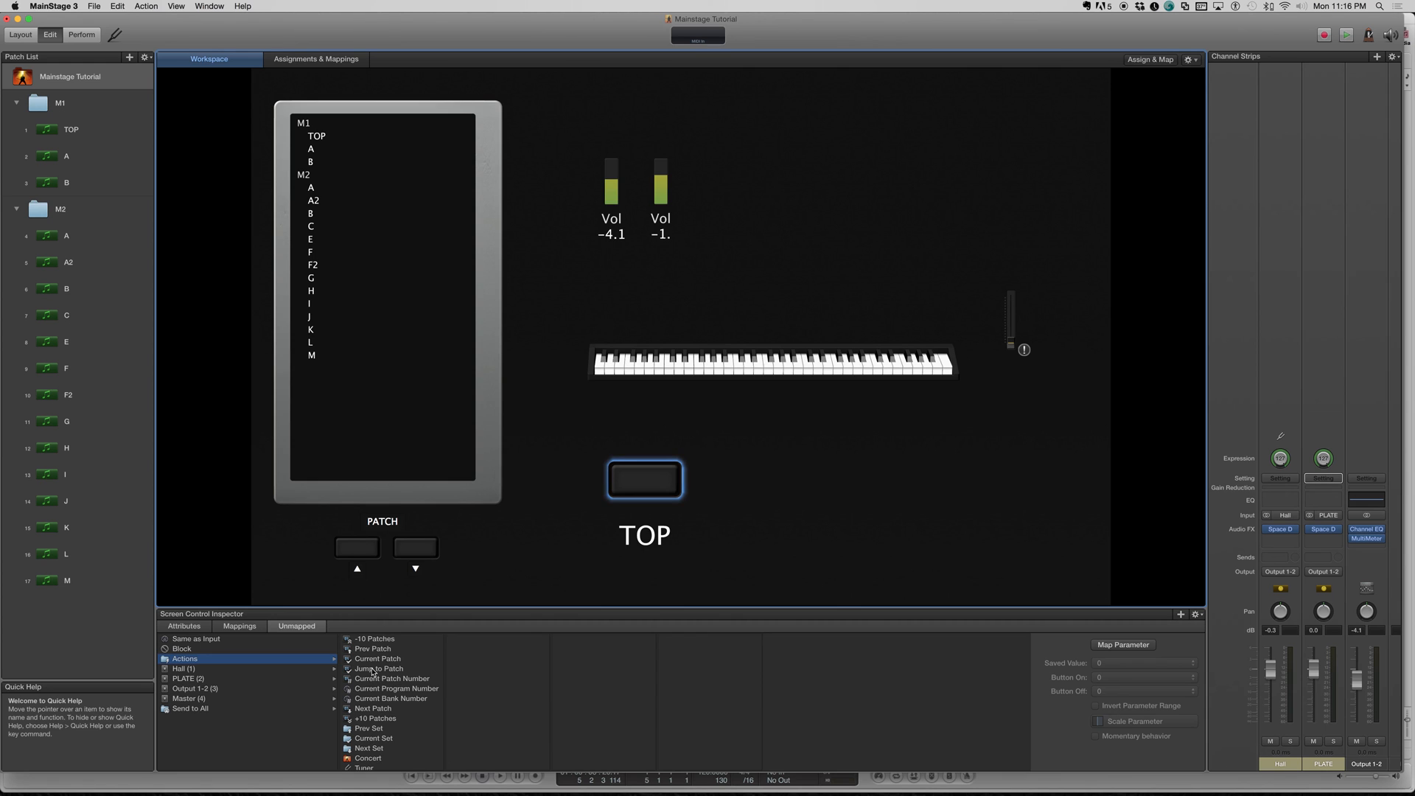
left_click(378, 669)
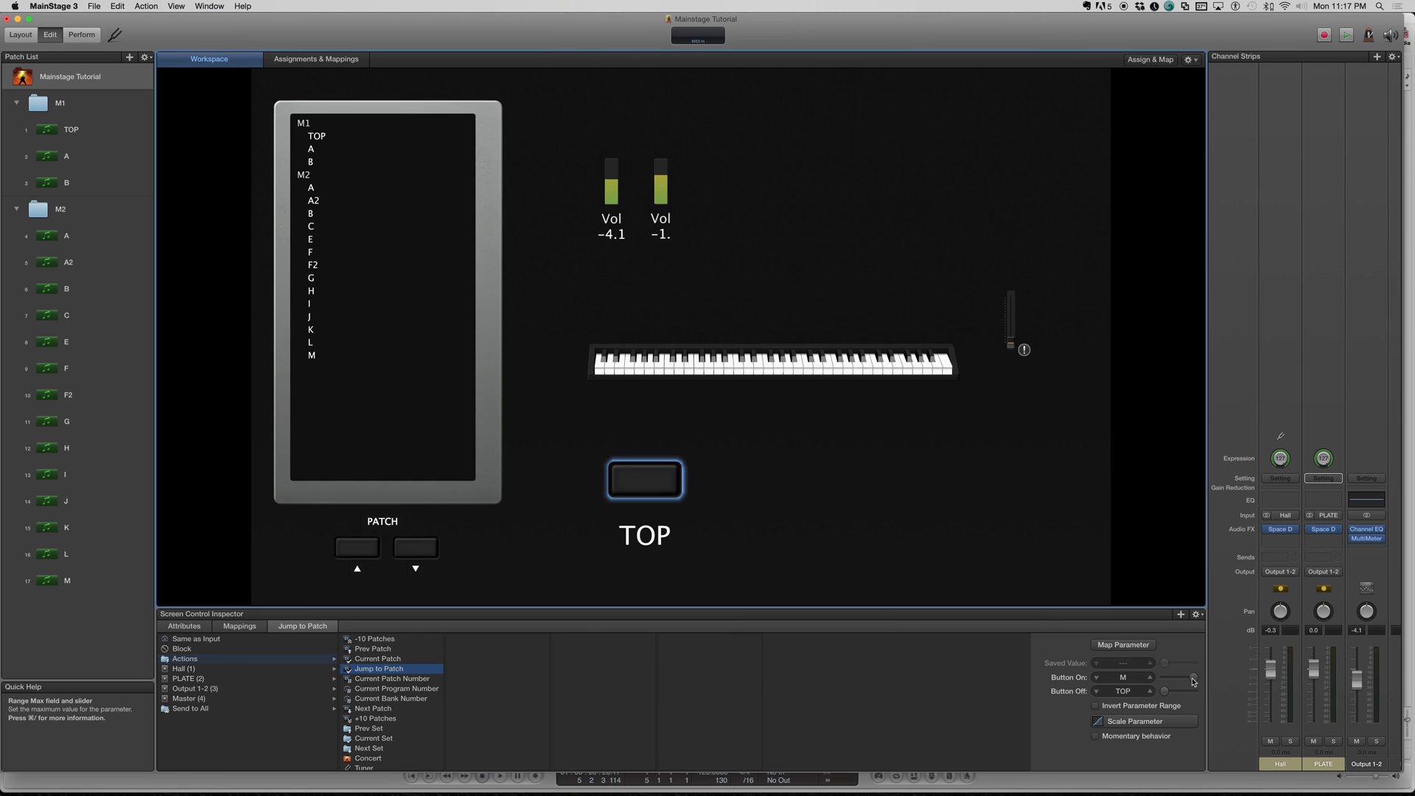
left_click(1123, 677)
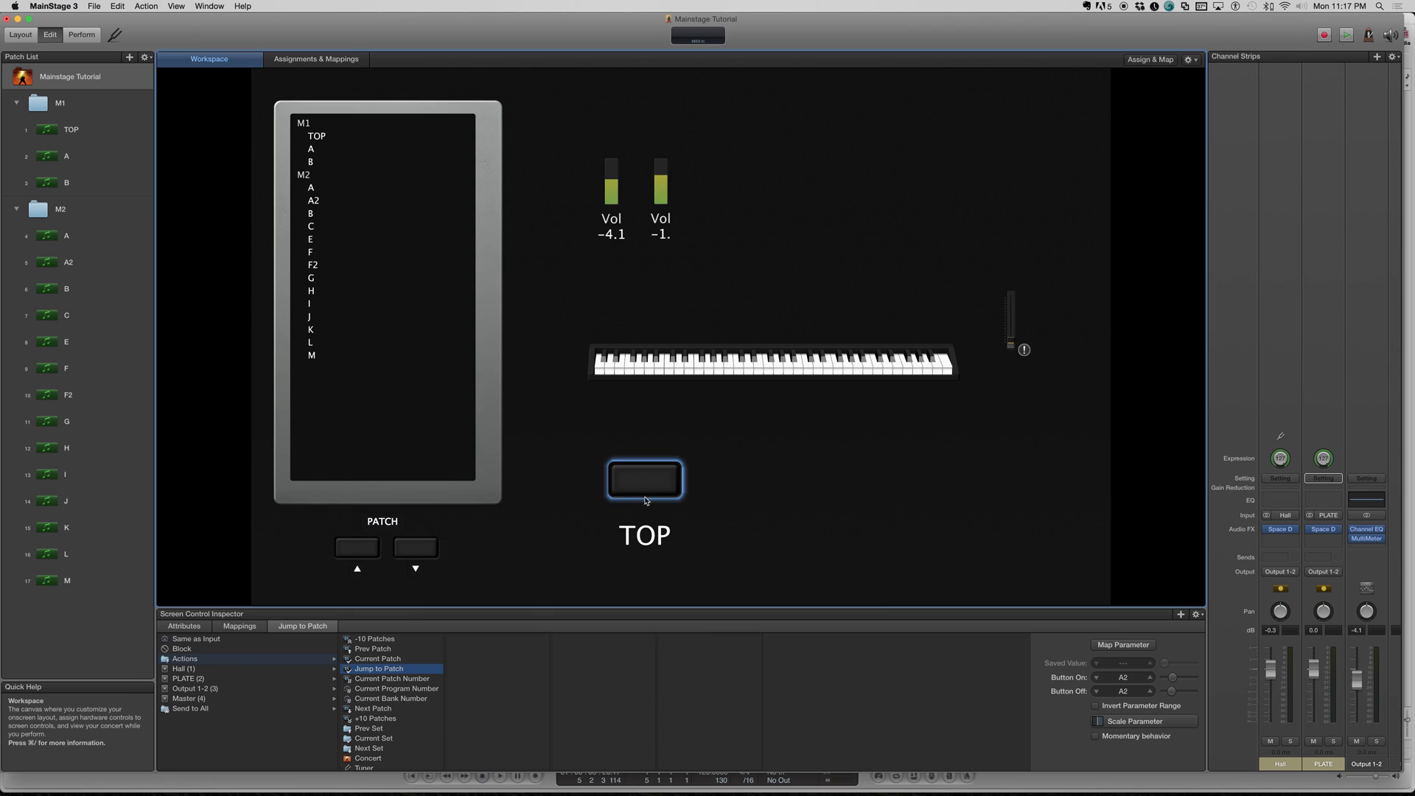
mouse_move(720, 448)
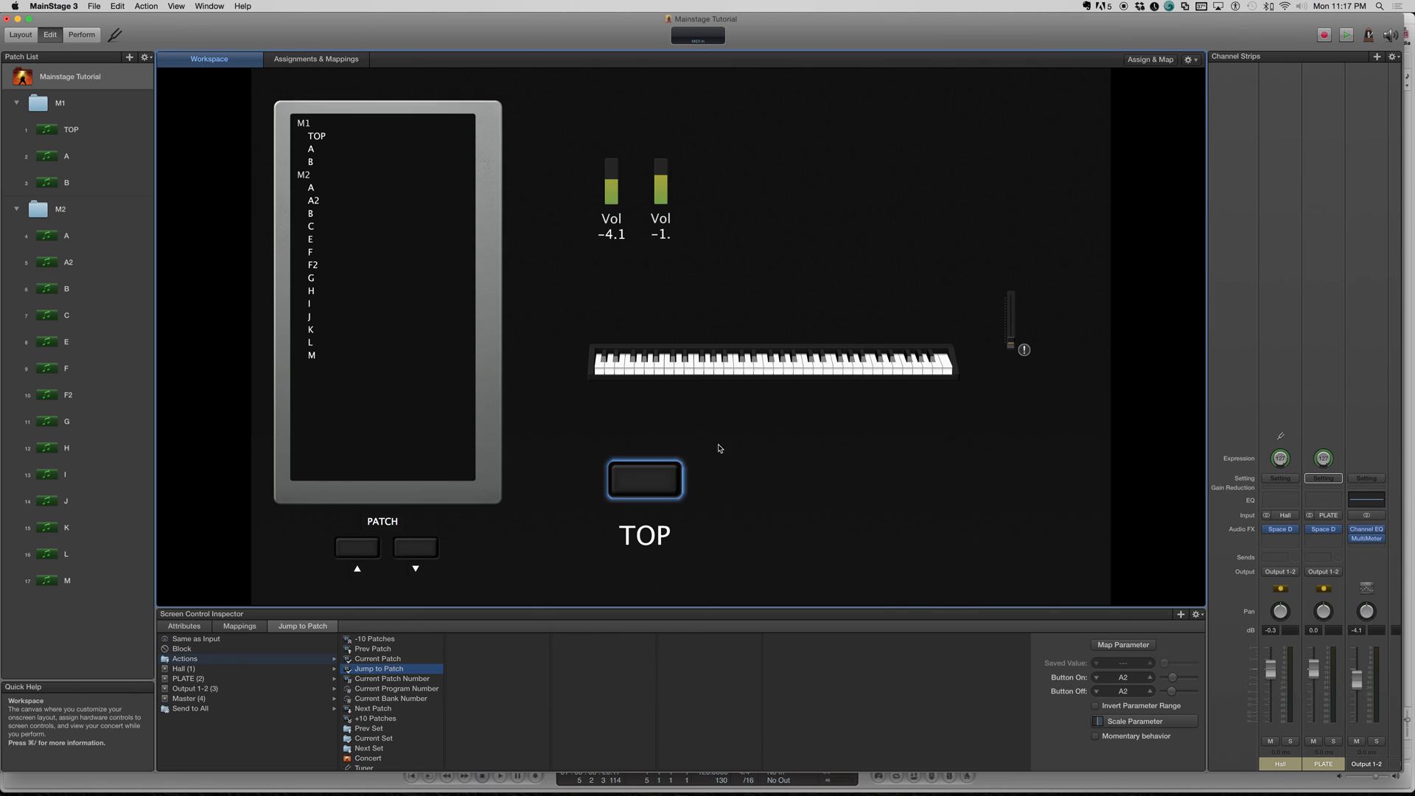
mouse_move(906, 473)
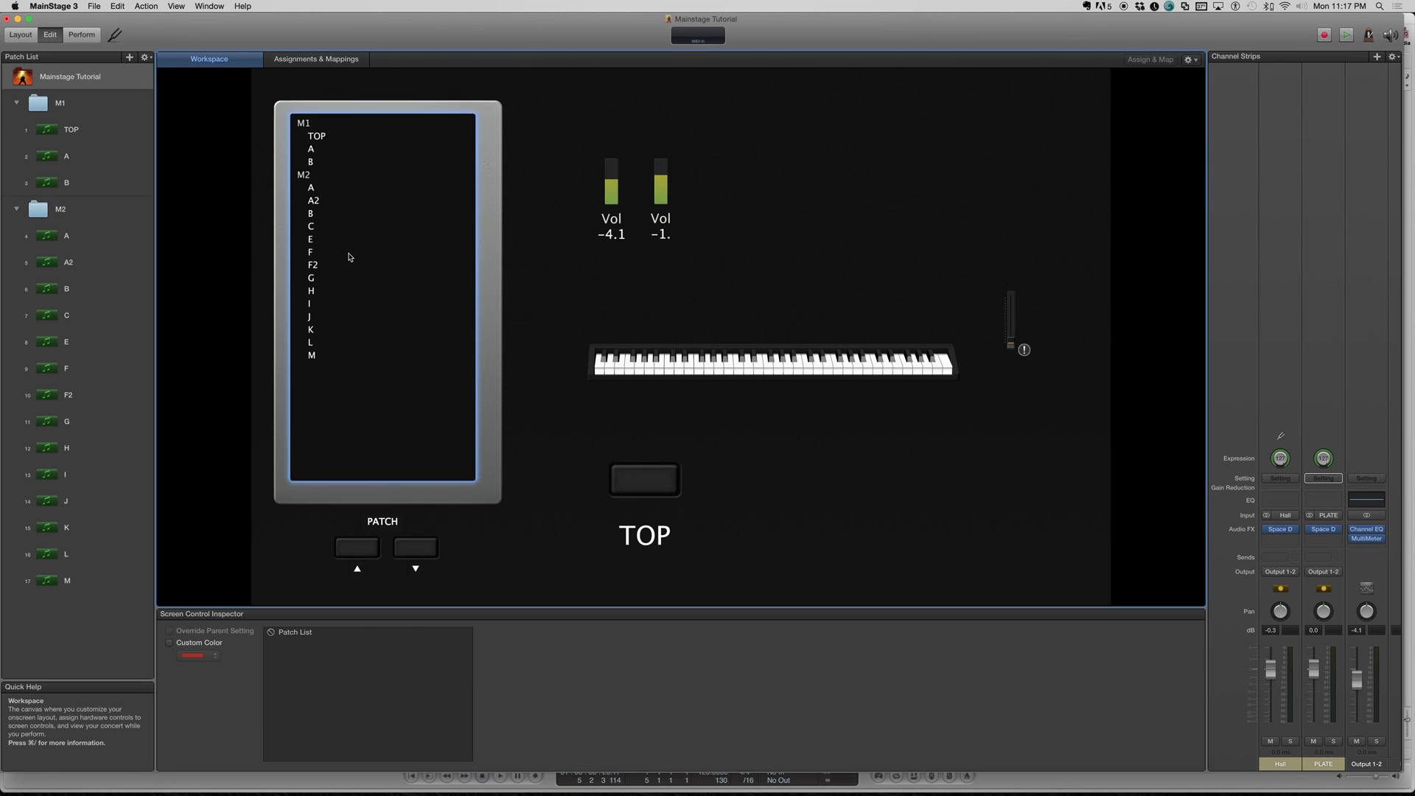
Test navigation: switch to patch E, jump to TOP, step back, then land on patch B
left_click(311, 239)
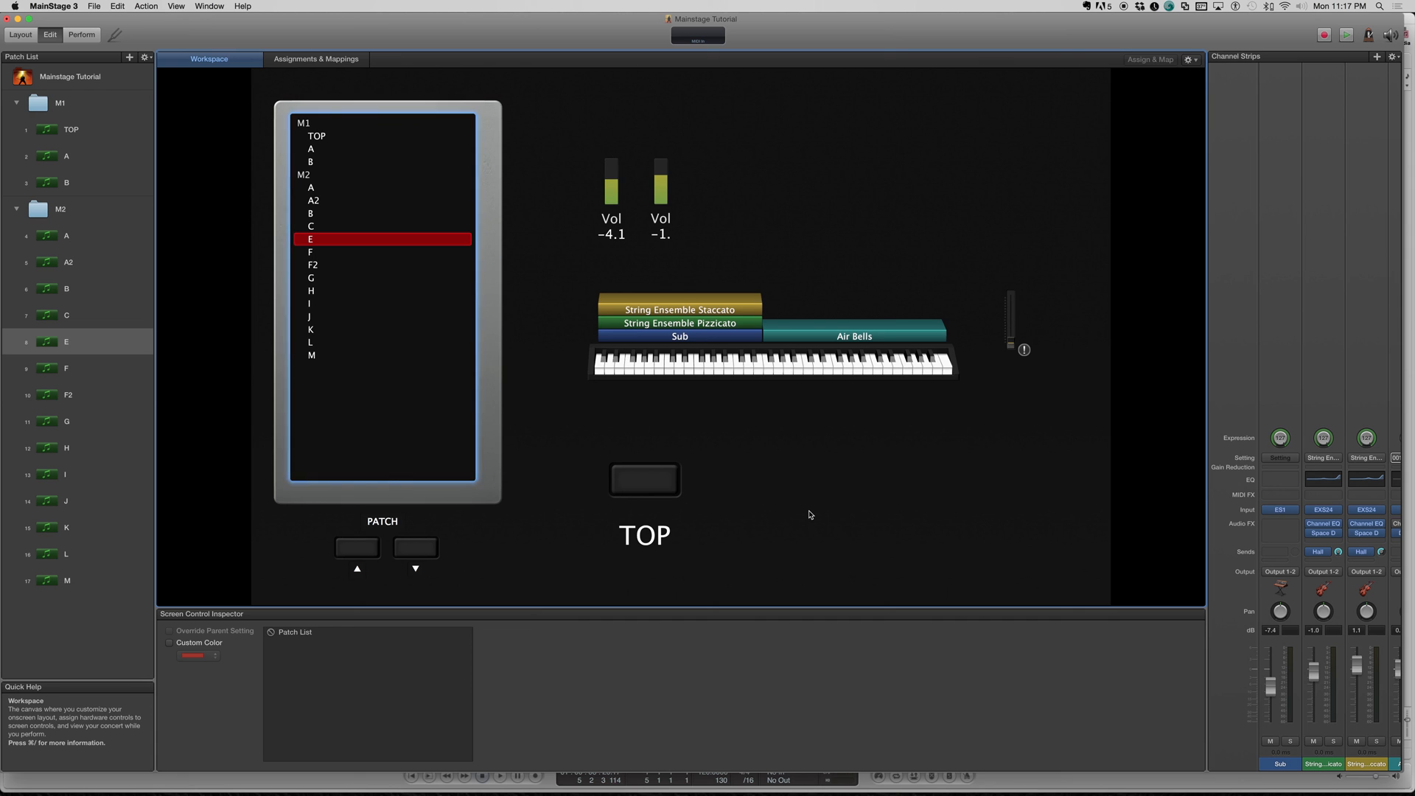
left_click(317, 136)
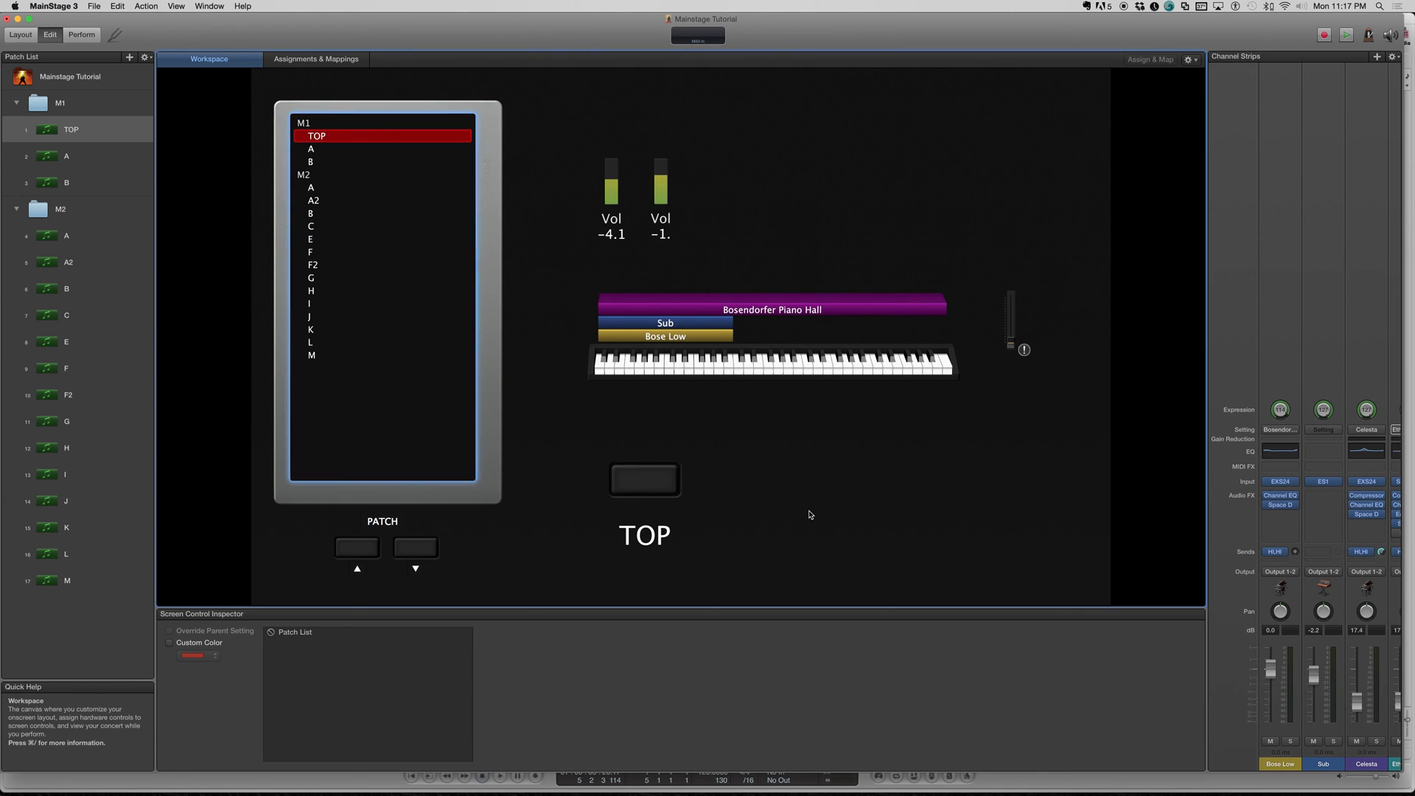
left_click(414, 548)
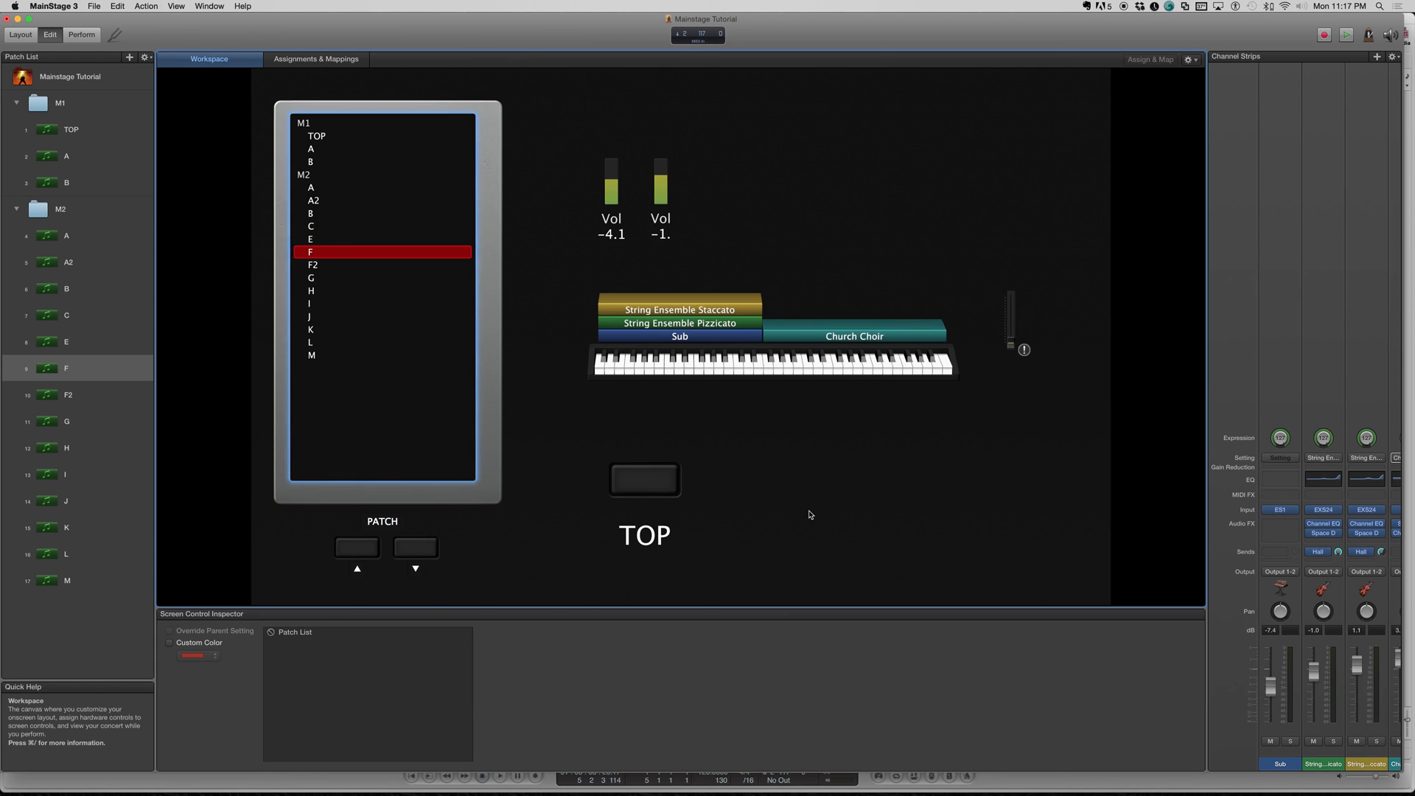
left_click(356, 548)
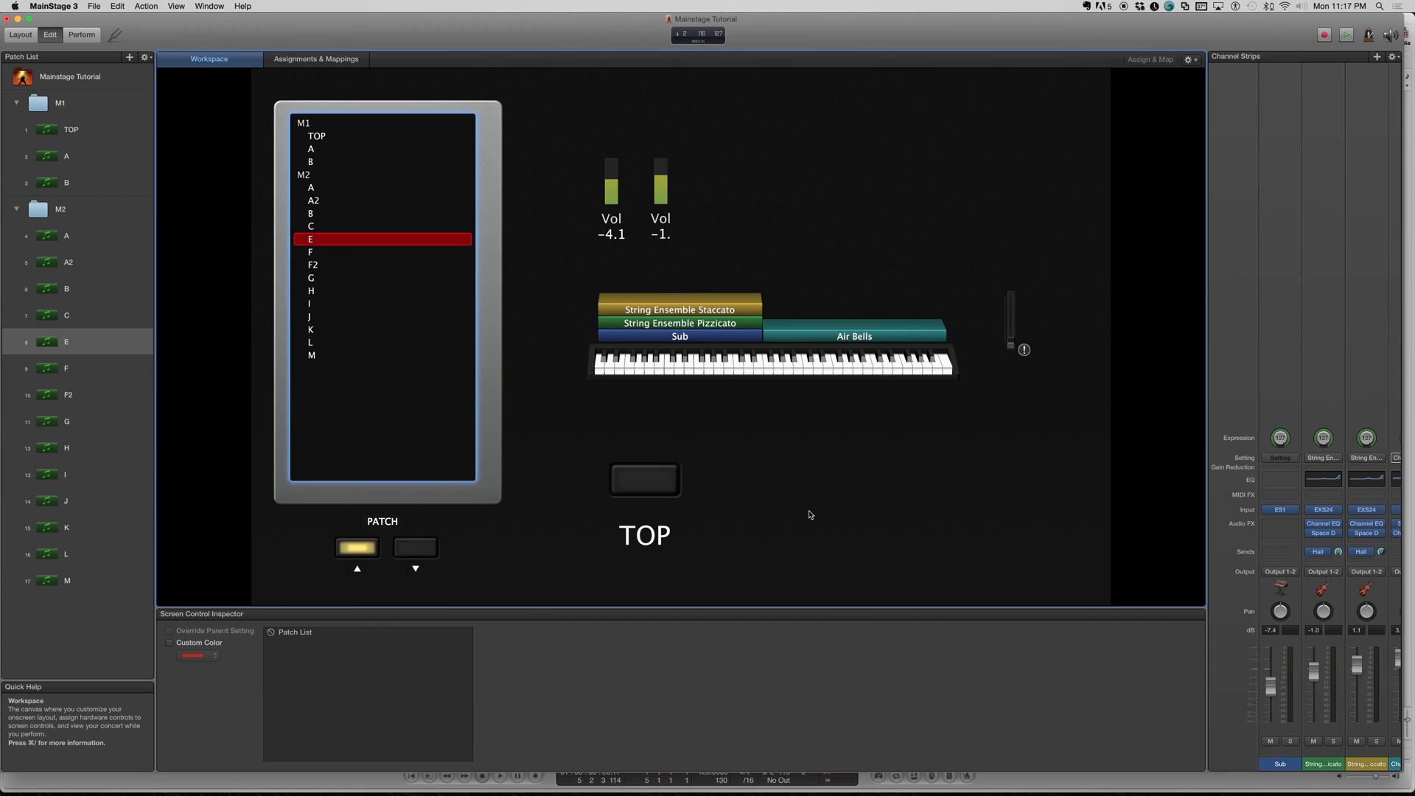
left_click(311, 212)
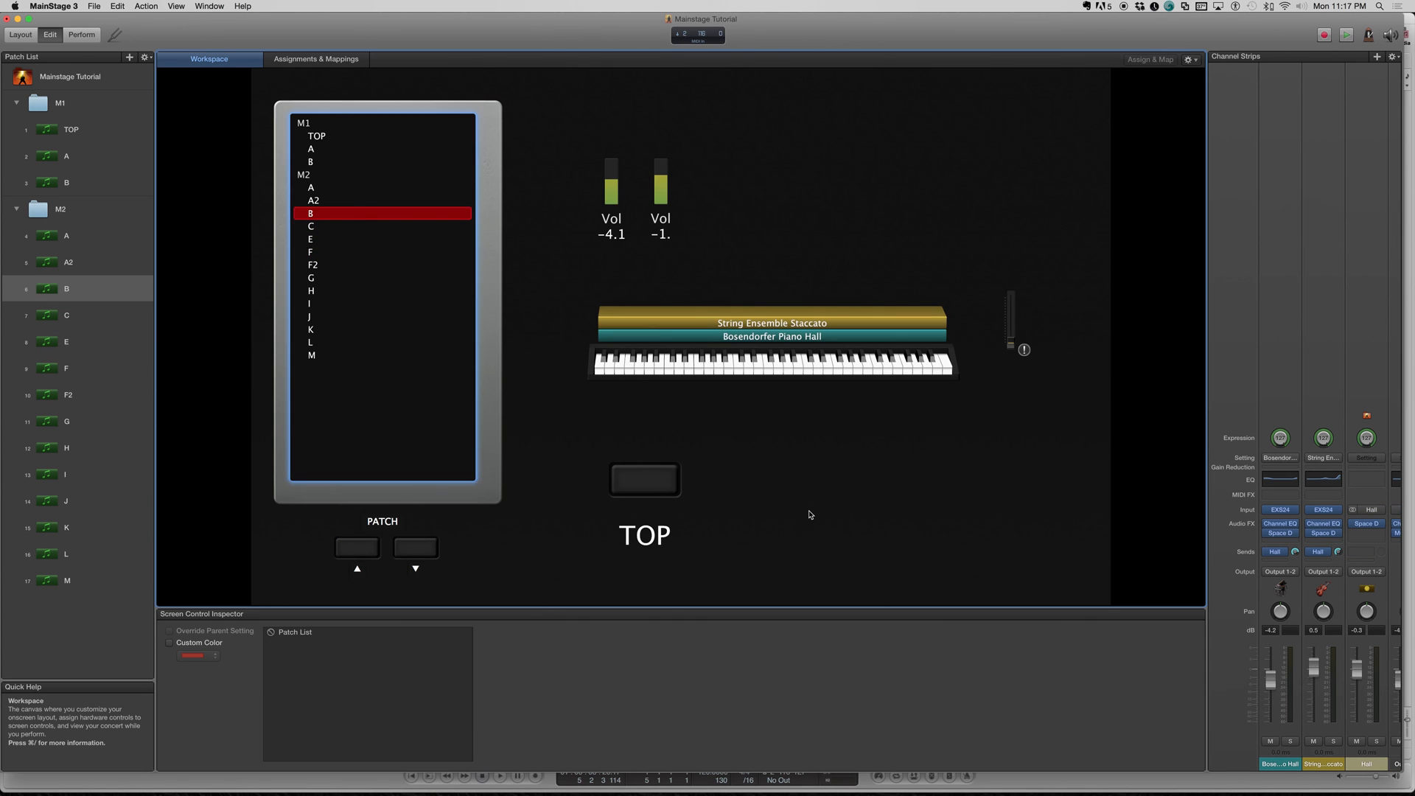